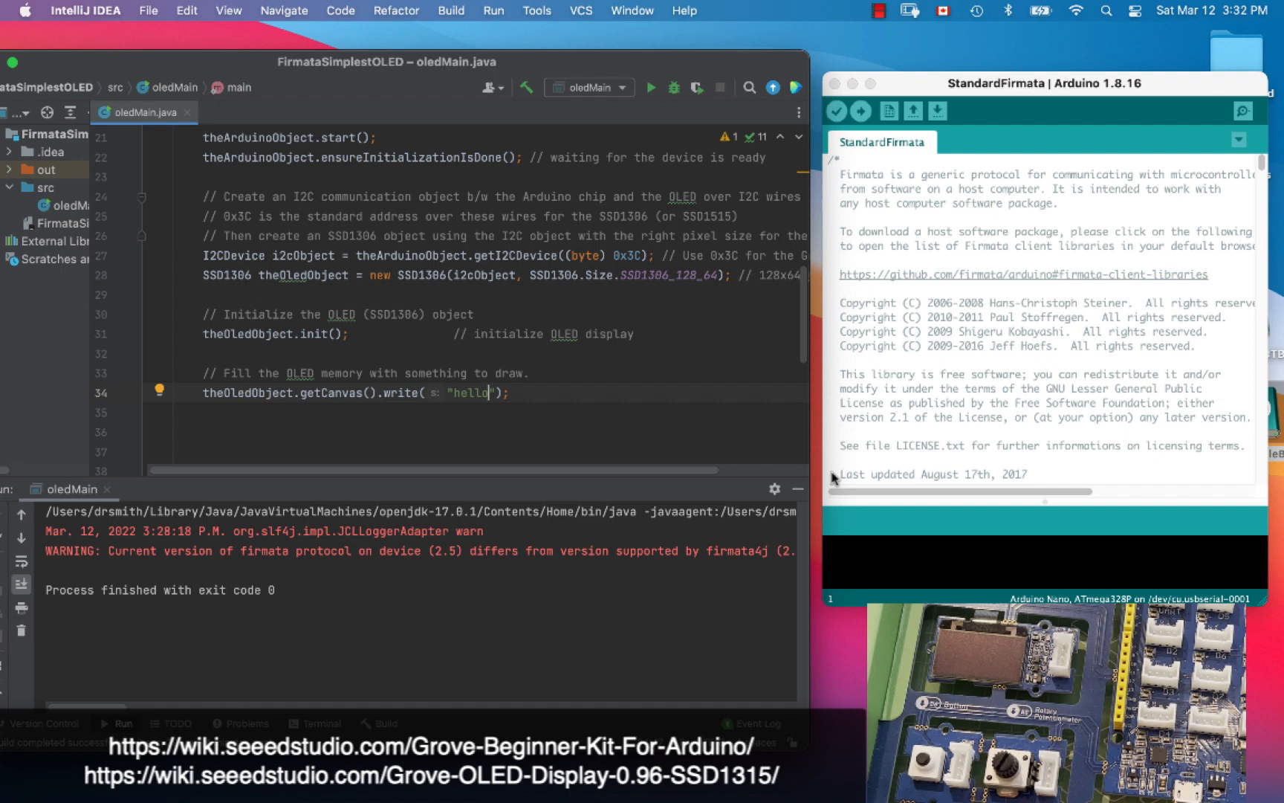
pyautogui.moveTo(620, 401)
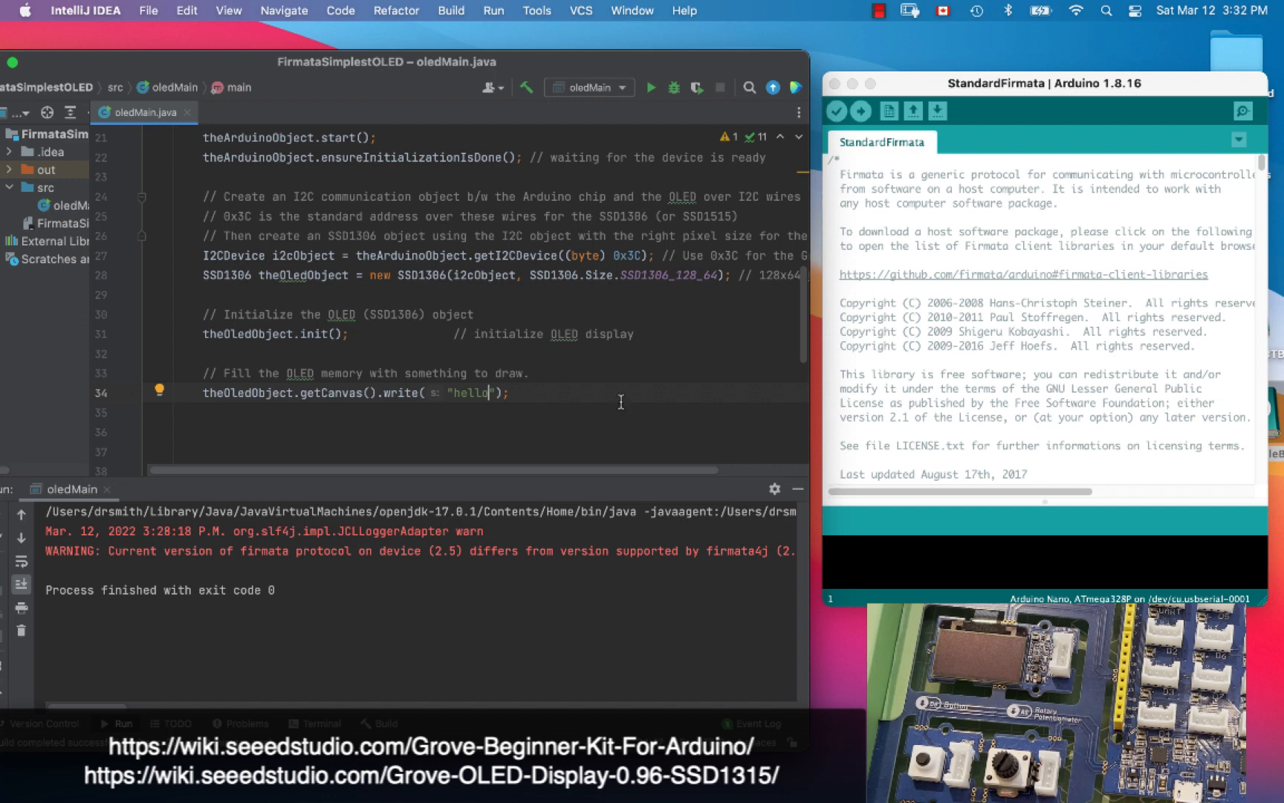
pyautogui.moveTo(1096, 302)
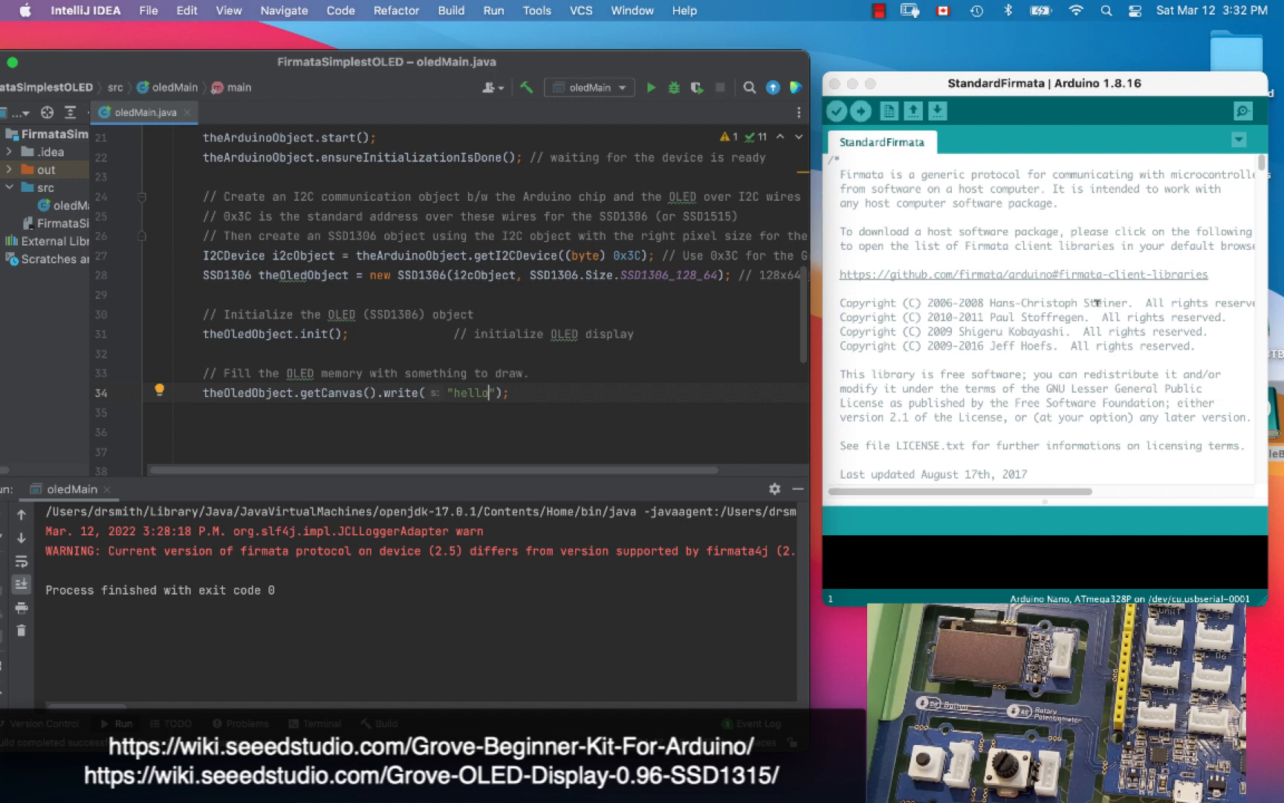
# Bring the Arduino IDE window with the StandardFirmata sketch to the front
pyautogui.click(1029, 83)
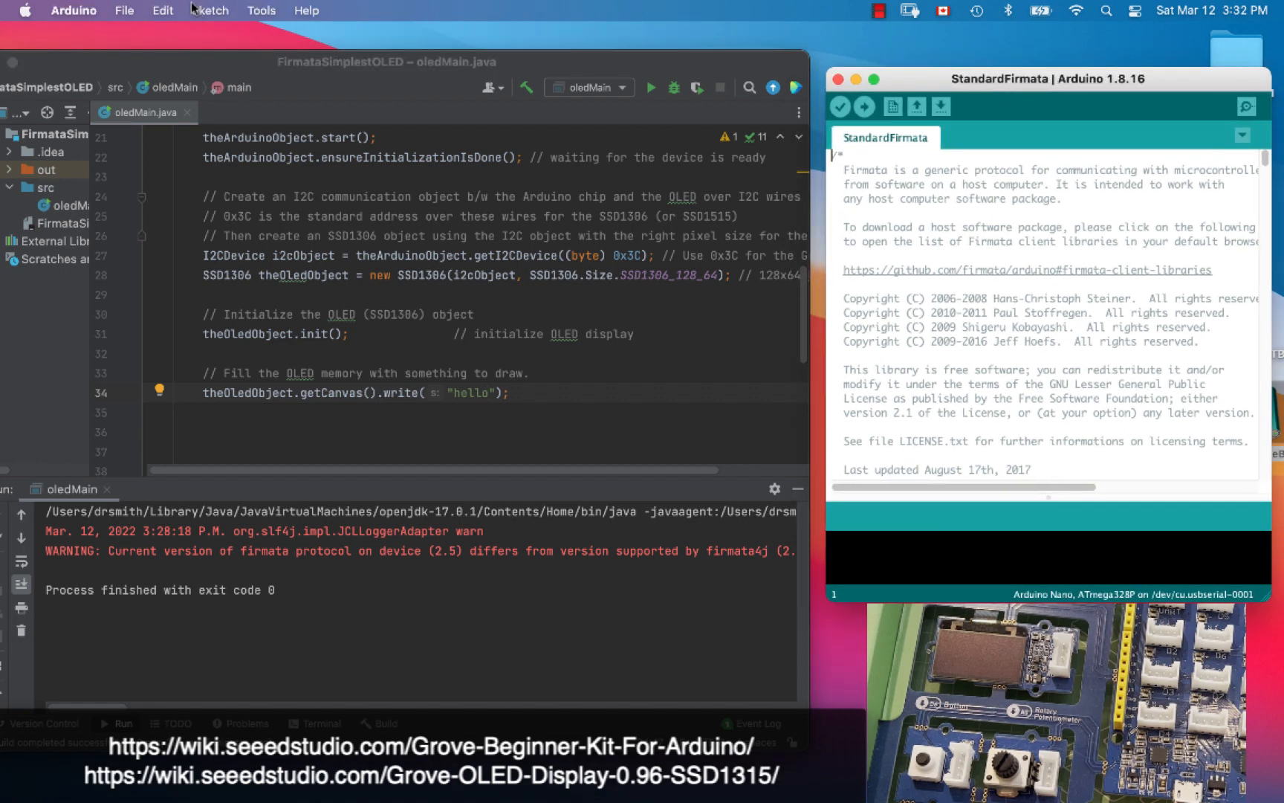
# Load the StandardFirmata example sketch and upload it to the Arduino Nano
pyautogui.click(124, 10)
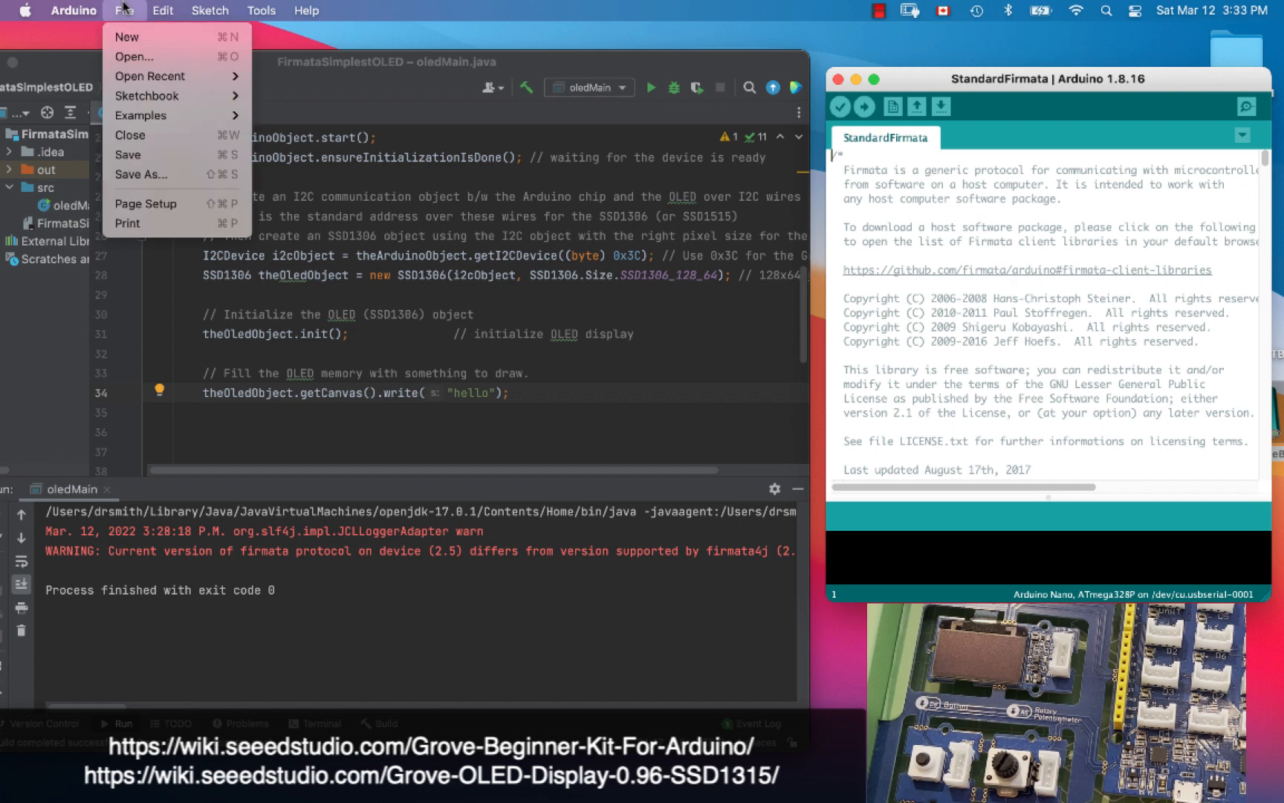
pyautogui.click(141, 115)
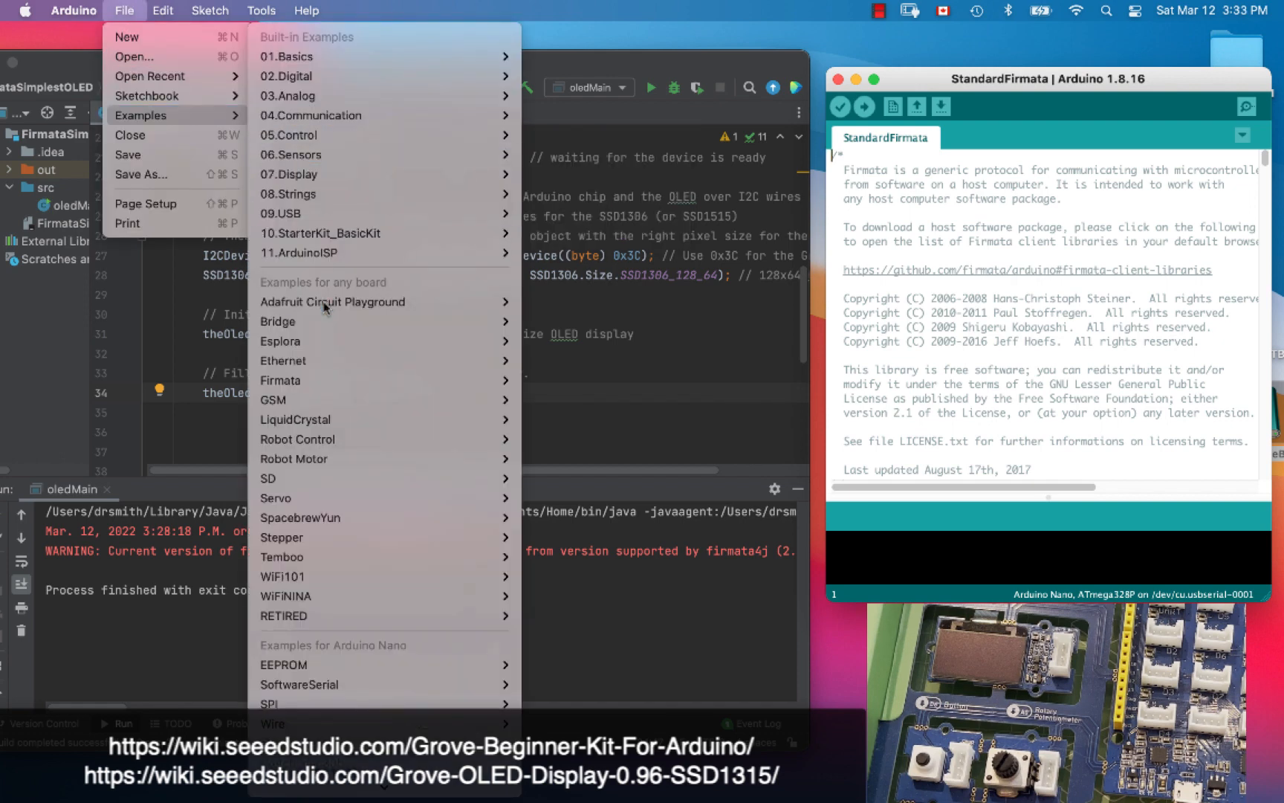
pyautogui.moveTo(279, 380)
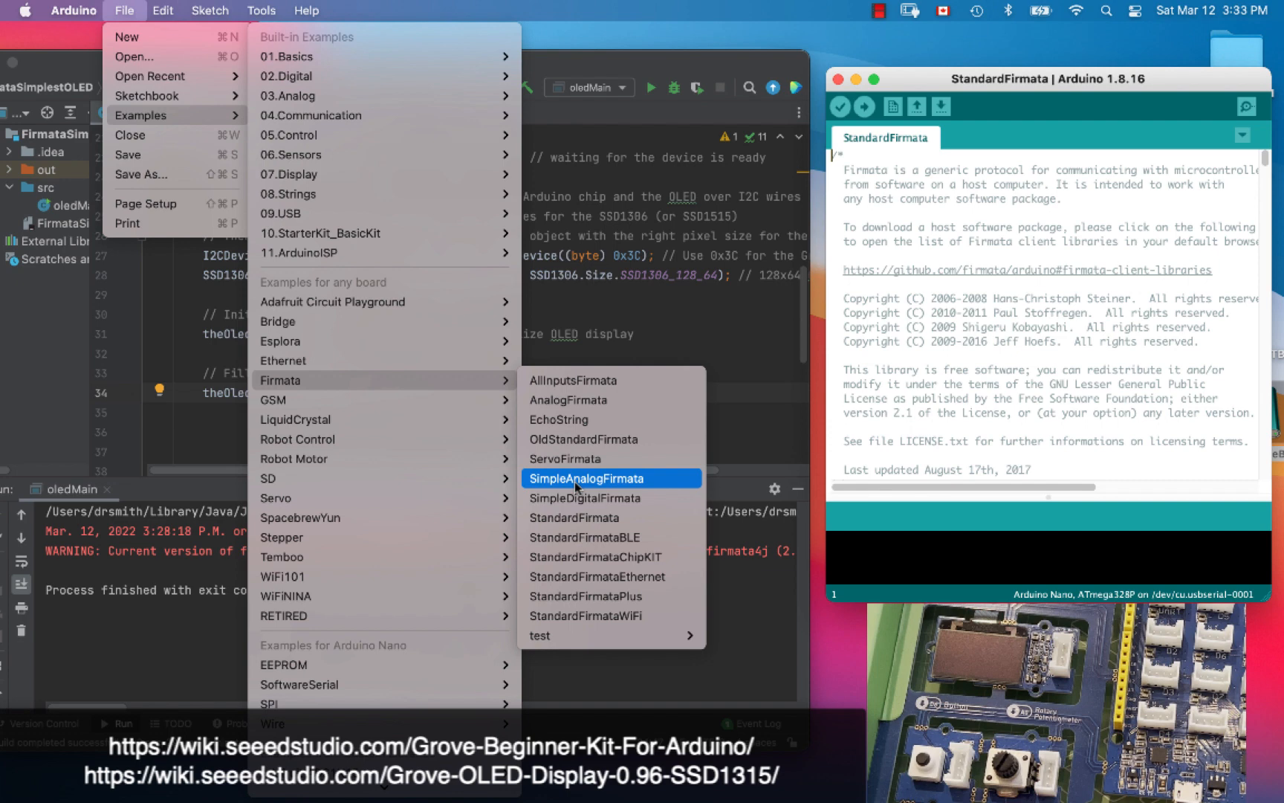
pyautogui.moveTo(584, 517)
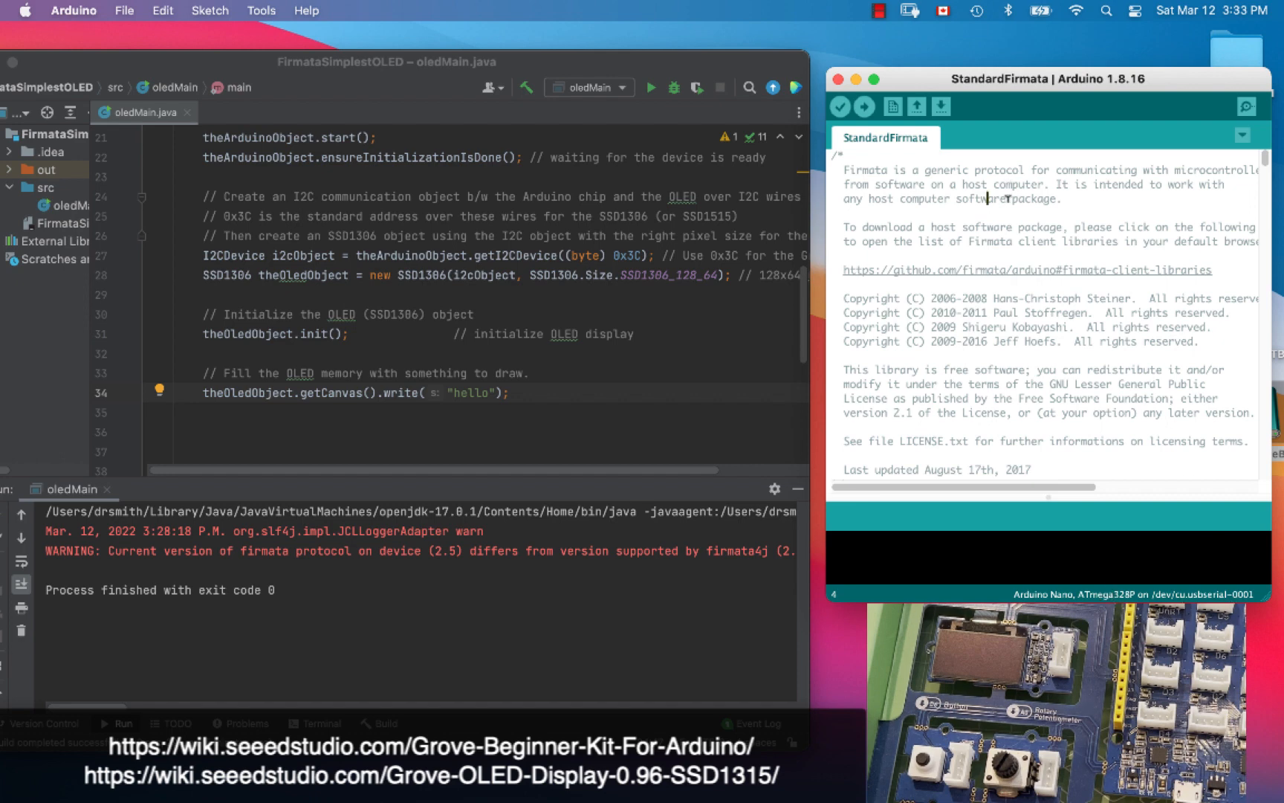
pyautogui.click(838, 107)
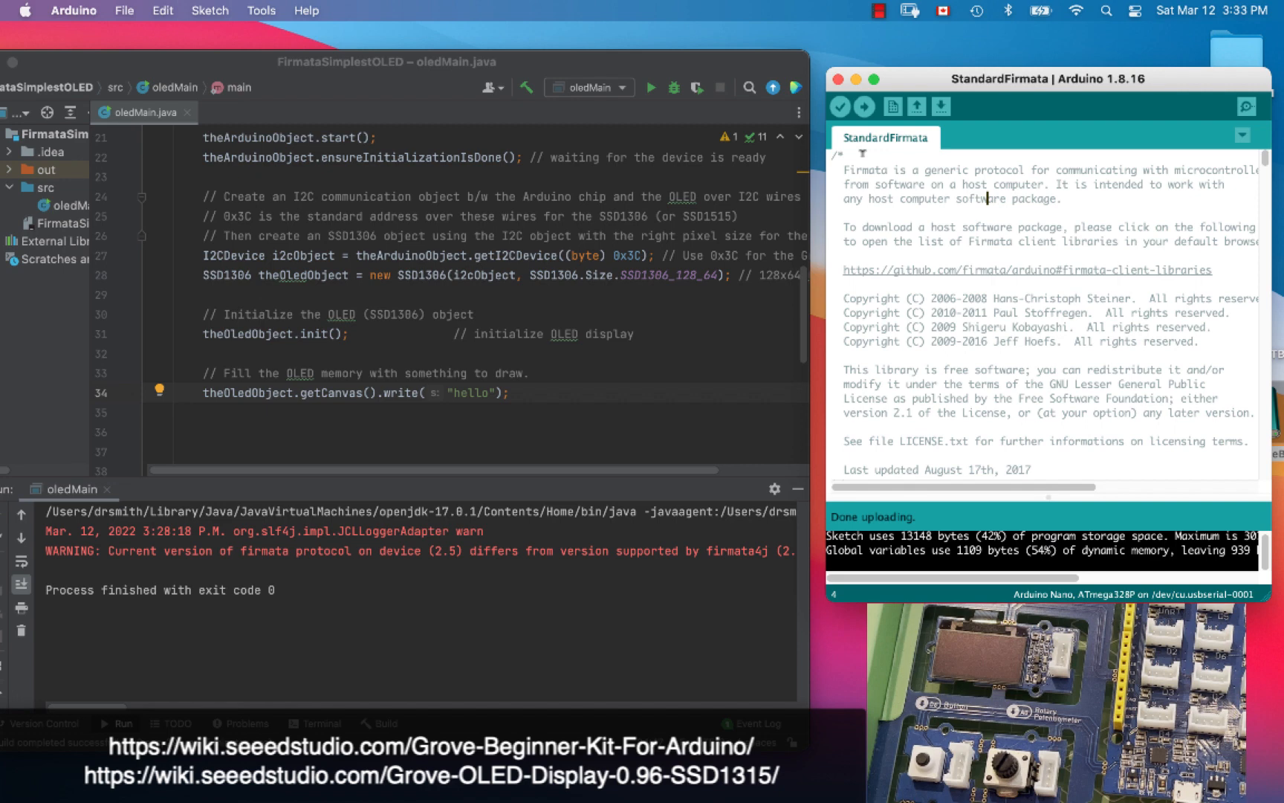
pyautogui.moveTo(641, 262)
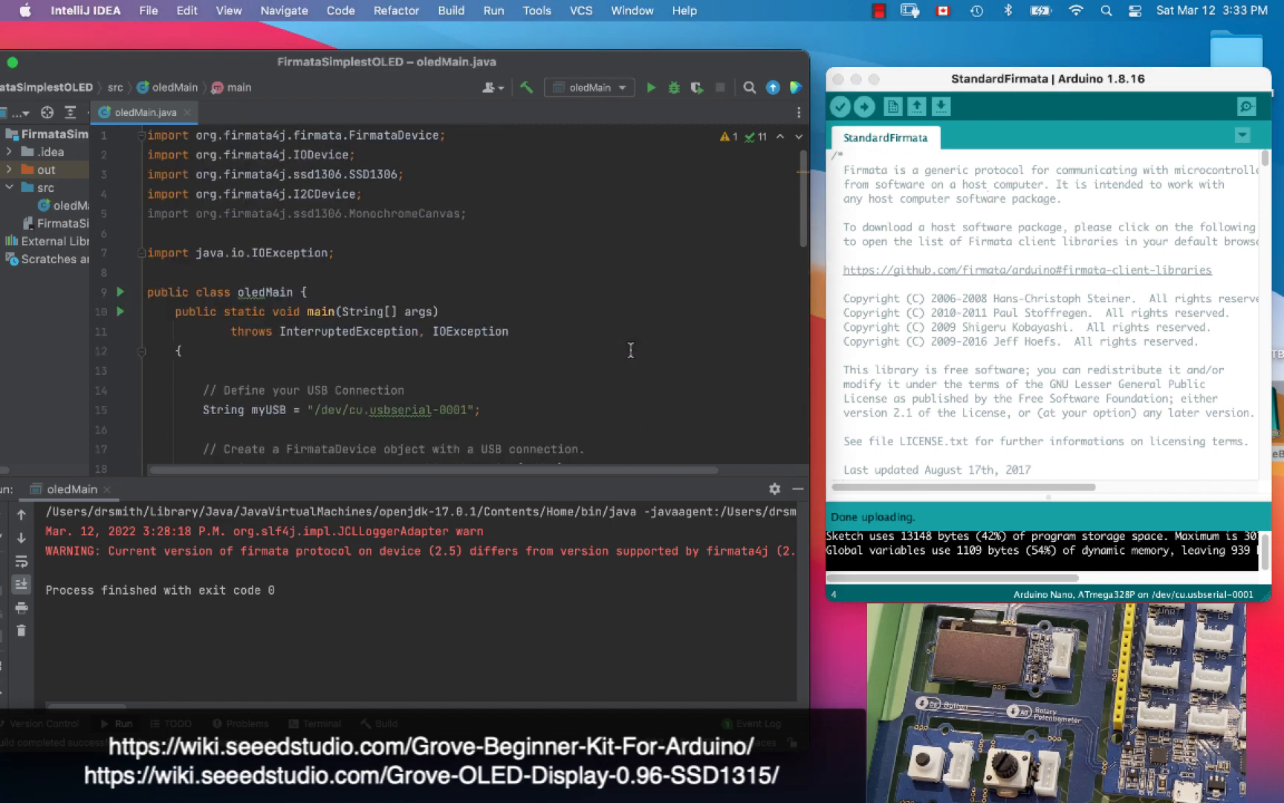
pyautogui.scroll(-3)
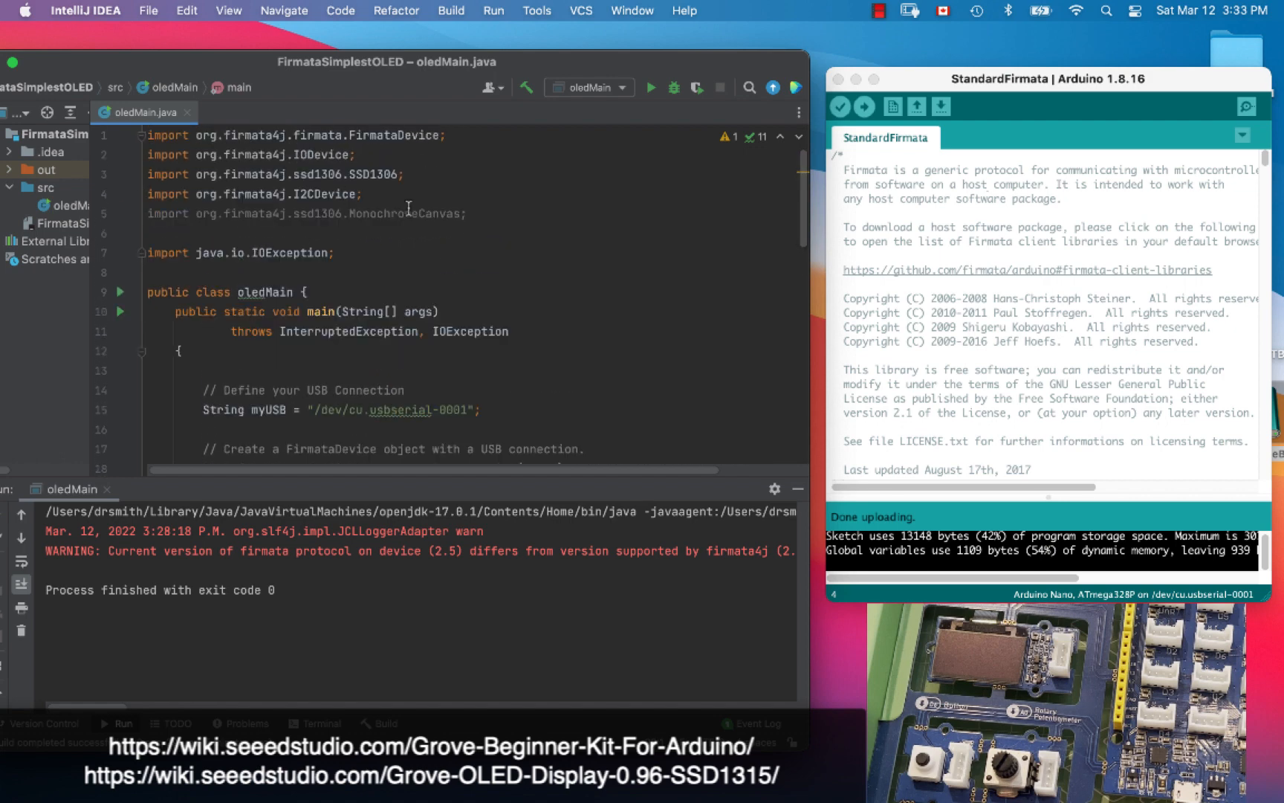
pyautogui.click(335, 253)
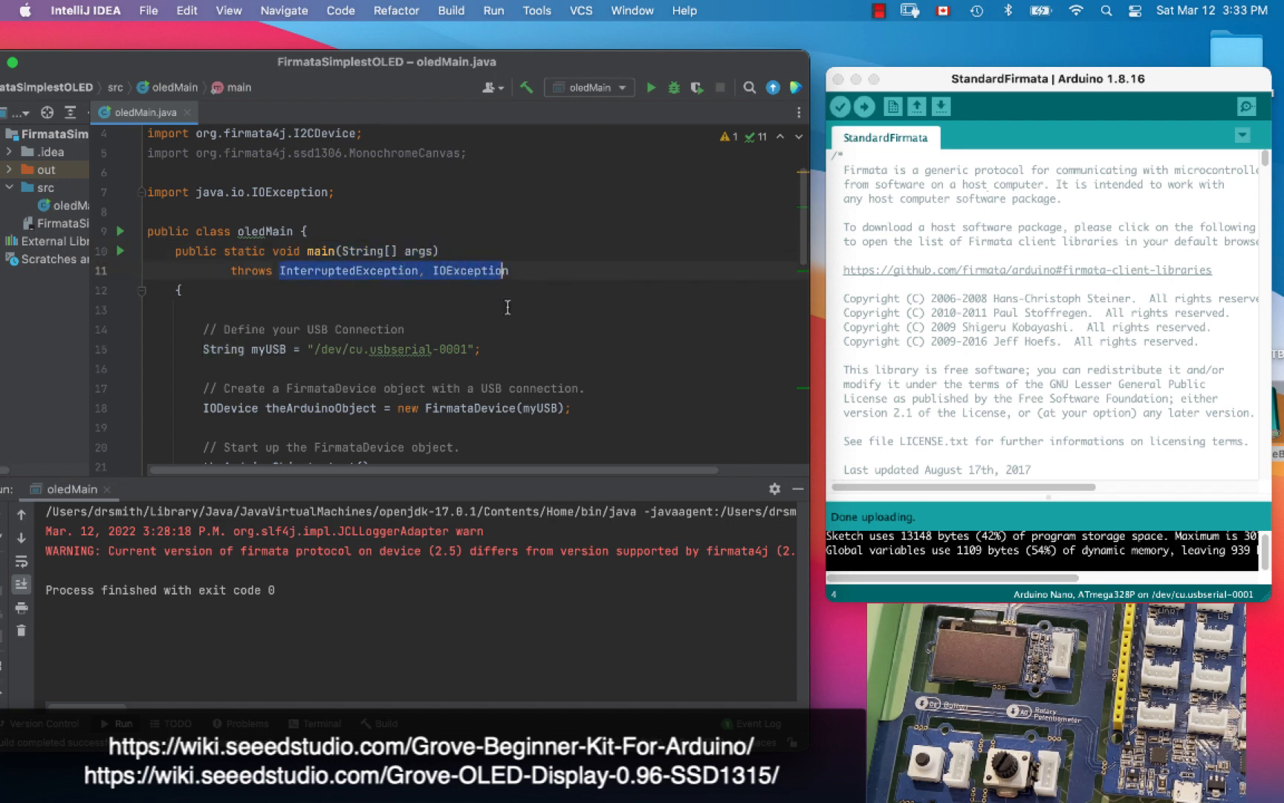
pyautogui.scroll(-3)
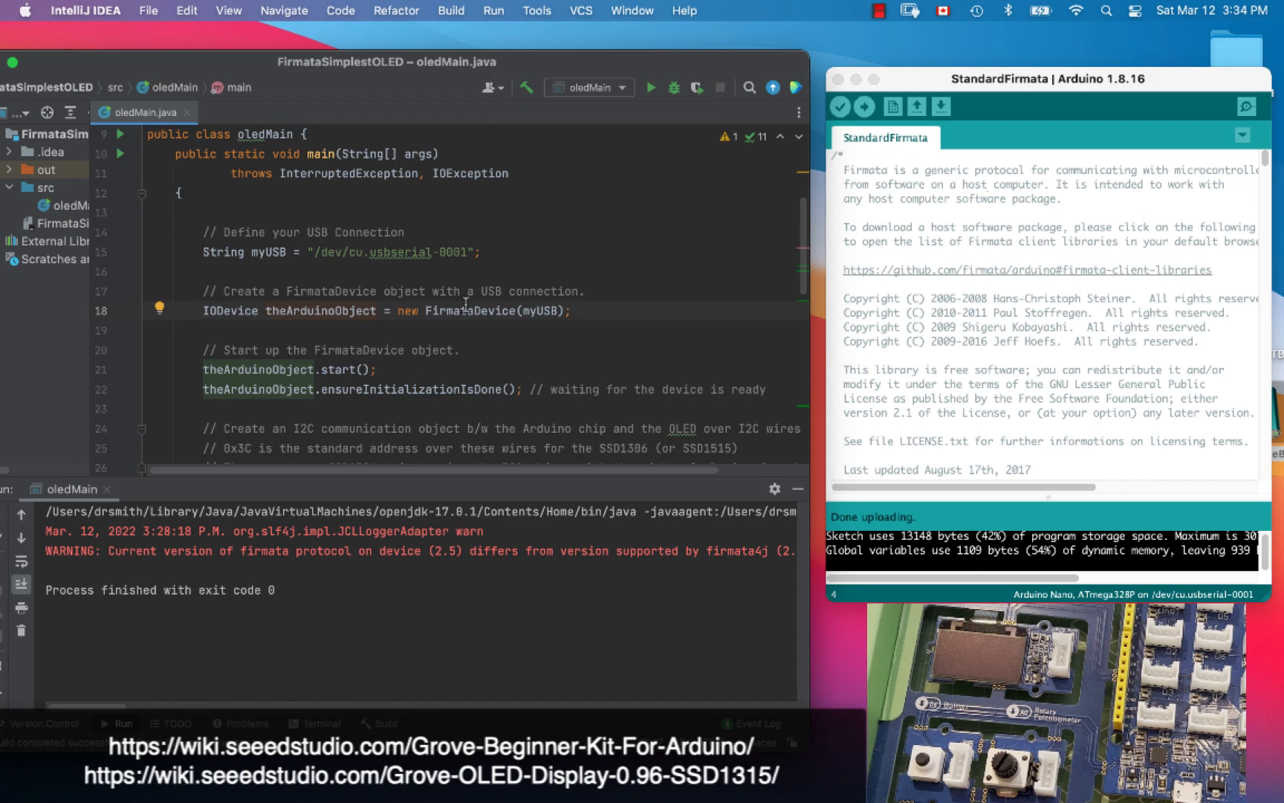
pyautogui.doubleClick(318, 310)
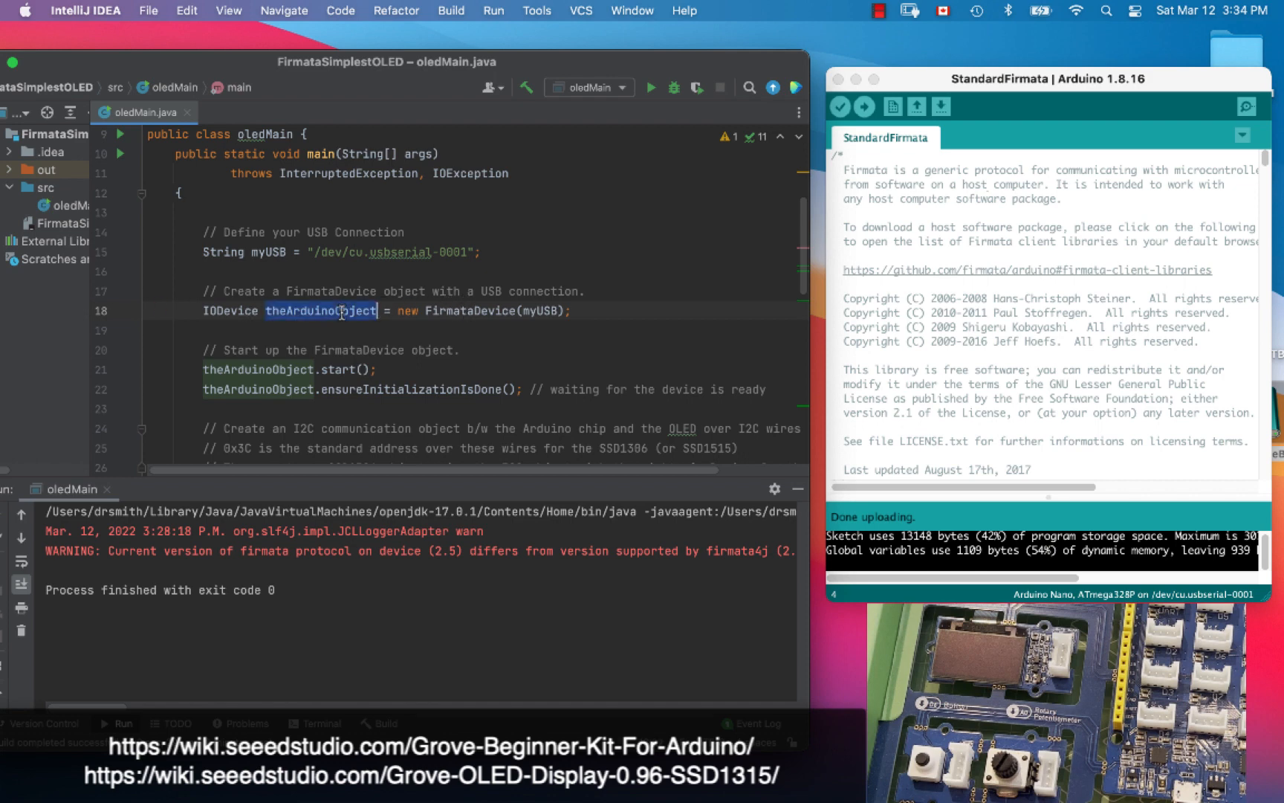
pyautogui.scroll(-3)
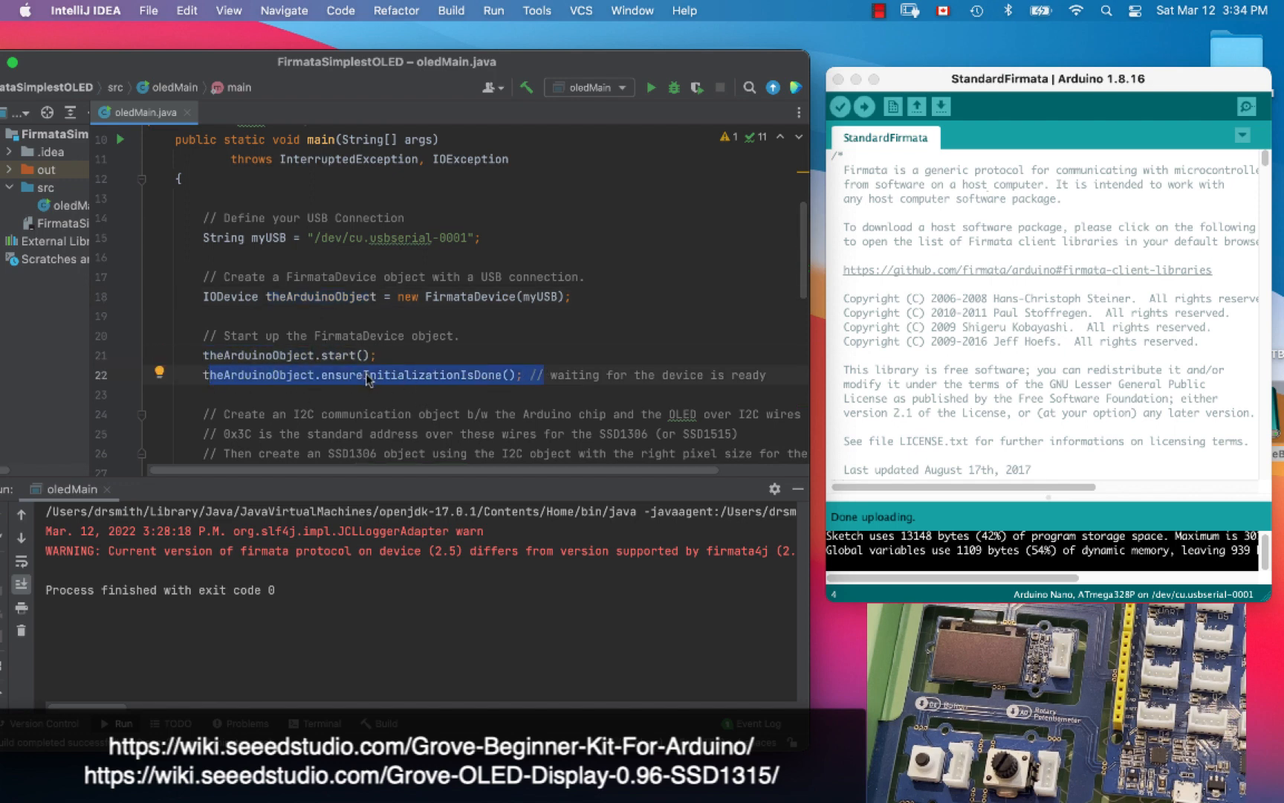
pyautogui.scroll(-3)
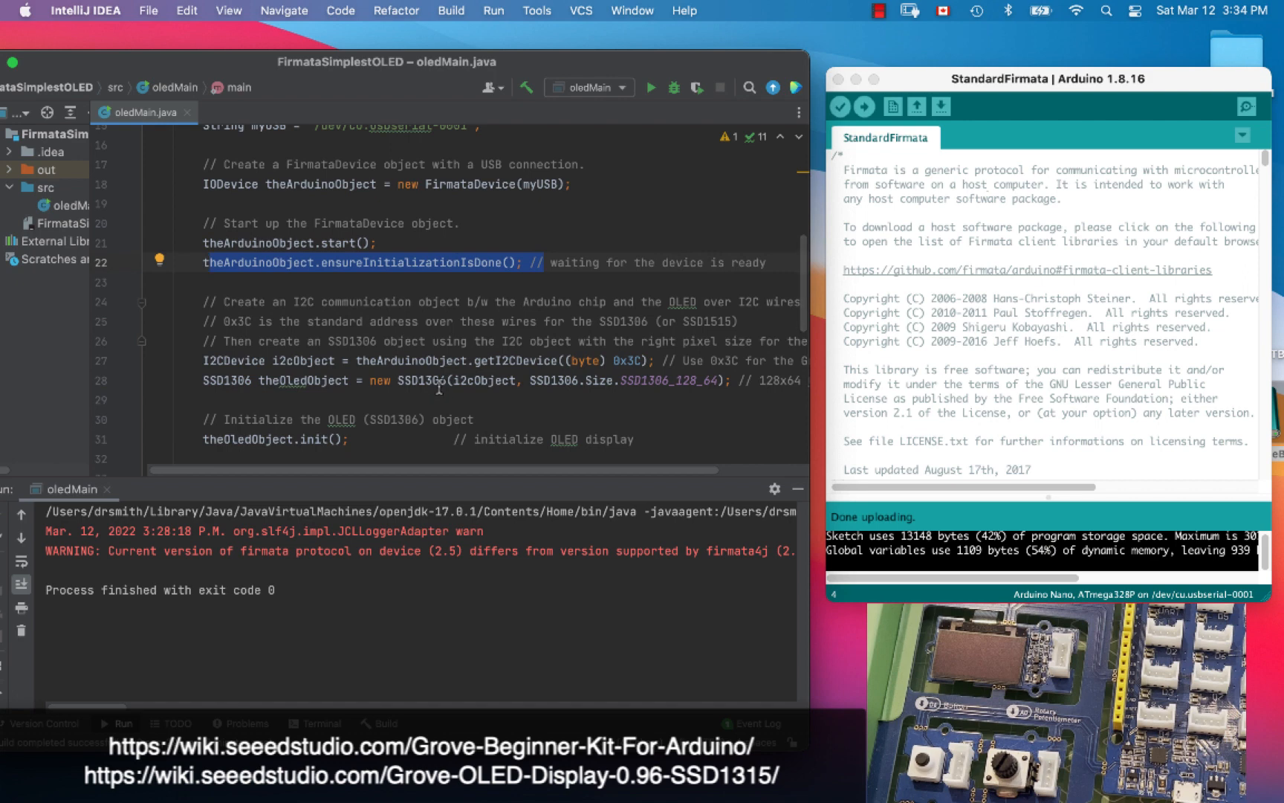
pyautogui.doubleClick(301, 359)
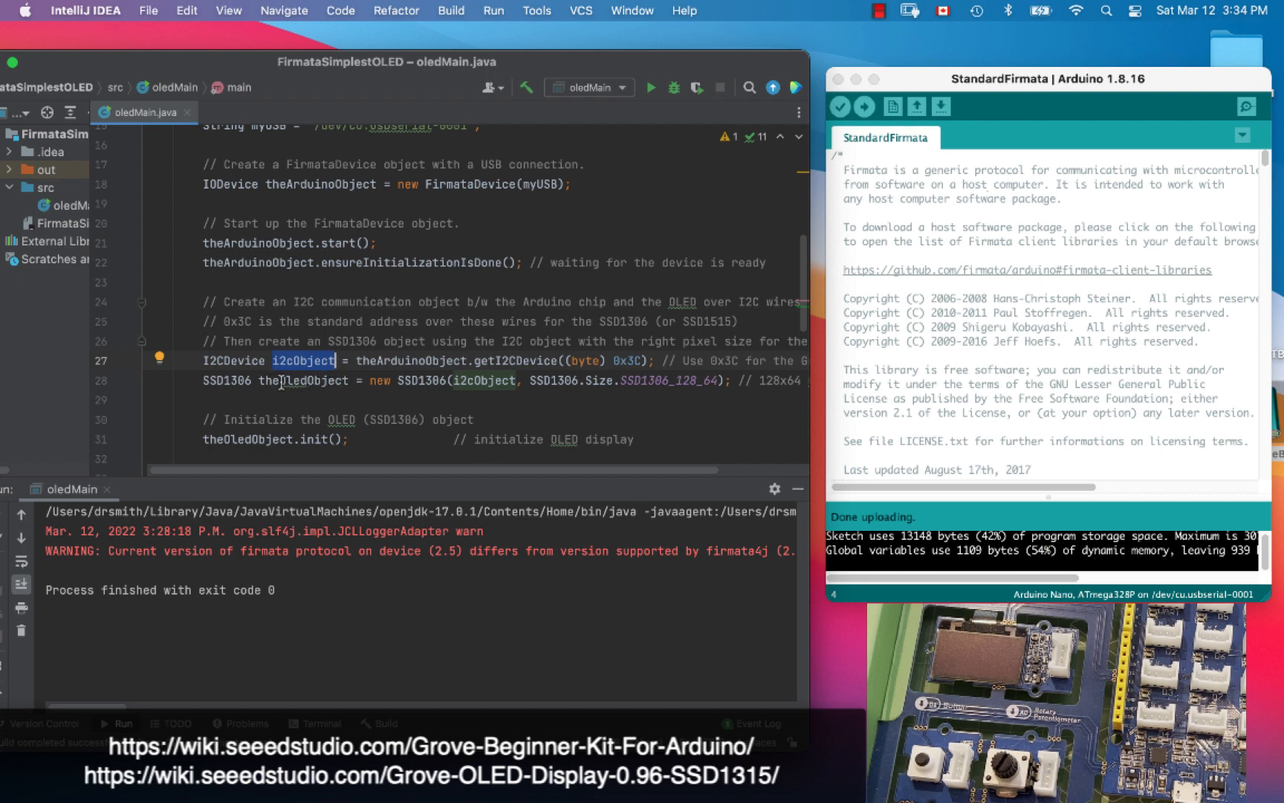
pyautogui.doubleClick(227, 381)
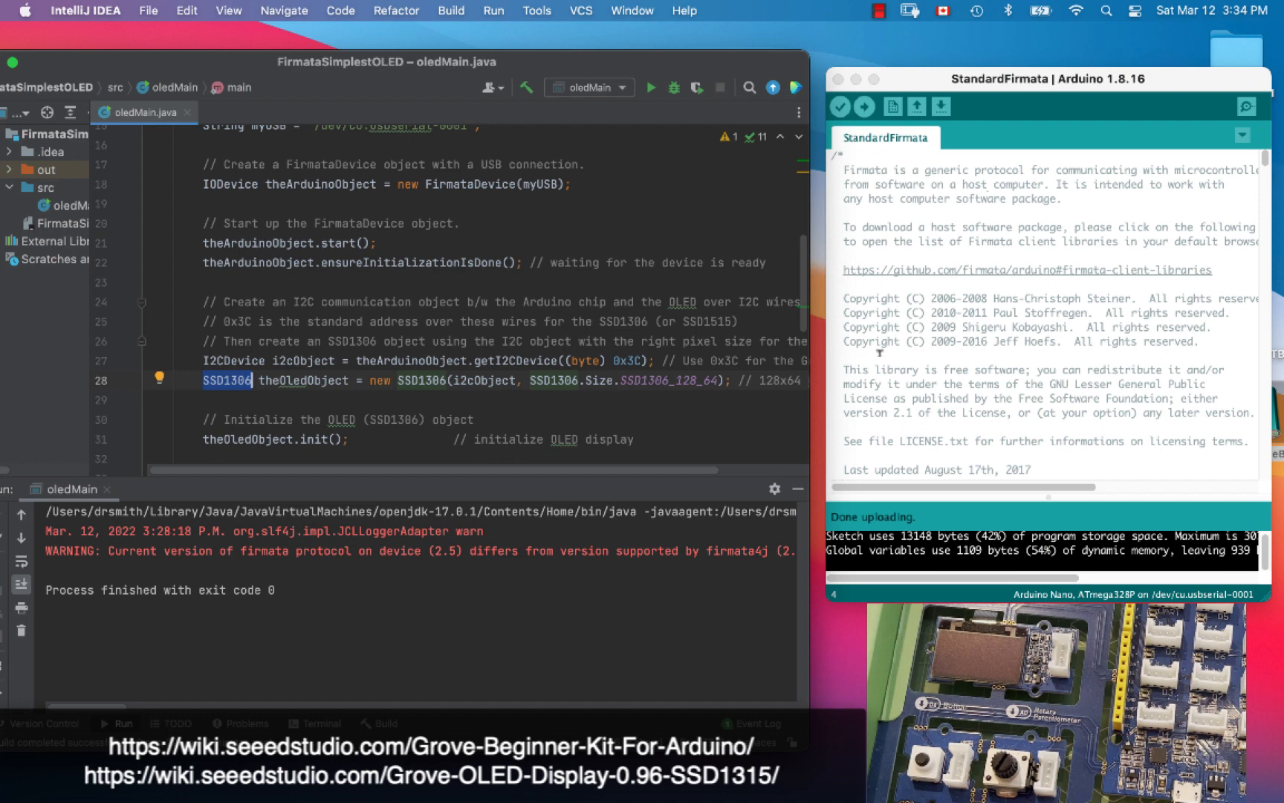
pyautogui.scroll(-3)
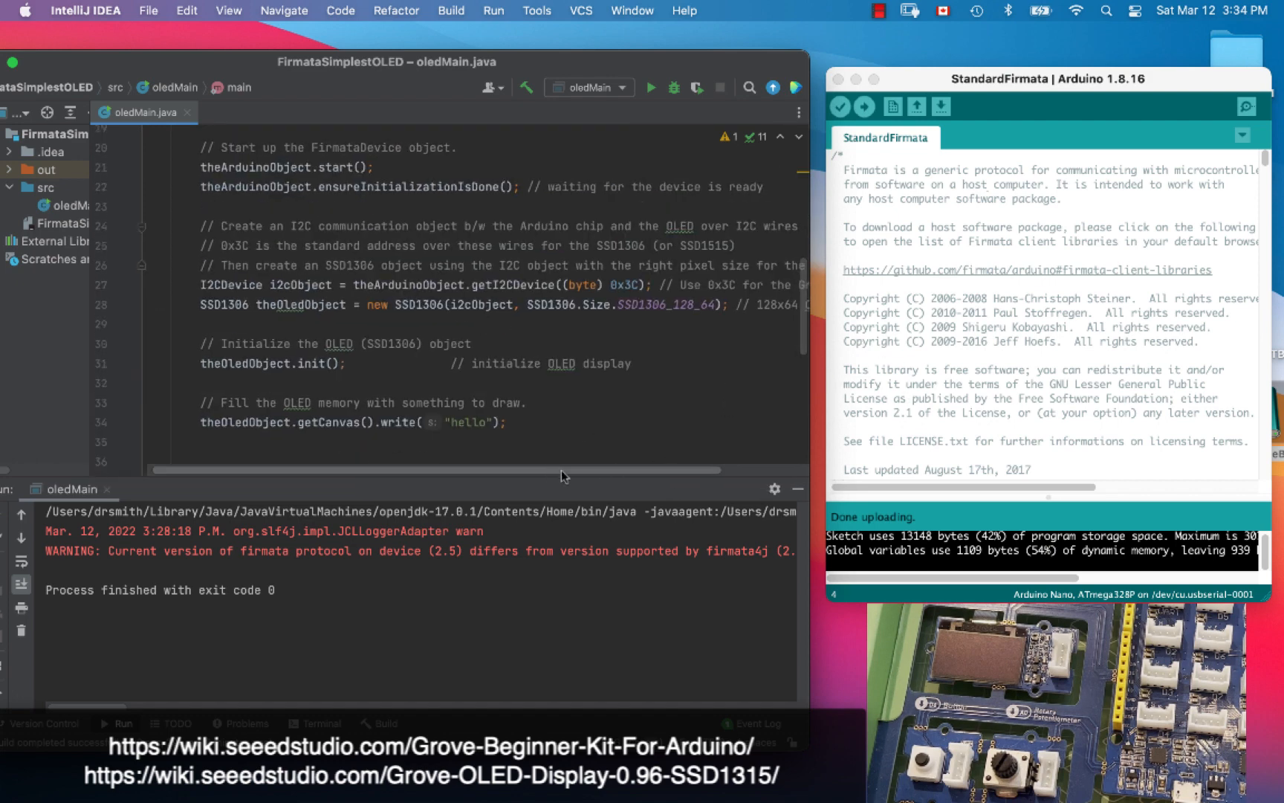
pyautogui.hscroll(3)
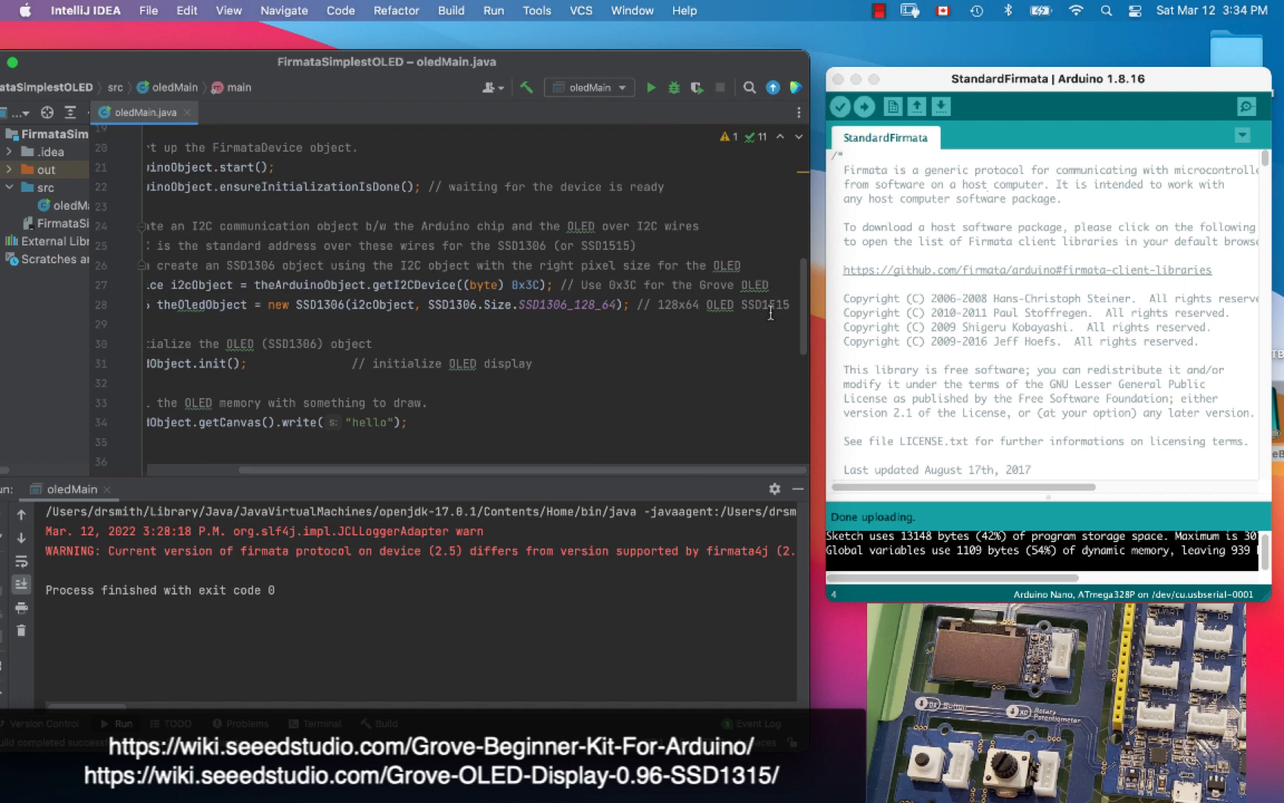
pyautogui.moveTo(740, 313)
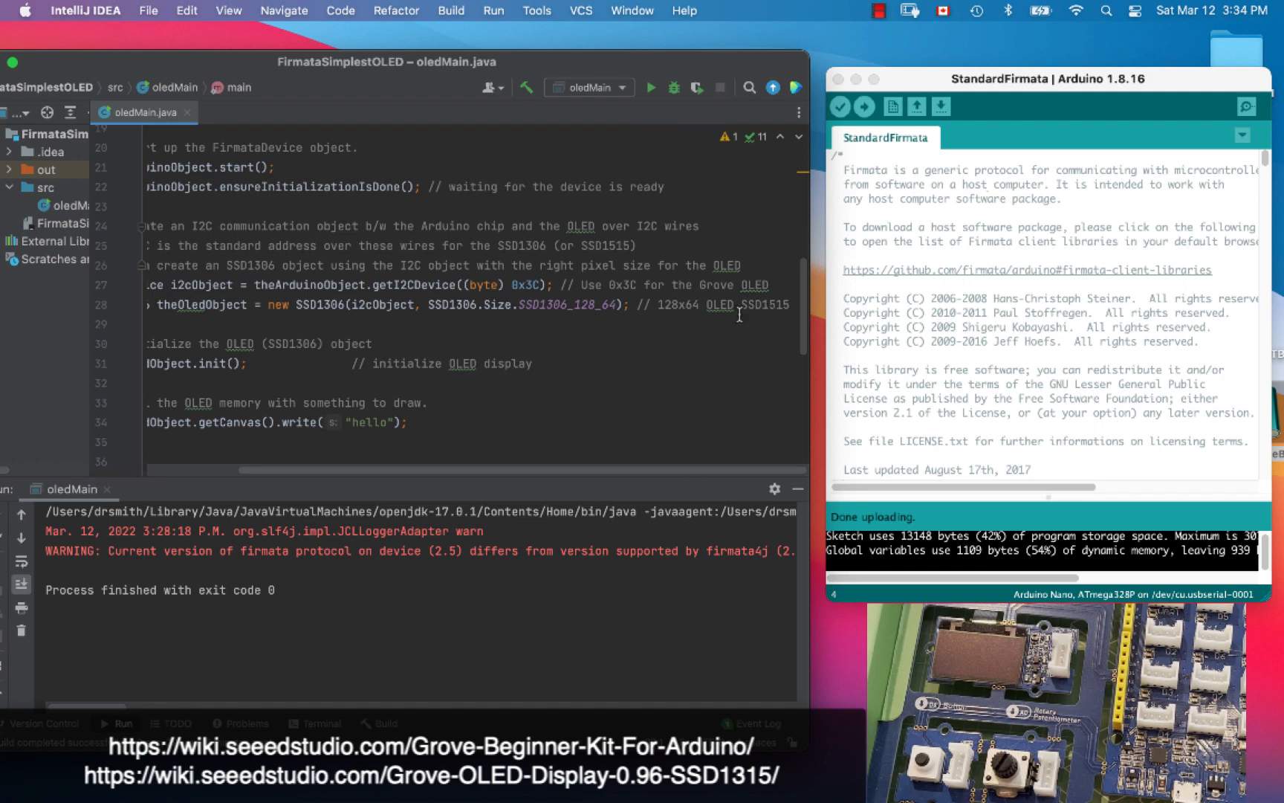
pyautogui.hscroll(-3)
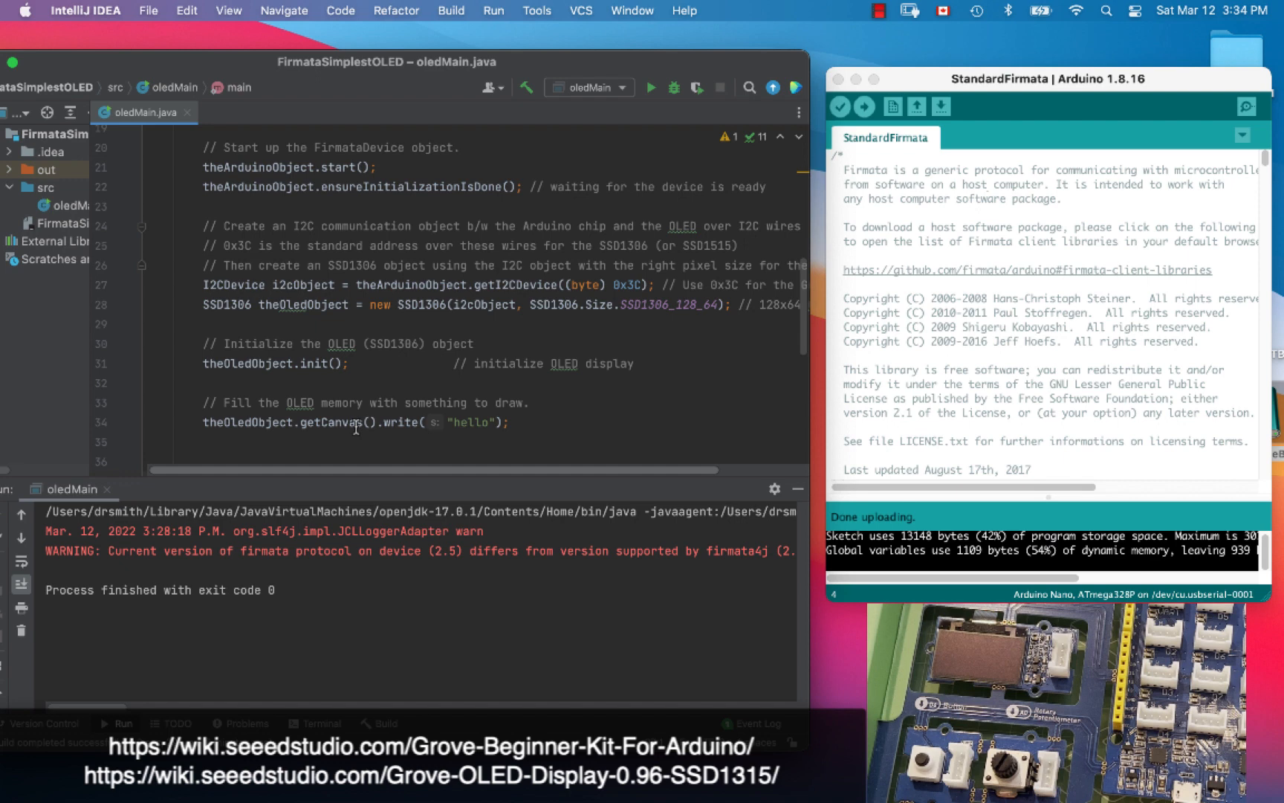
pyautogui.doubleClick(484, 303)
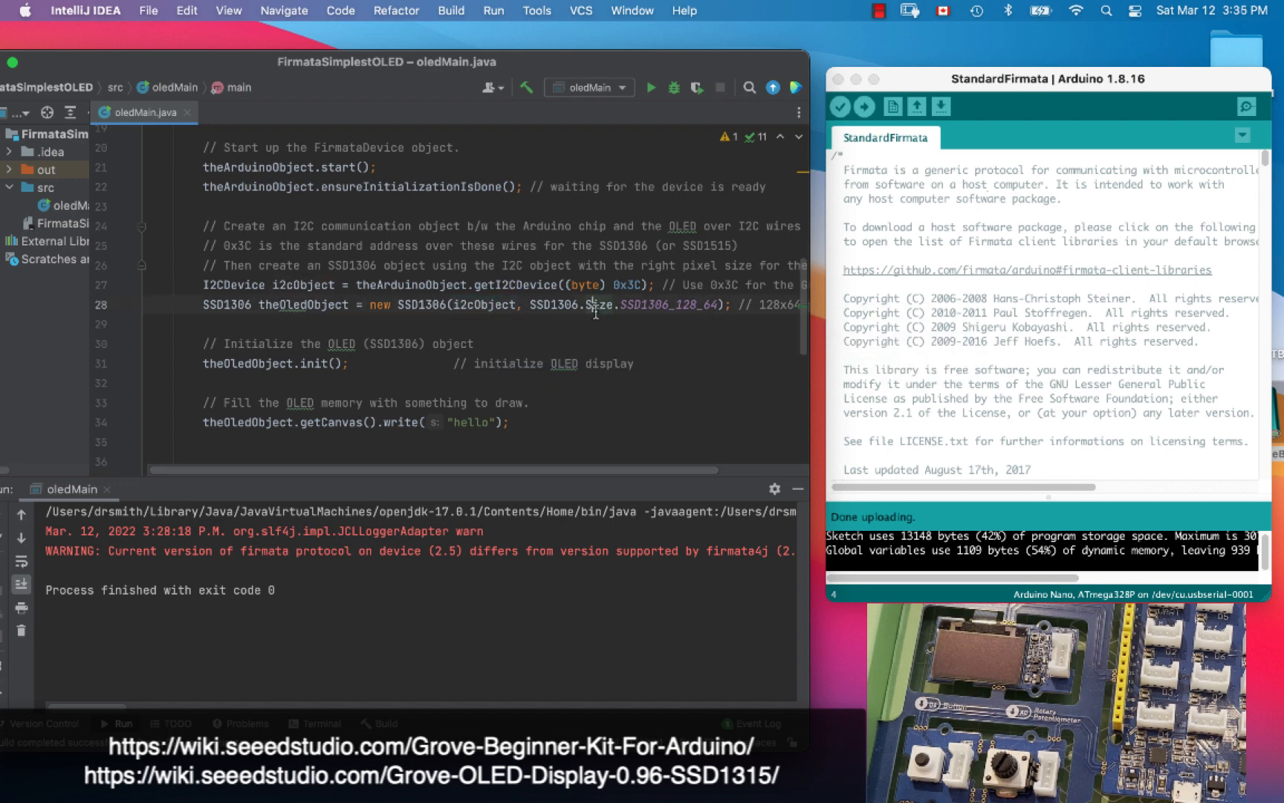
pyautogui.doubleClick(663, 304)
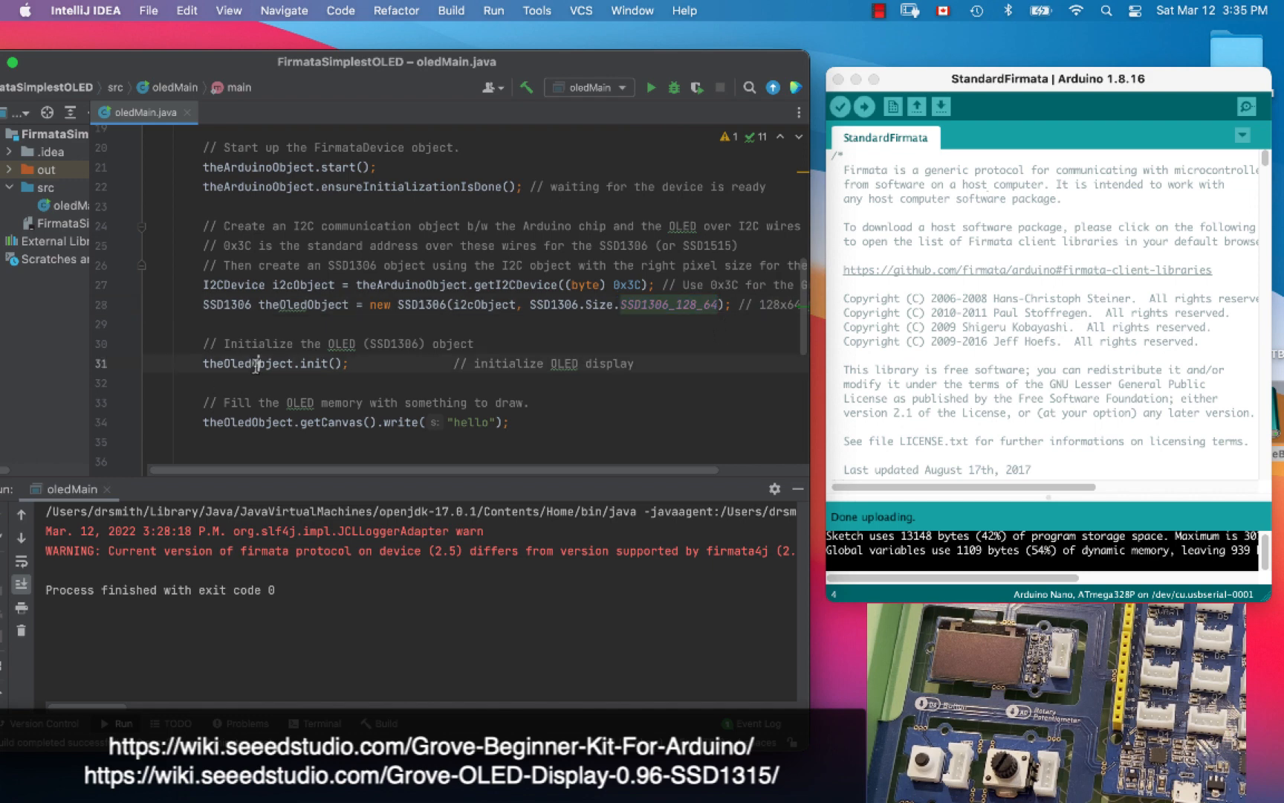
pyautogui.click(278, 362)
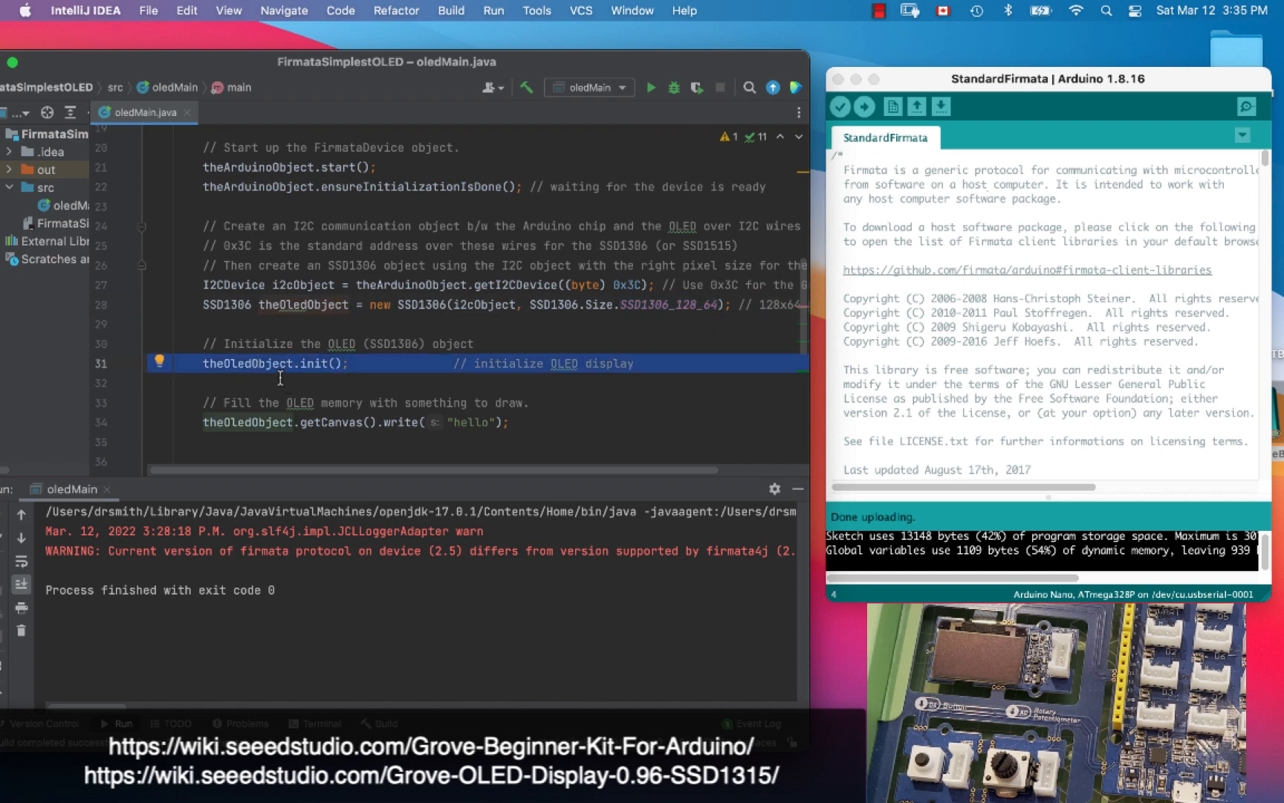
pyautogui.click(427, 422)
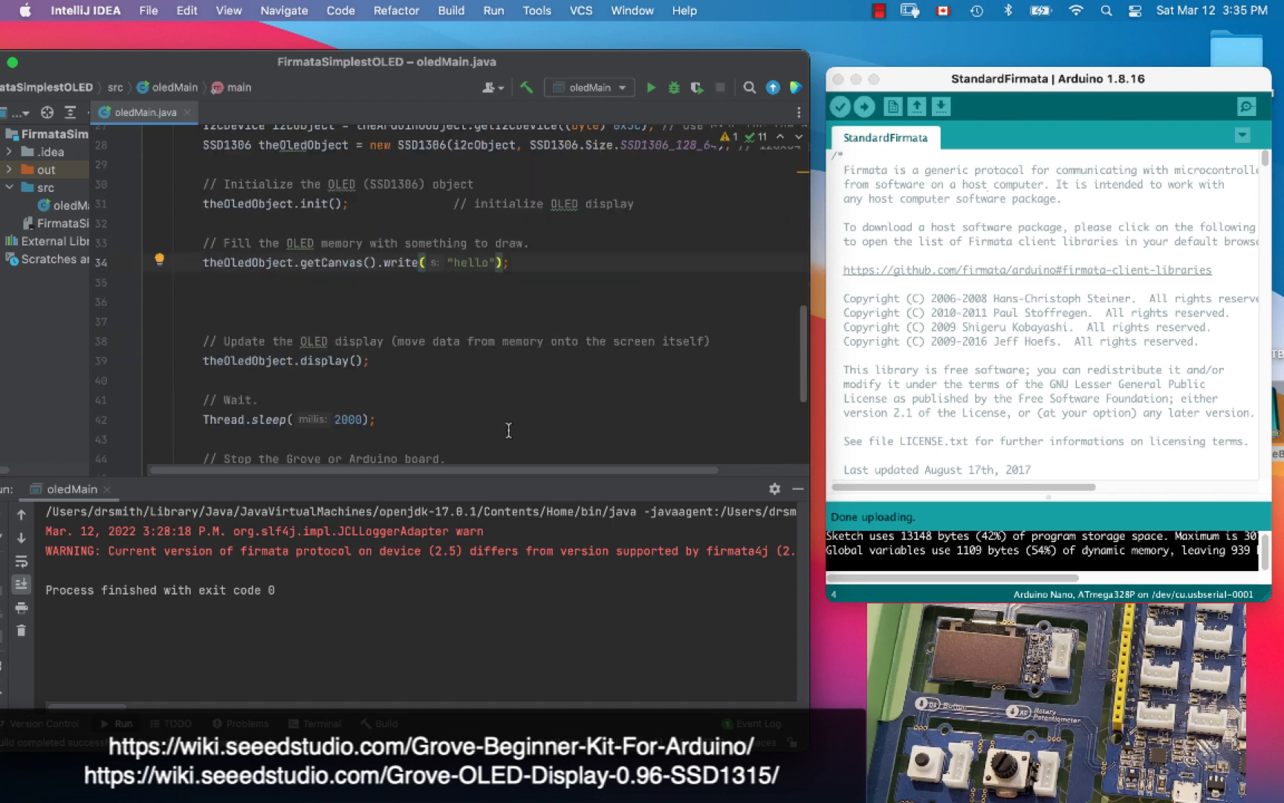
pyautogui.doubleClick(470, 262)
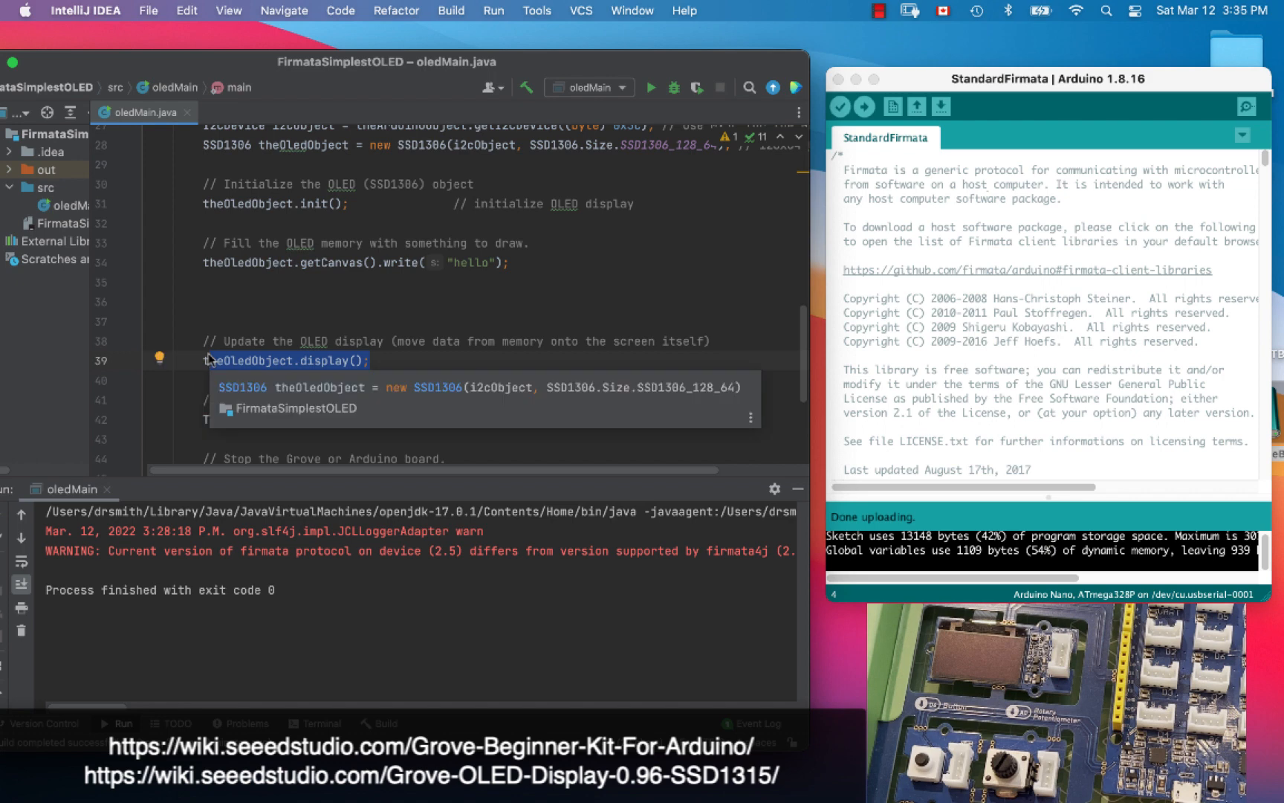
pyautogui.moveTo(391, 370)
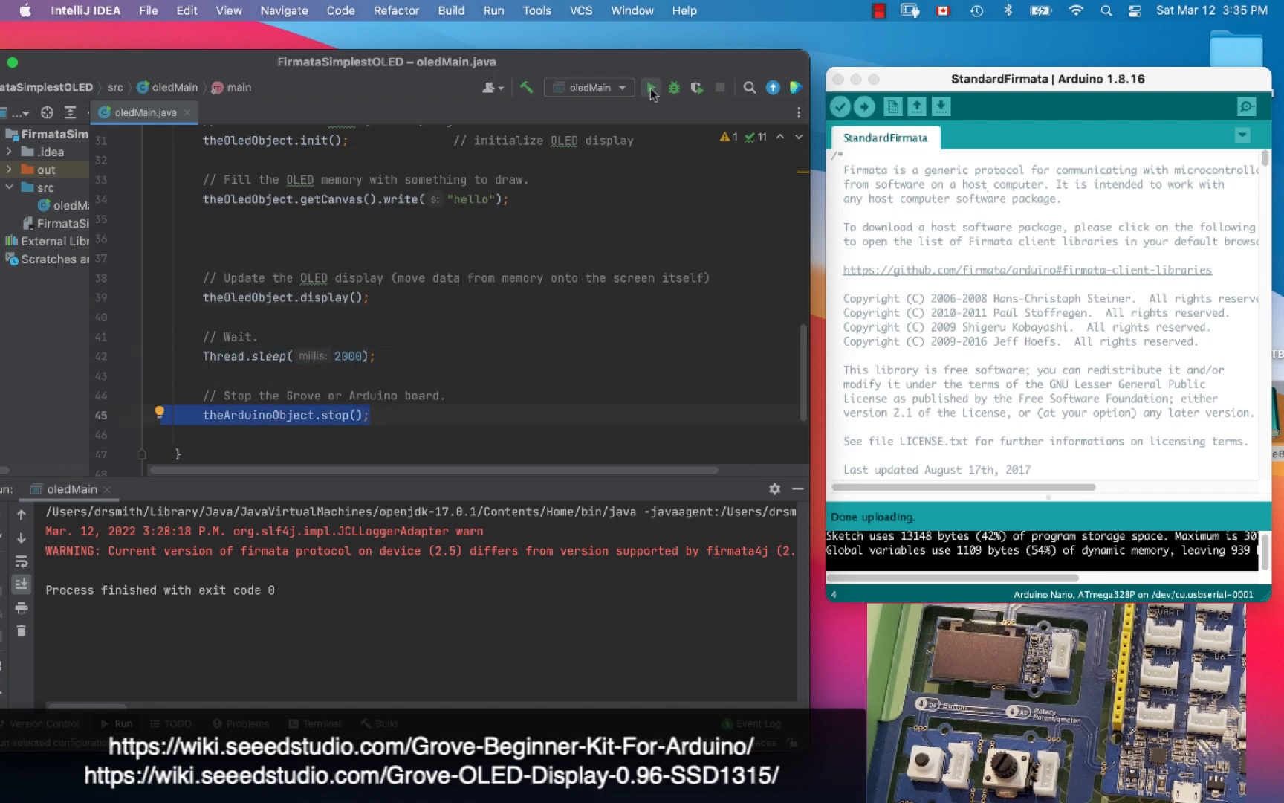
# Run oledMain so 'hello' appears on the OLED display
pyautogui.click(651, 87)
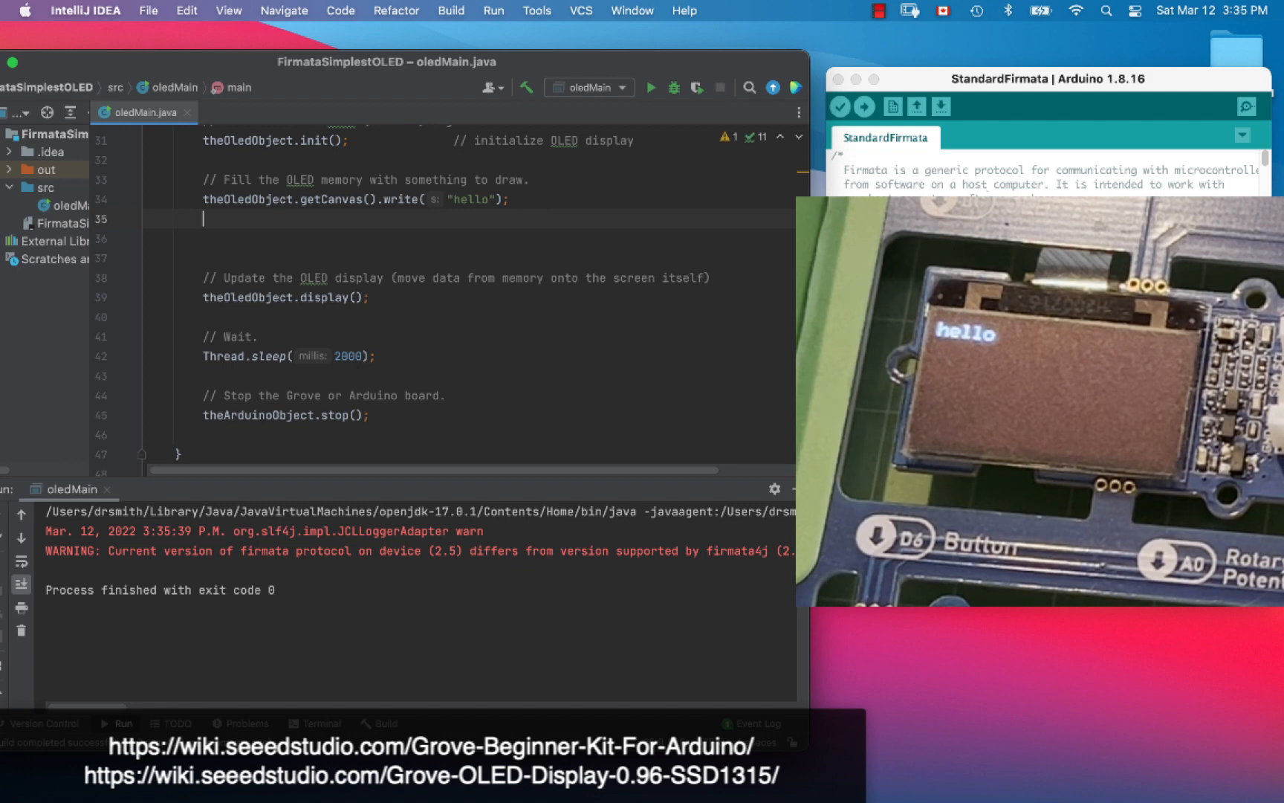
# Add theOledObject.getCanvas().setTextsize(4) after the write call and run the program
pyautogui.write('t')
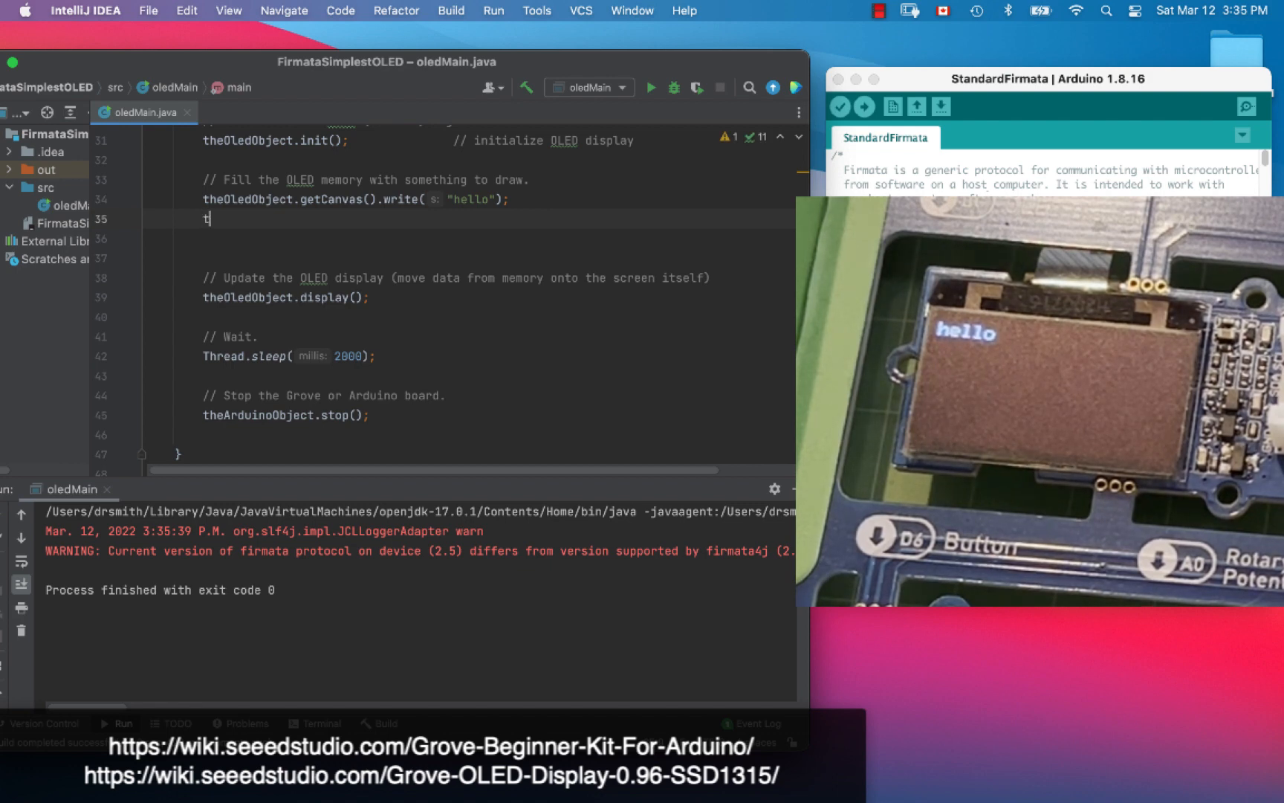
pyautogui.write('heOledObject.')
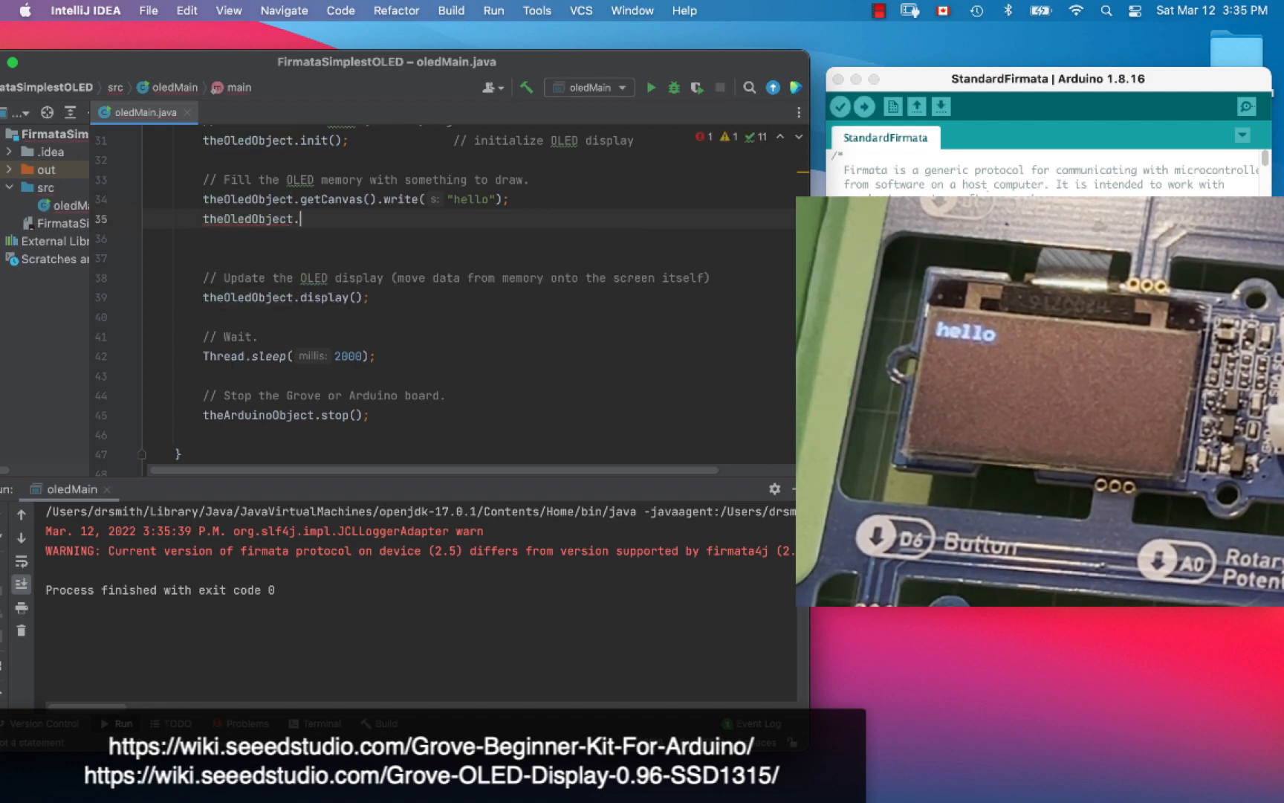
pyautogui.write('getCanvas().')
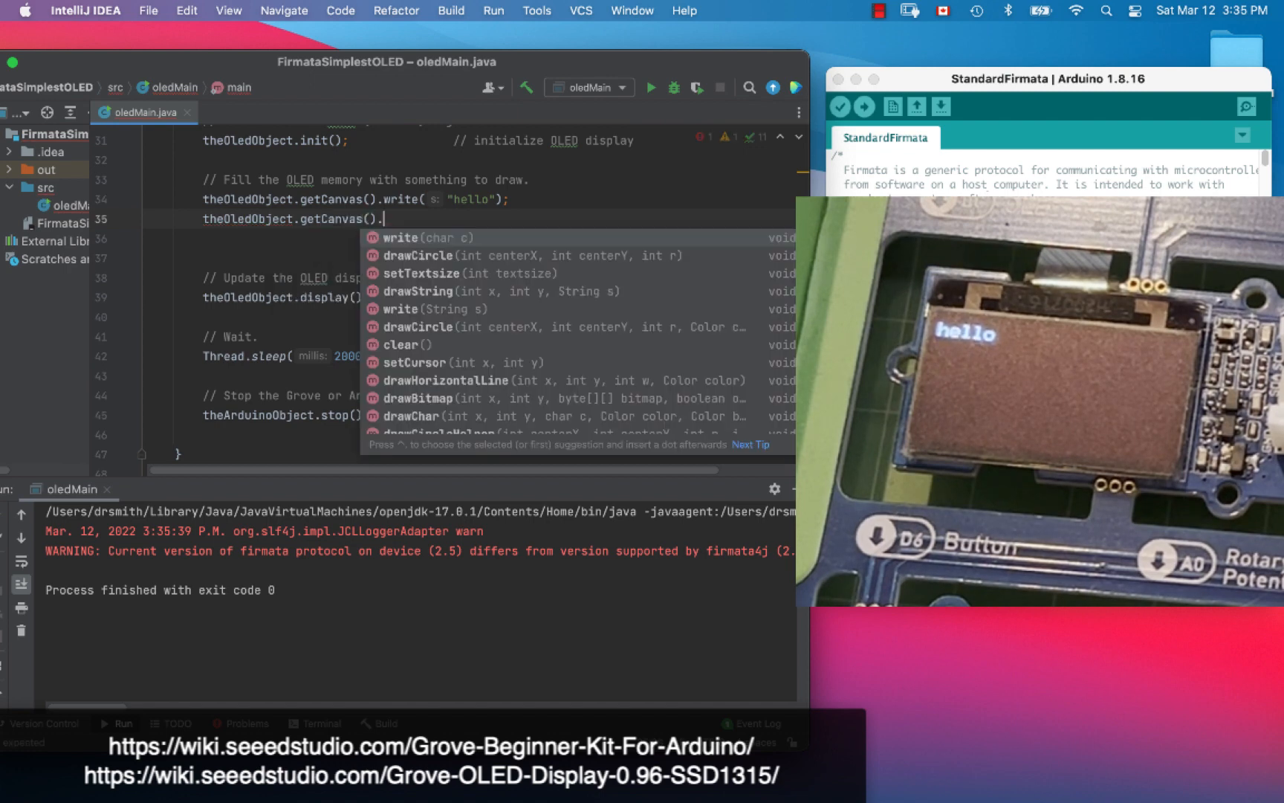
pyautogui.write('setTextsize(4);')
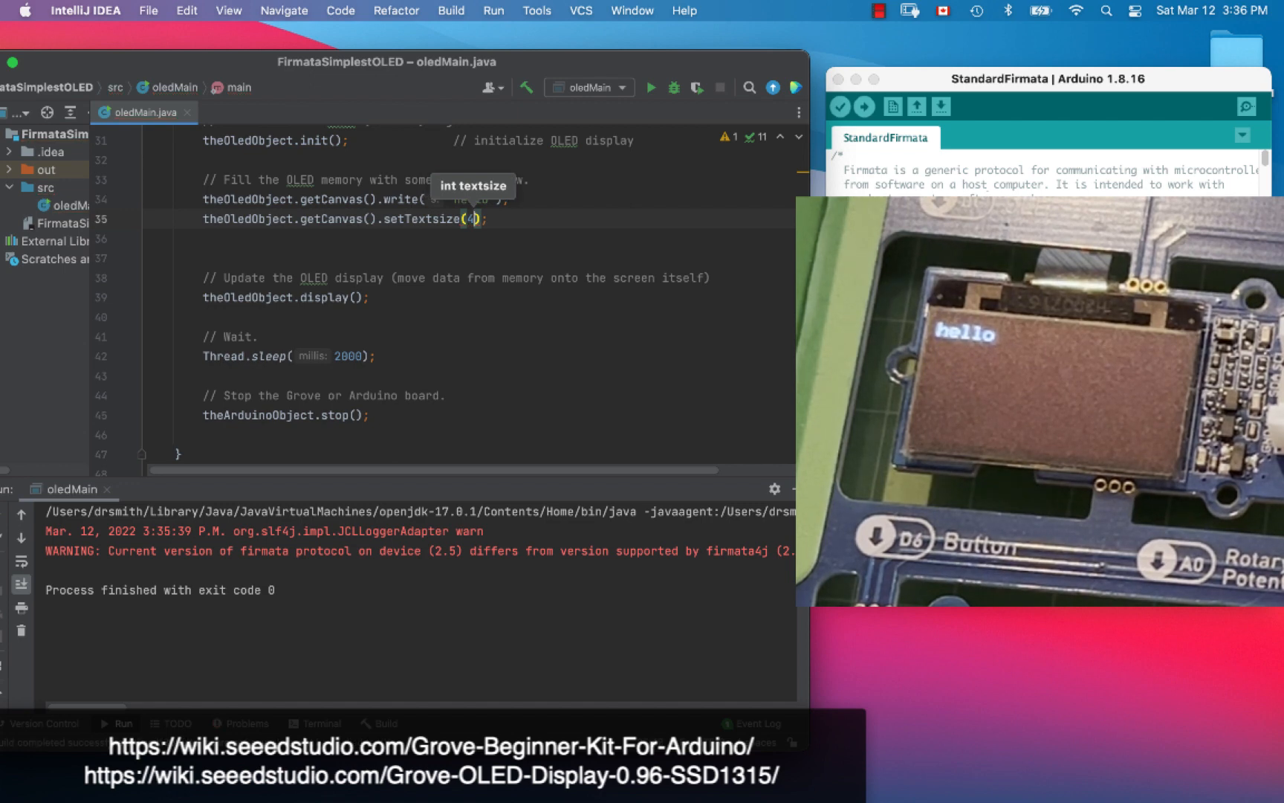
pyautogui.moveTo(669, 101)
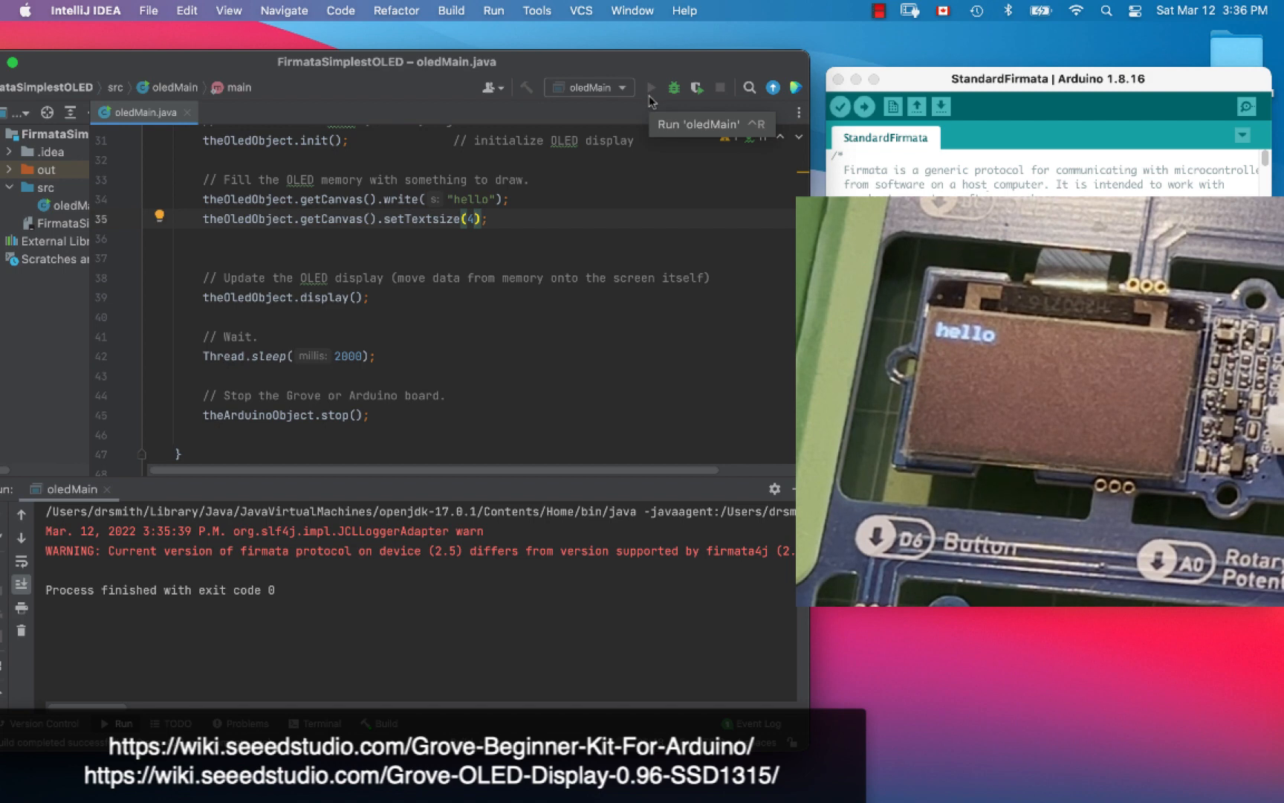
pyautogui.click(651, 87)
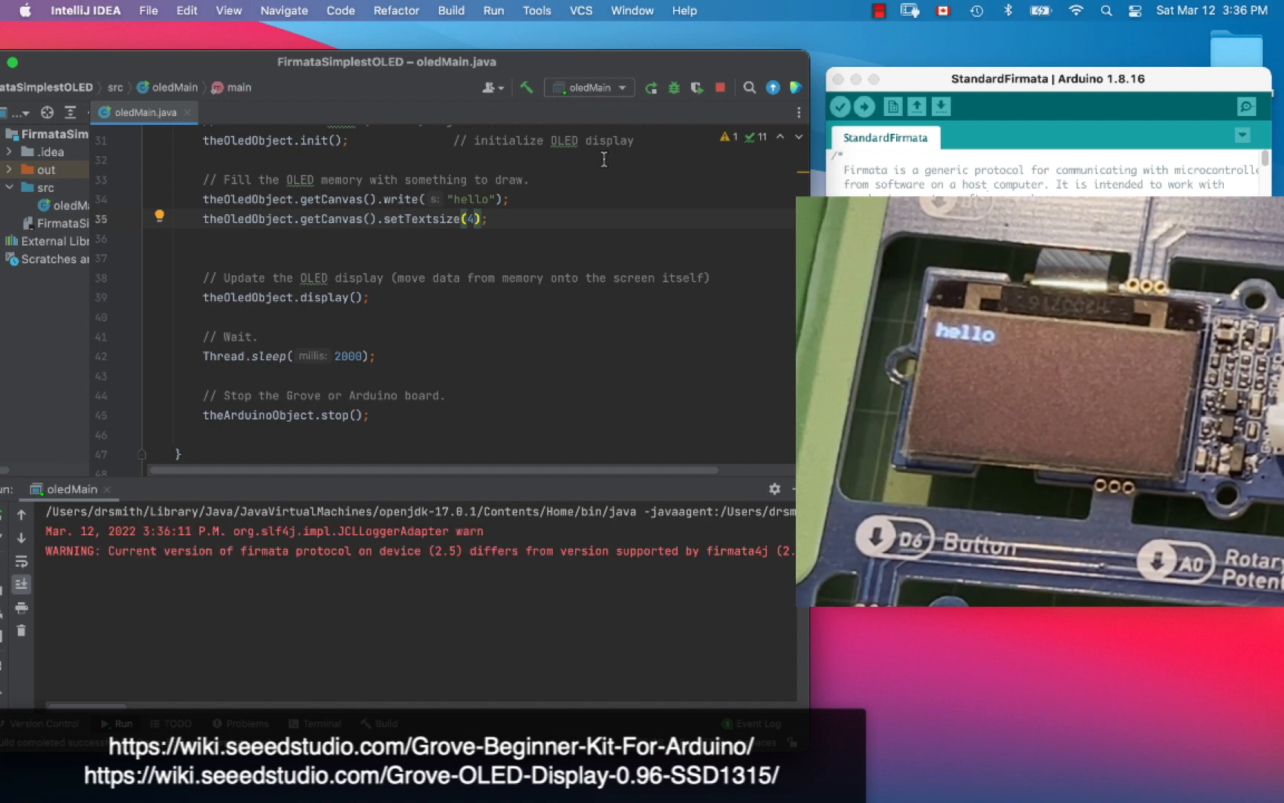
pyautogui.click(355, 220)
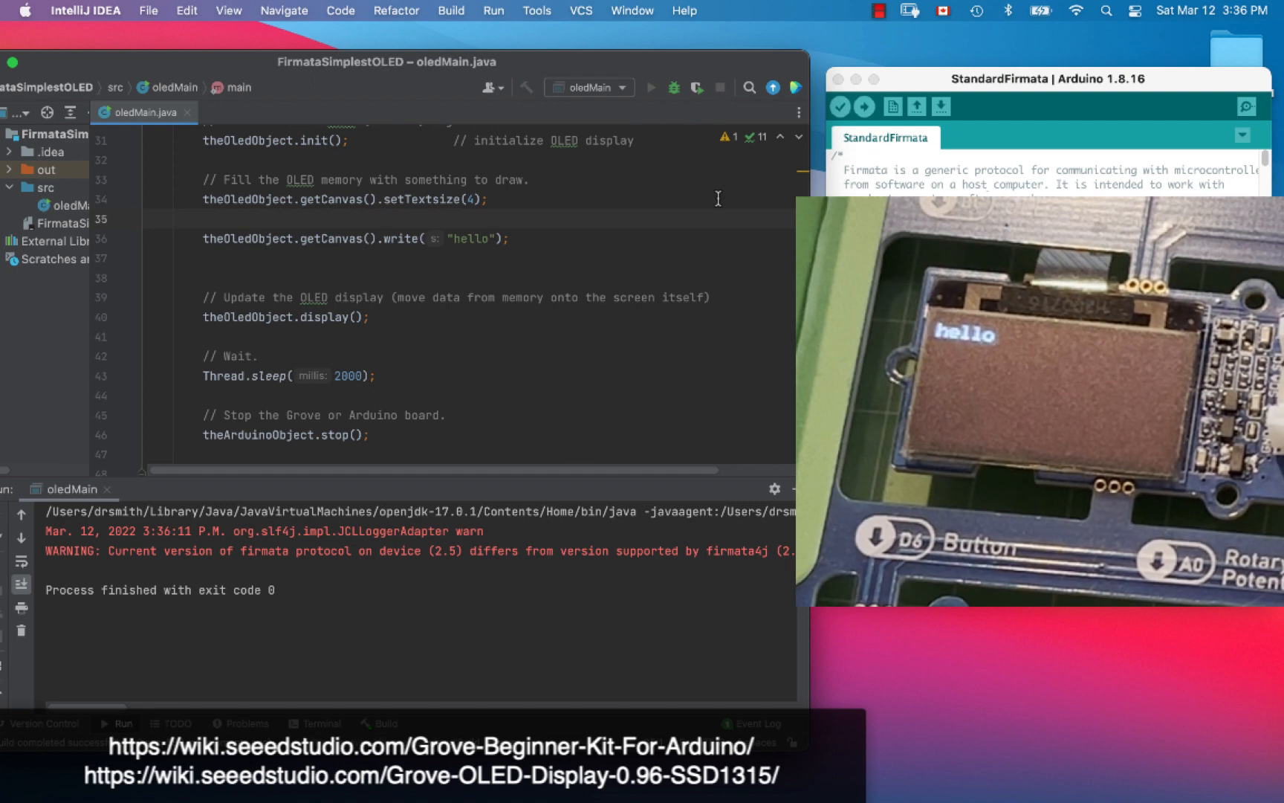
# Run the program with text size 2 set before writing 'hello'
pyautogui.click(652, 86)
pyautogui.write('2')
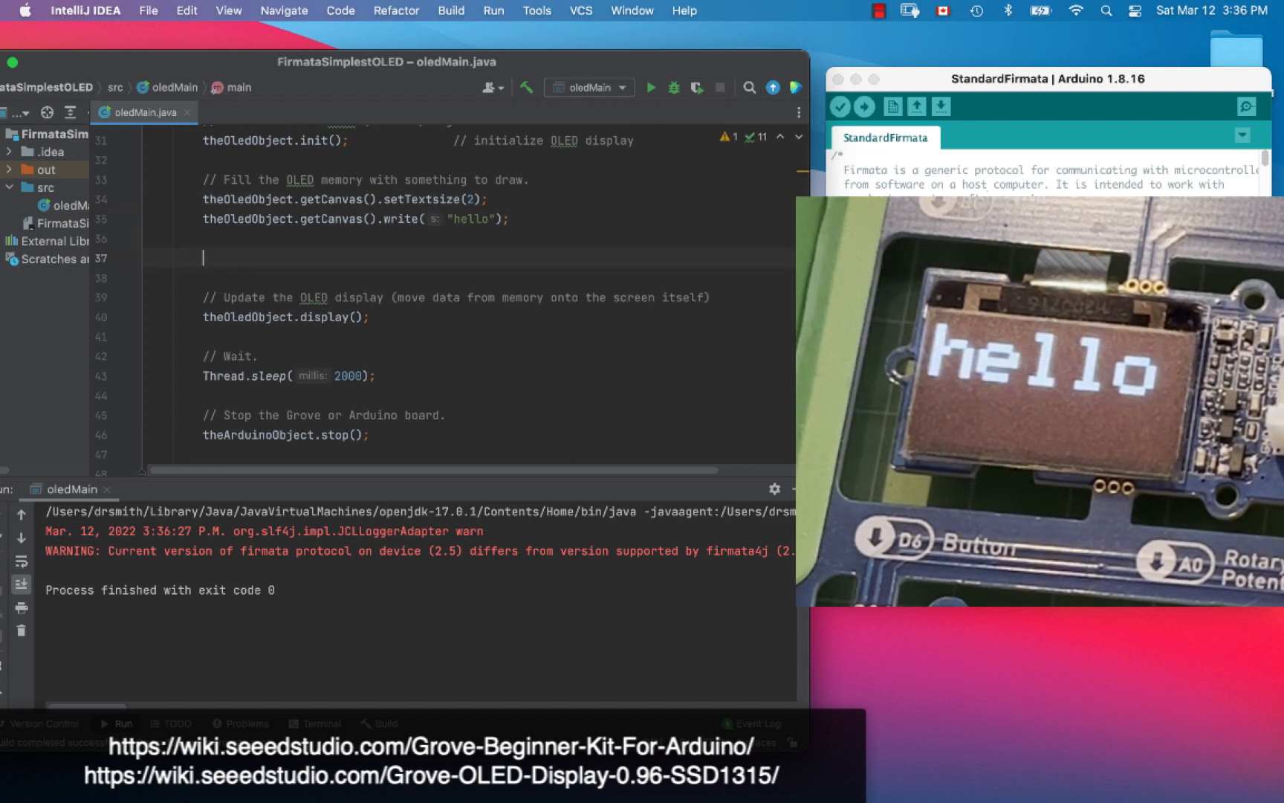
# Add drawHorizontalLine(0, 40, 100, MonochromeCanvas.Color.BRIGHT) after the hello write and run it
pyautogui.write('theOledObject.getCanvas(')
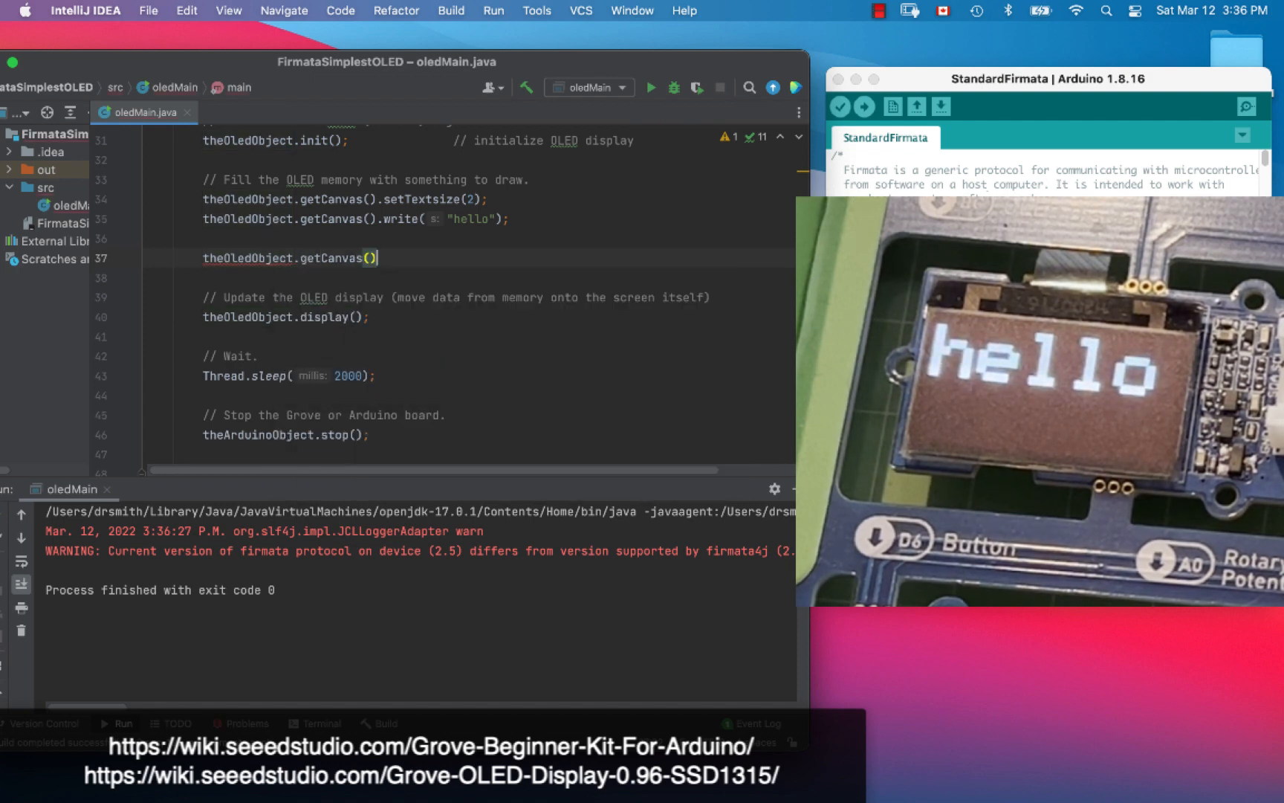
pyautogui.write('.')
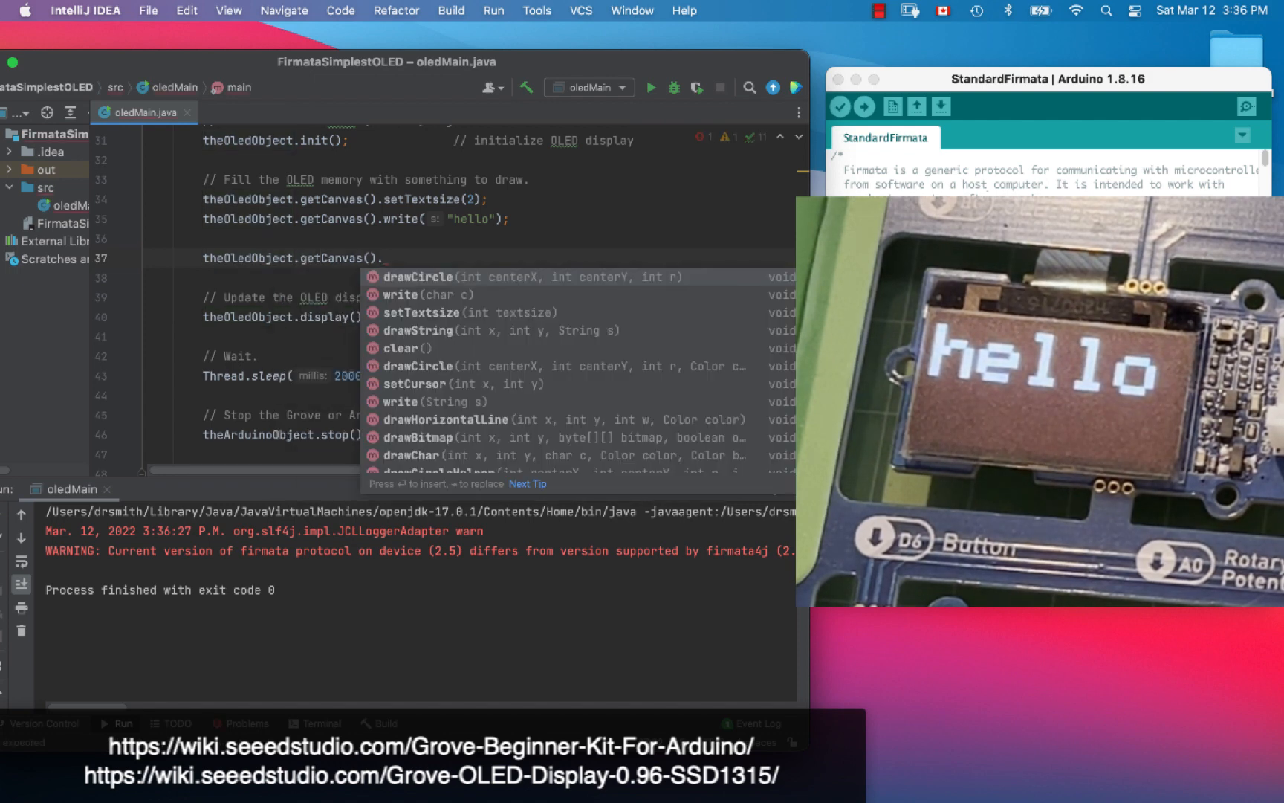
pyautogui.write('drawHorizontalLine();')
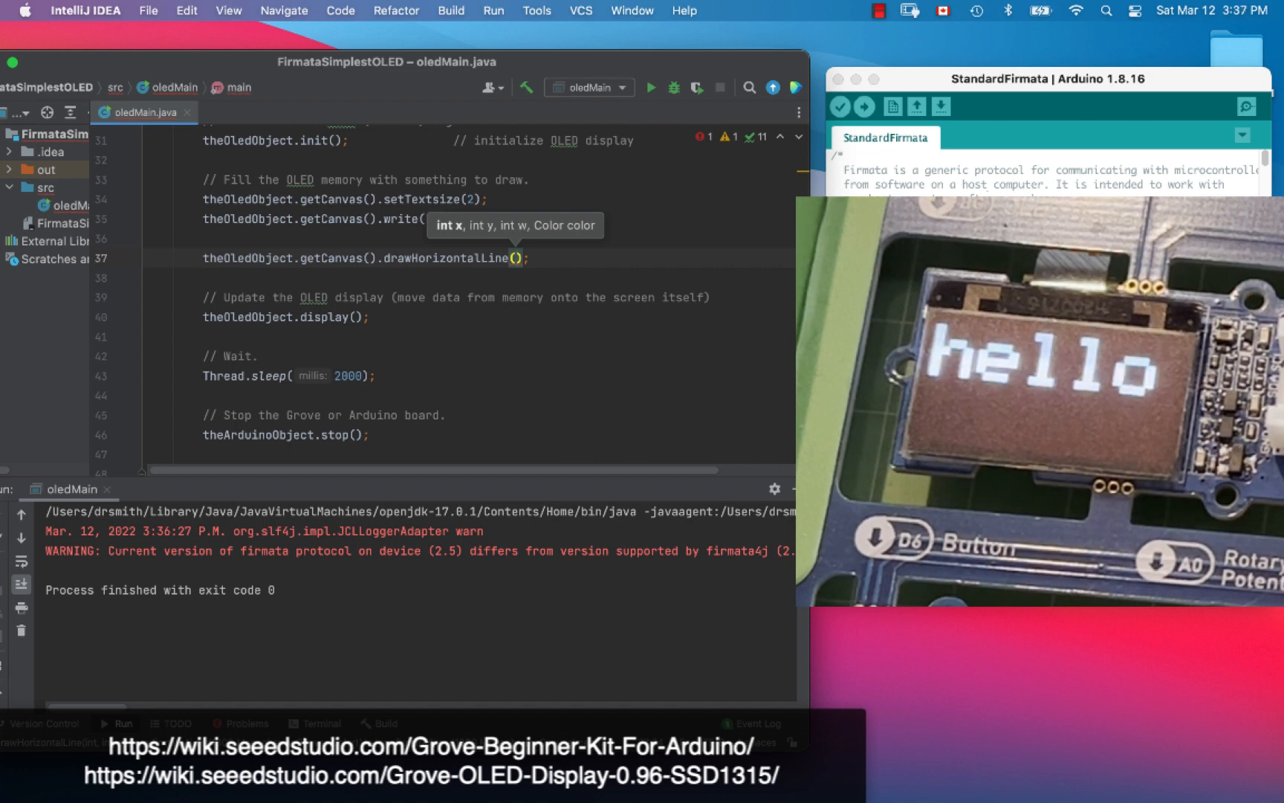
pyautogui.write('0, 40,')
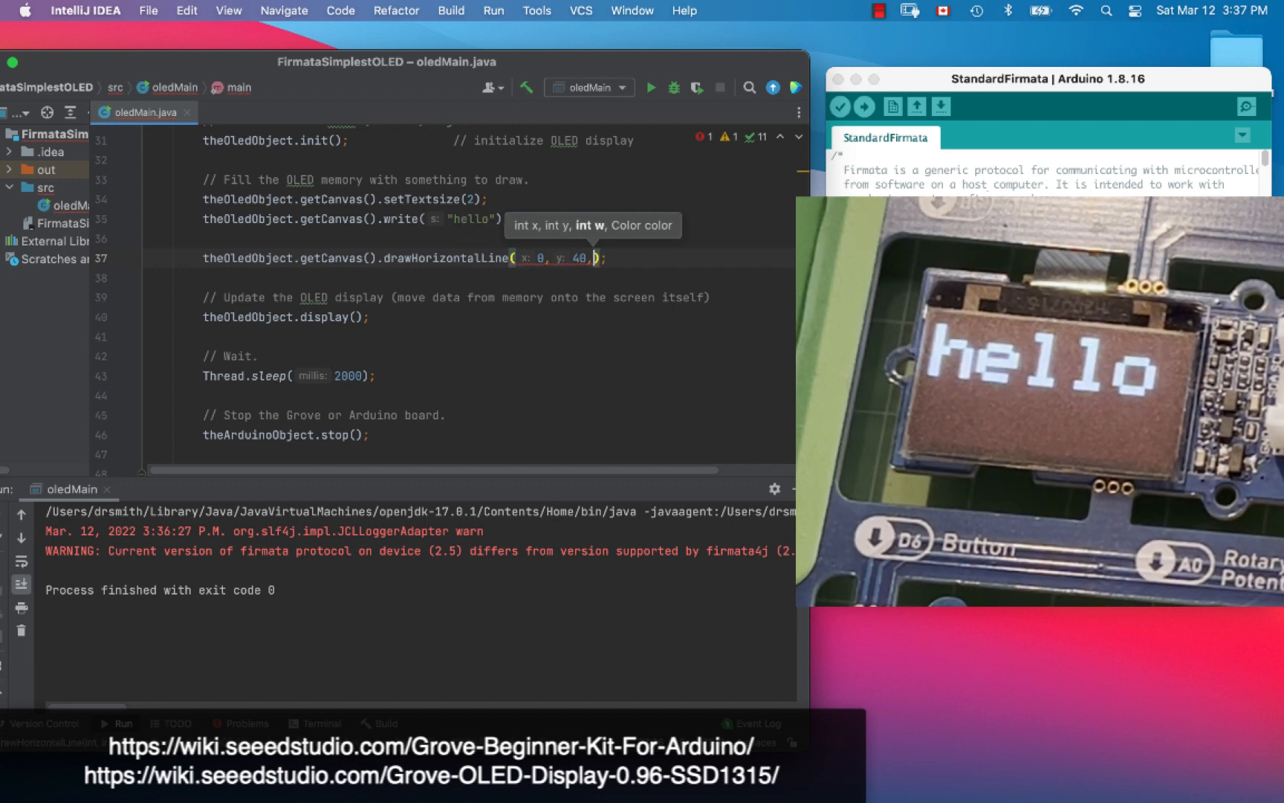
pyautogui.write('100,')
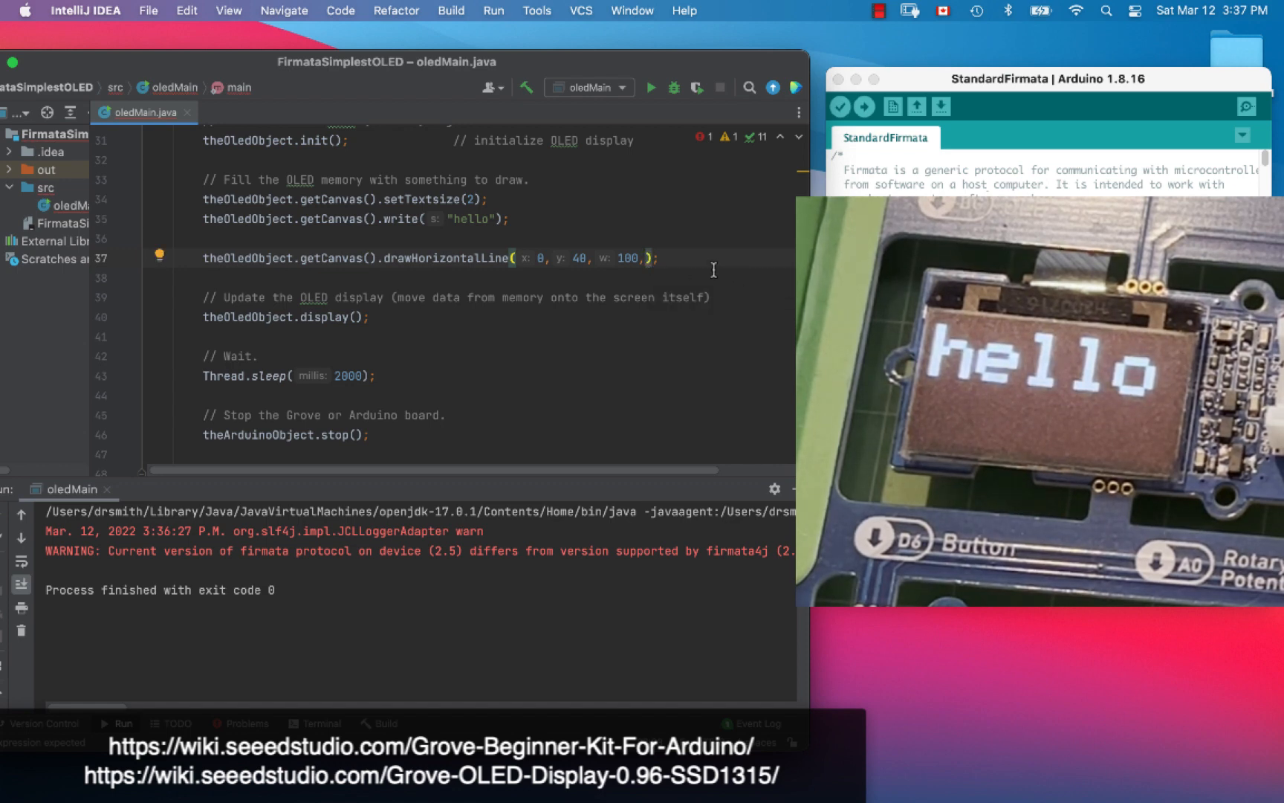
pyautogui.write('MonochromeCanvas')
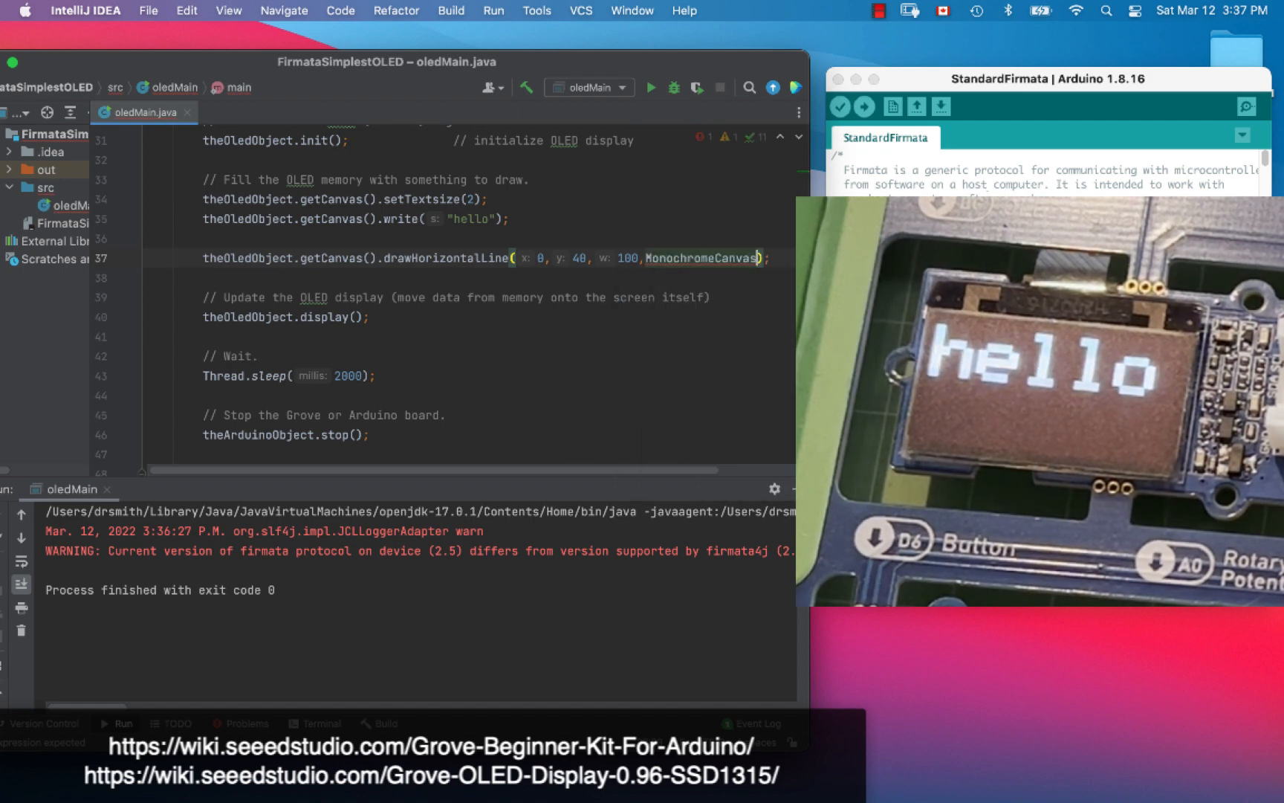
pyautogui.write('.Color.BRIGH')
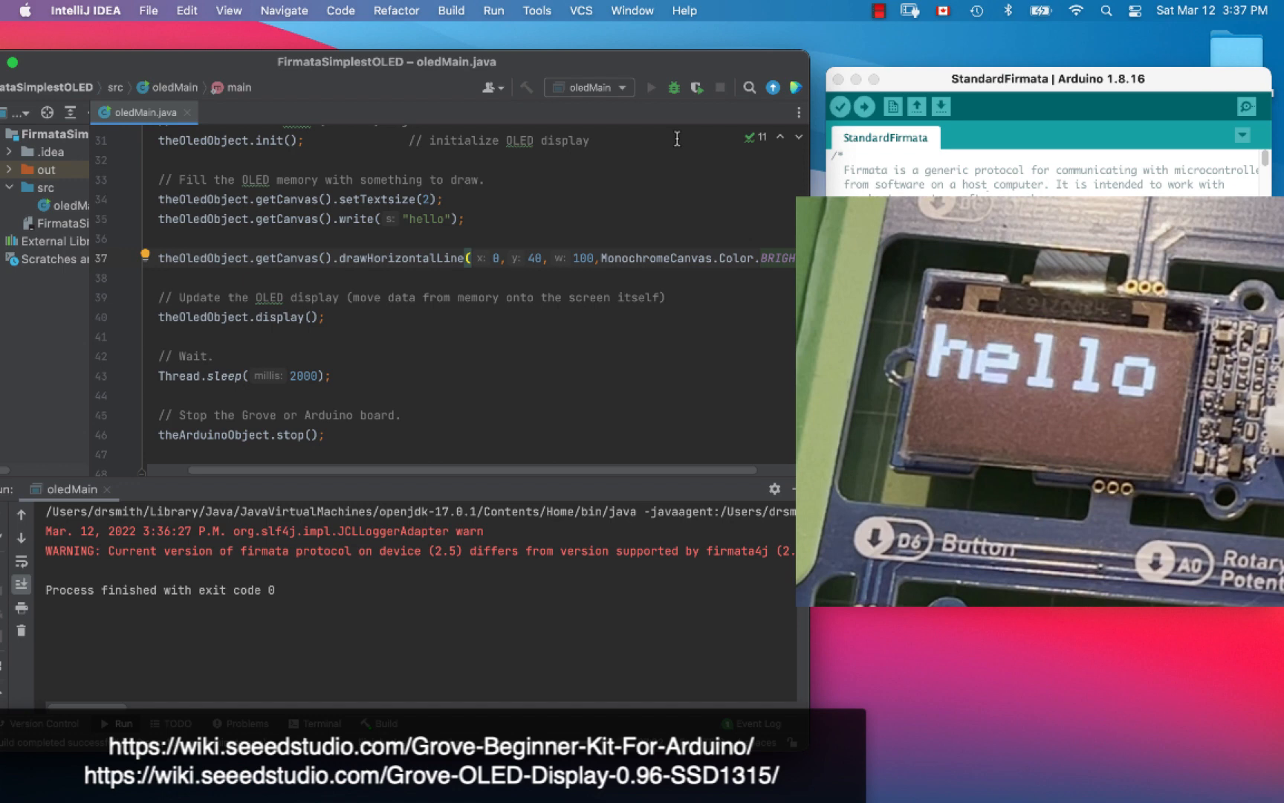
pyautogui.click(651, 86)
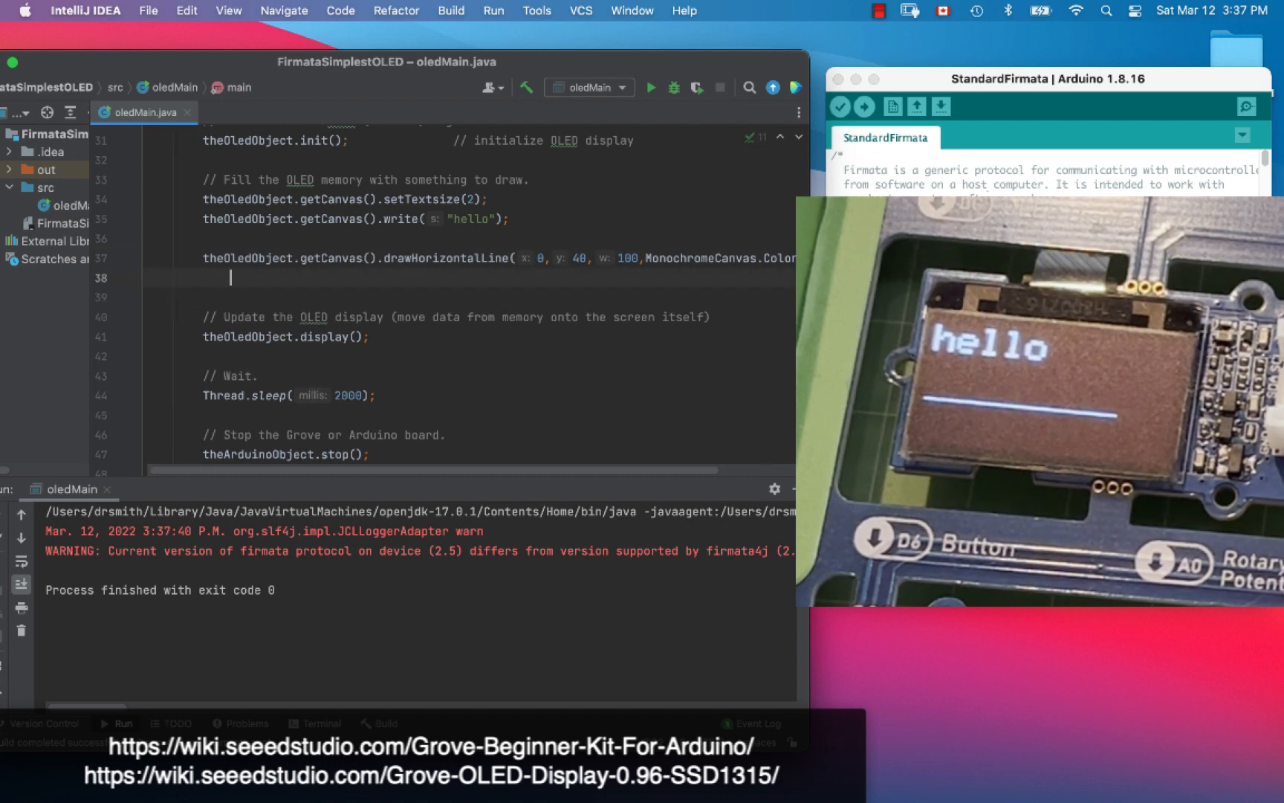
# Add a drawCircle(10, 10, 5, MonochromeCanvas.Color.BRIGHT) call and run the program
pyautogui.write('theOledObject')
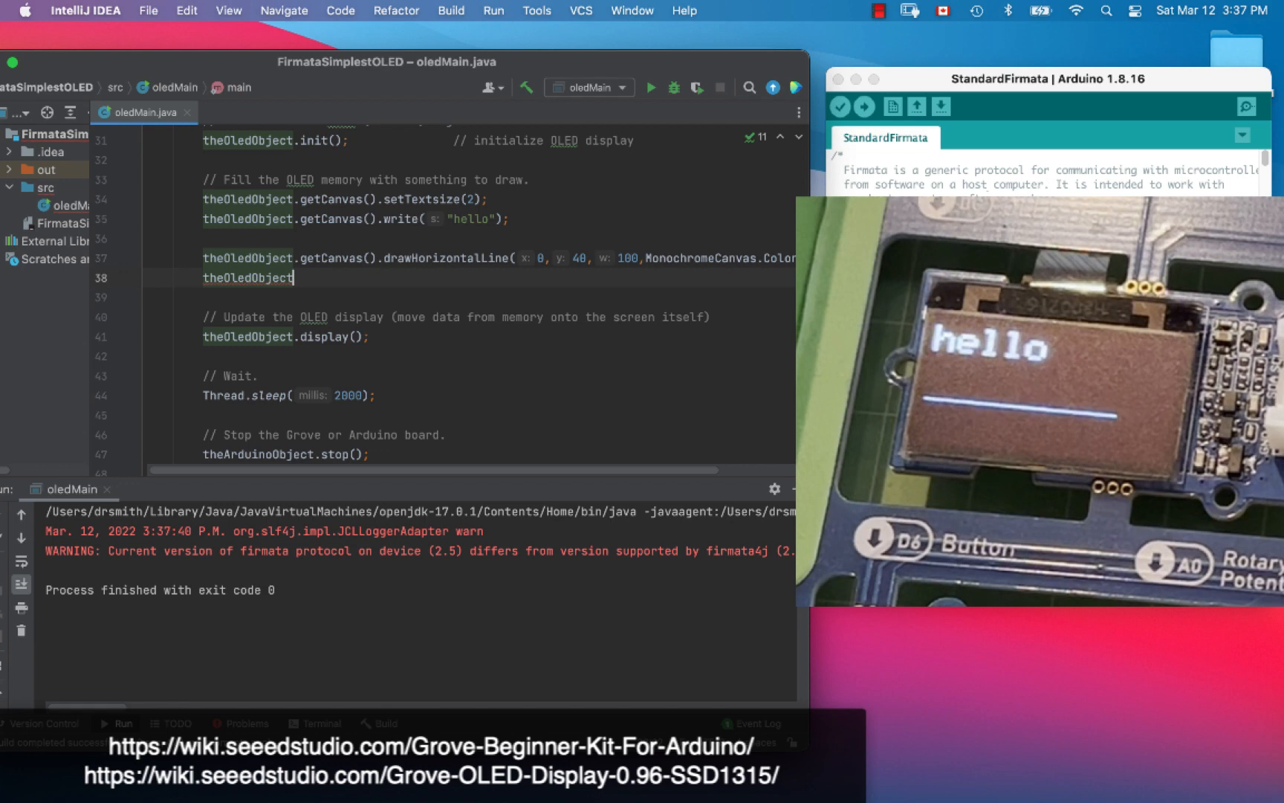
pyautogui.write('.getCanvas().')
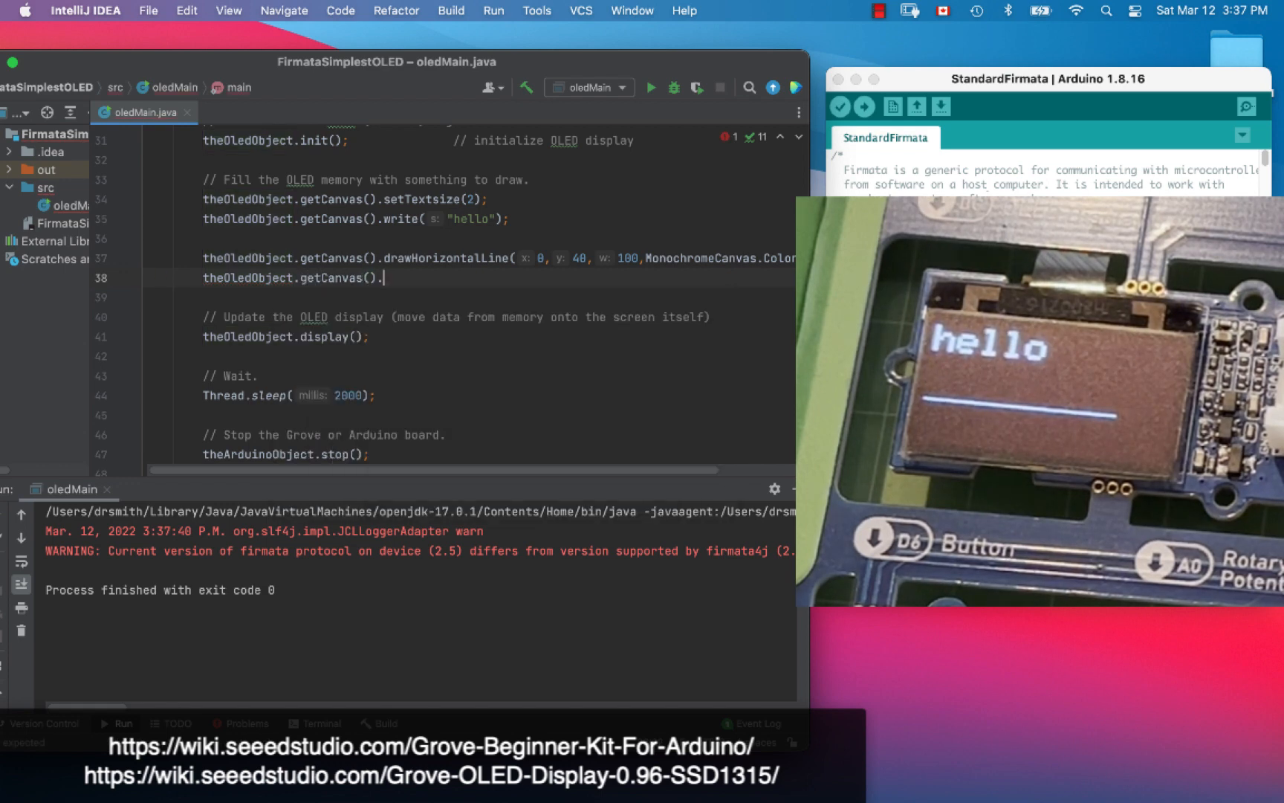
pyautogui.write('draw')
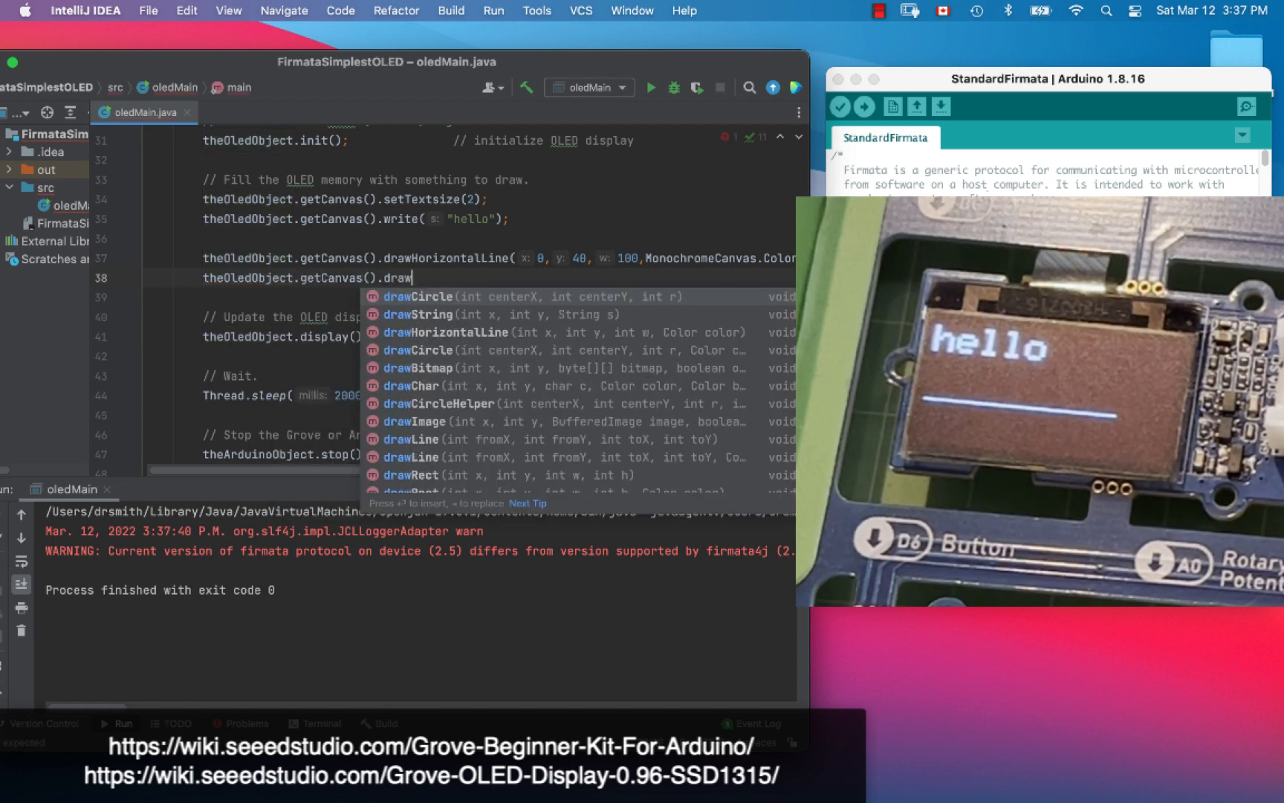
pyautogui.click(418, 296)
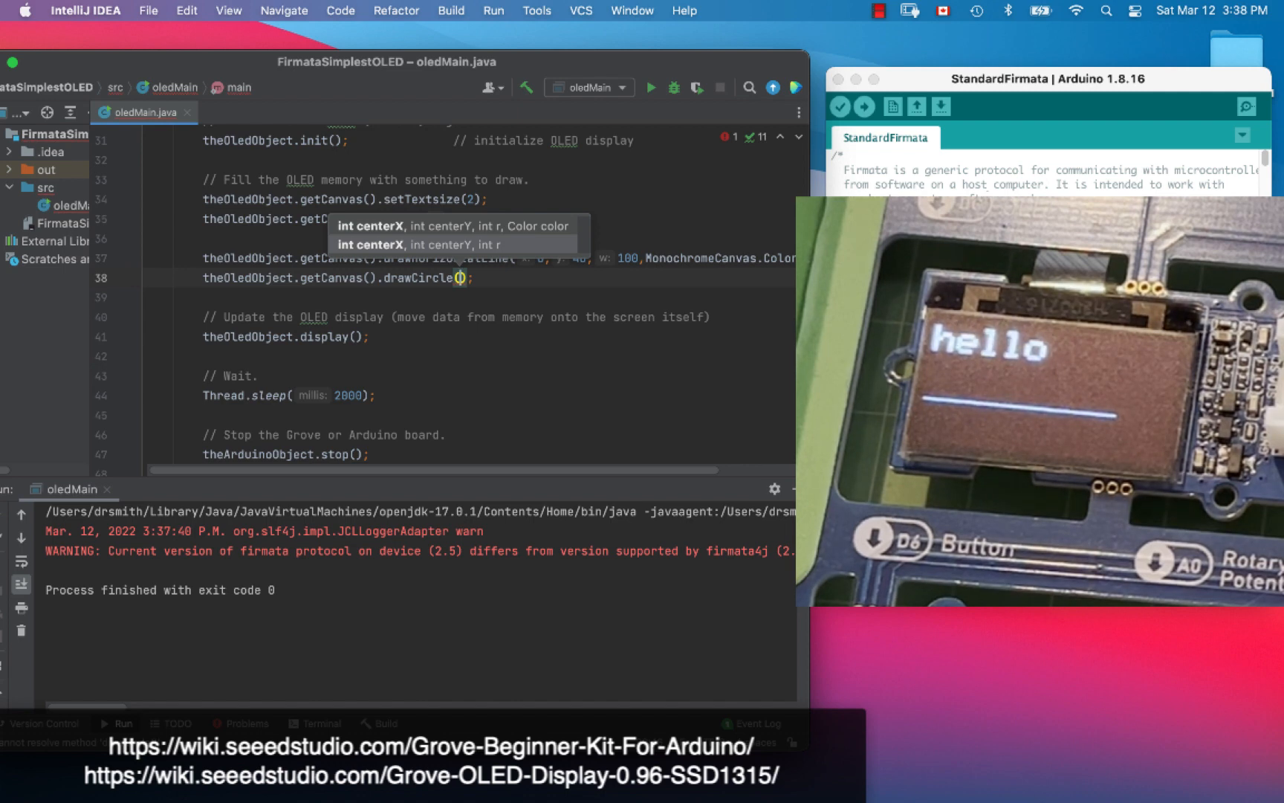
pyautogui.write('10,10,5,MonochromeCanvas.Color.BRIGHT')
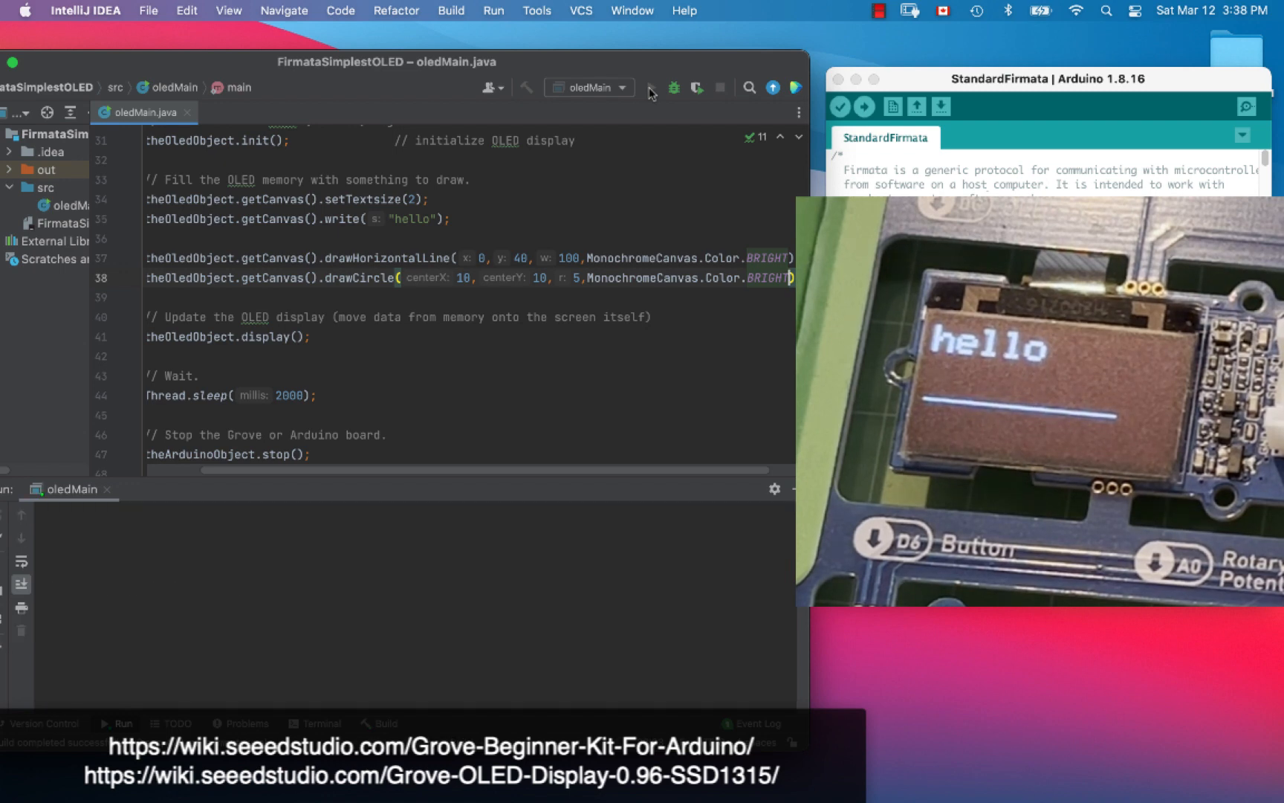
pyautogui.click(650, 87)
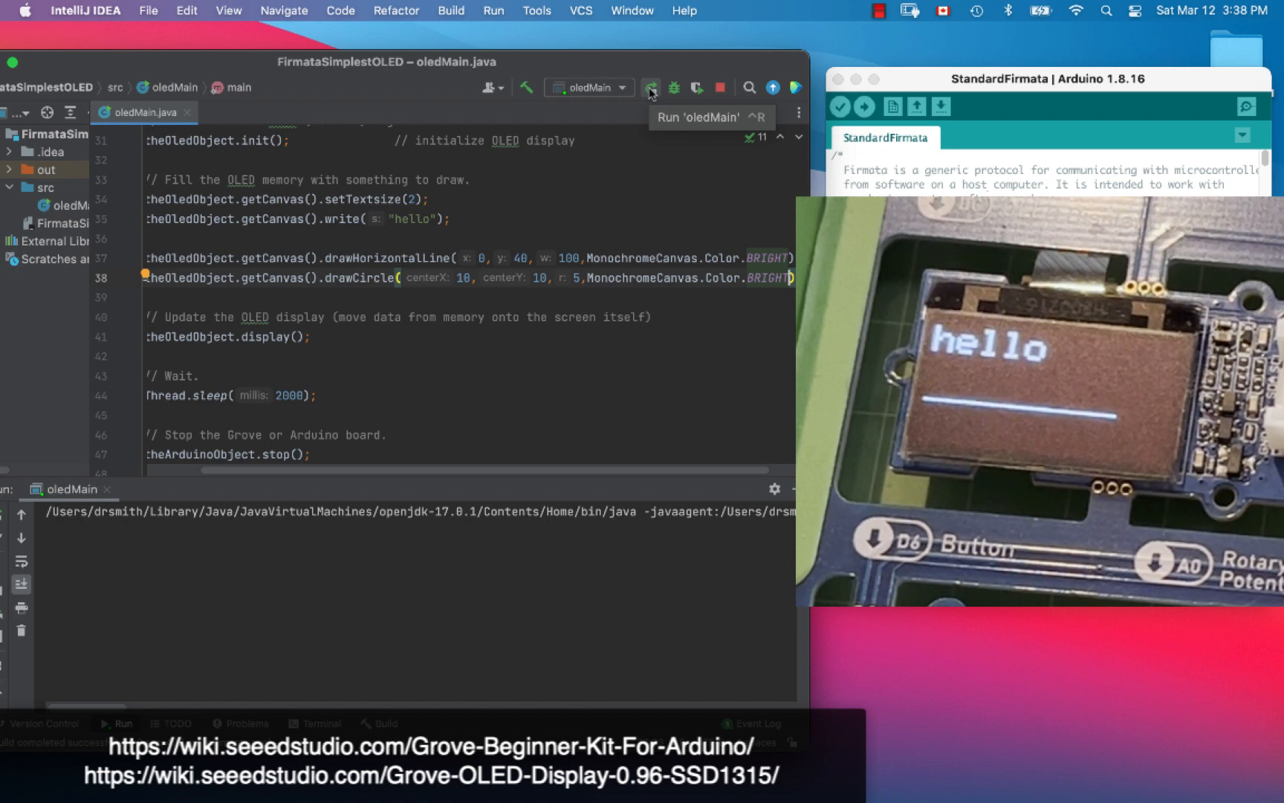
# Run the program, move the circle centre to 20, 20, and run it again
pyautogui.click(651, 86)
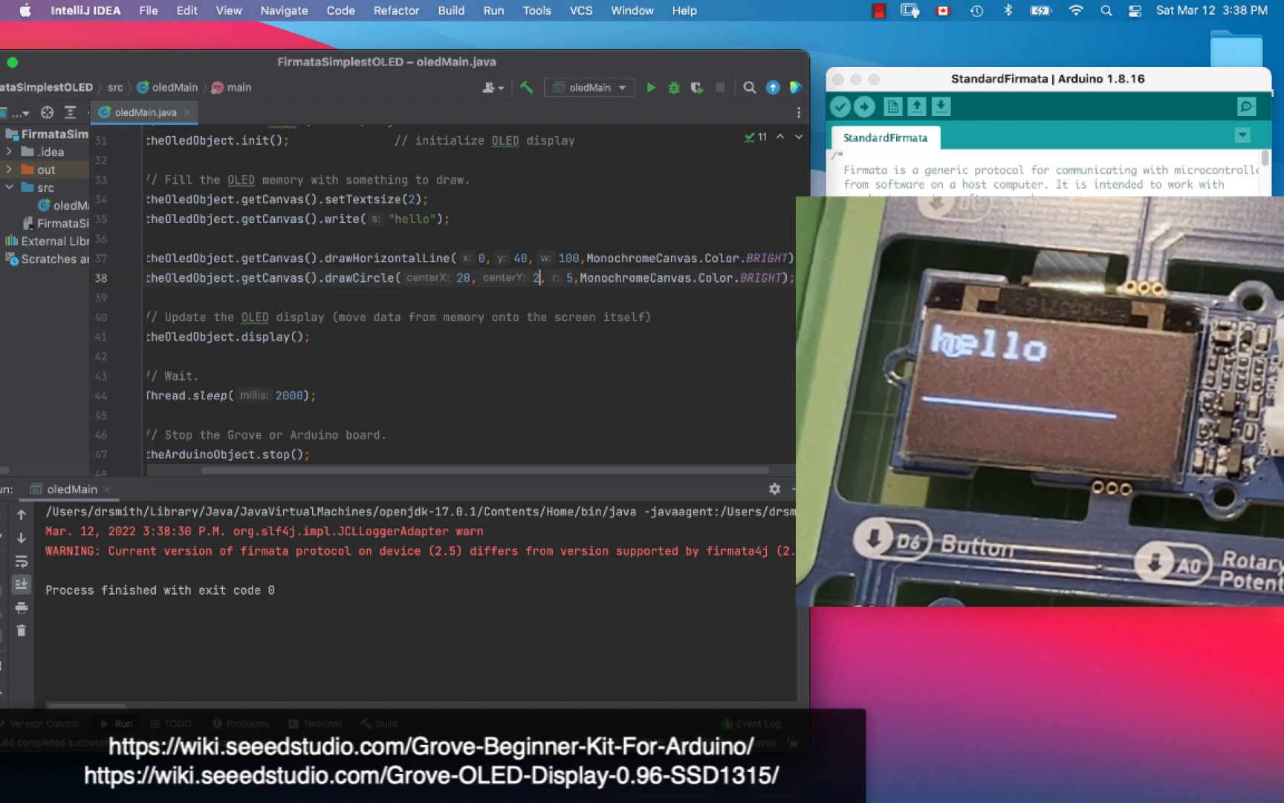
pyautogui.write('0')
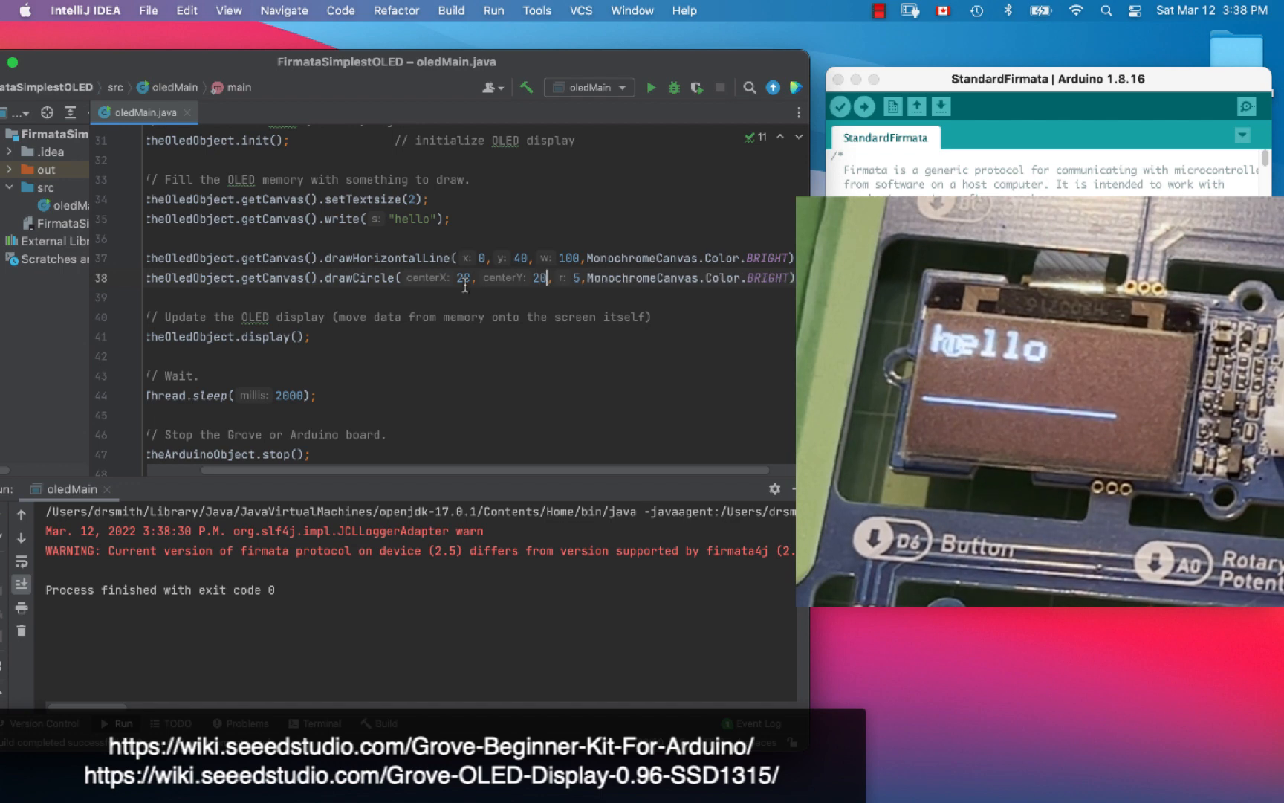
pyautogui.moveTo(651, 88)
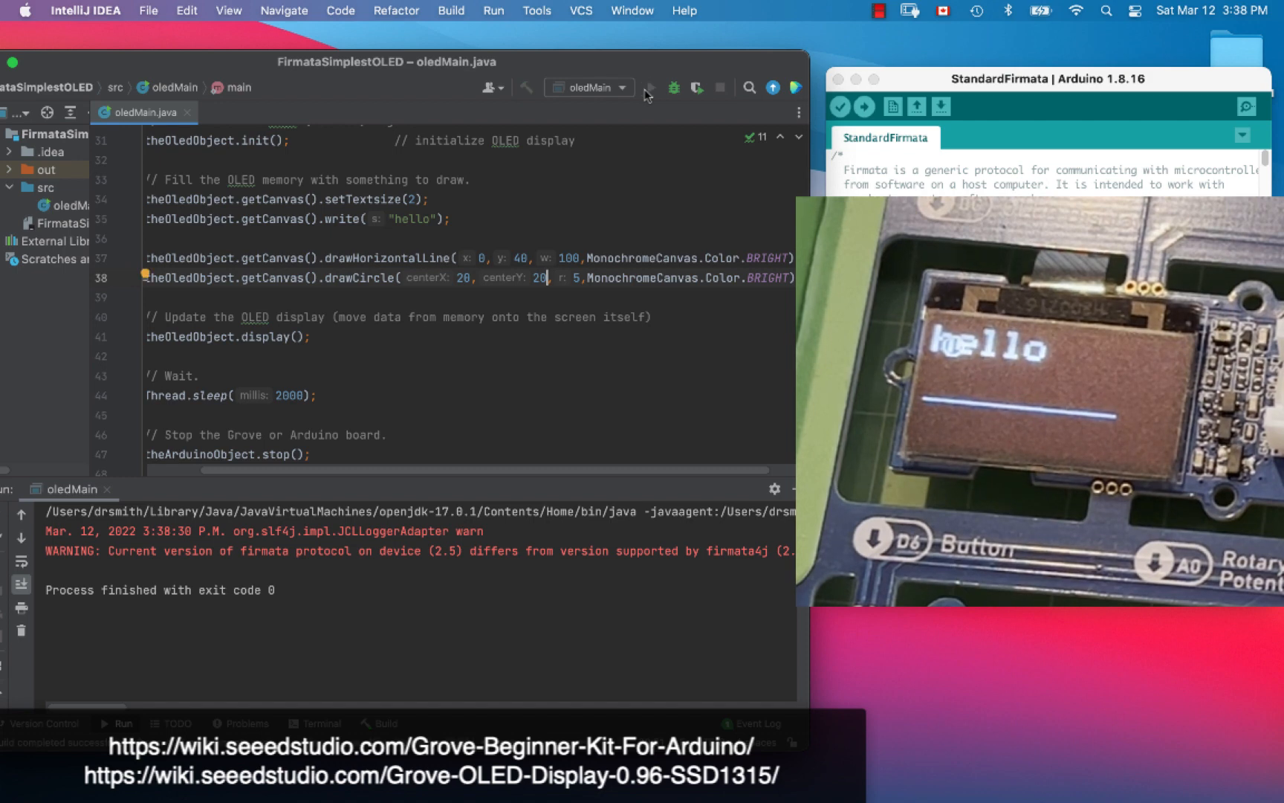
pyautogui.click(652, 88)
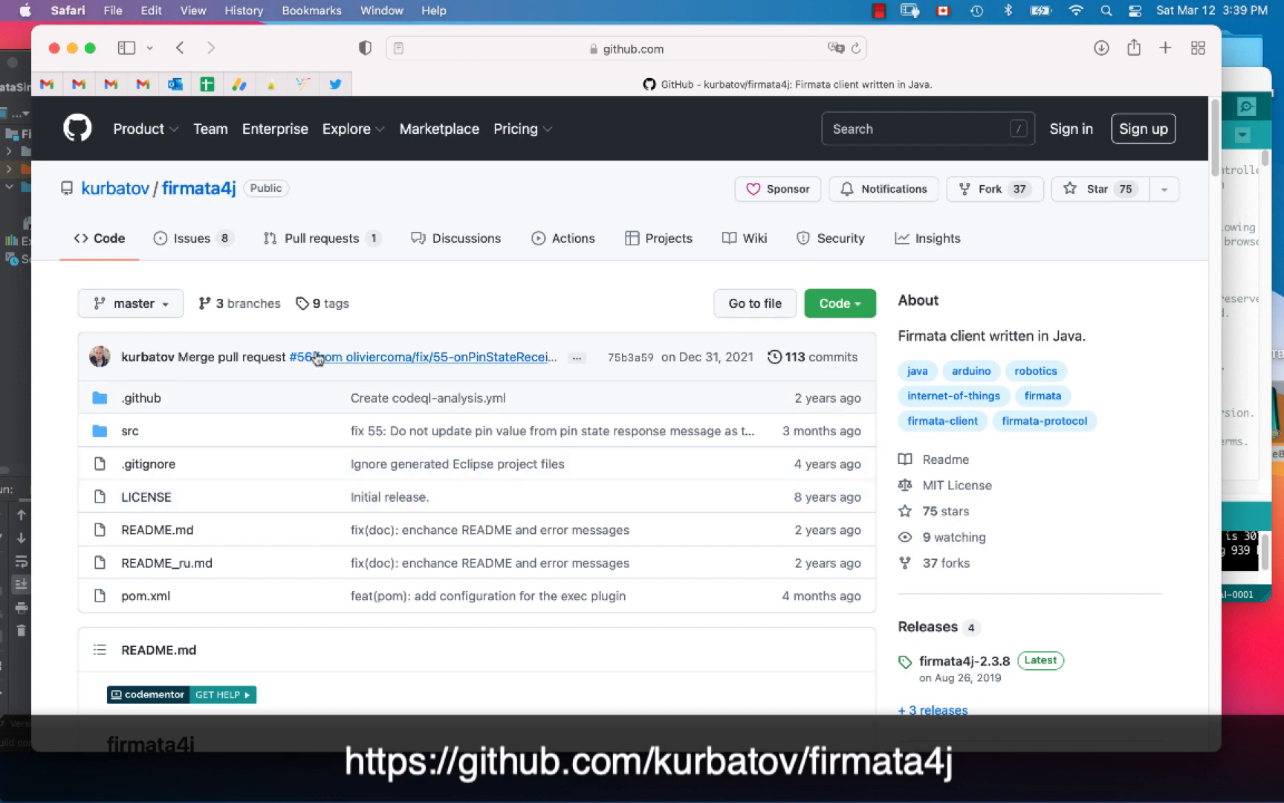
# Scroll through the firmata4j README examples and return to the repository's file list
pyautogui.scroll(-3)
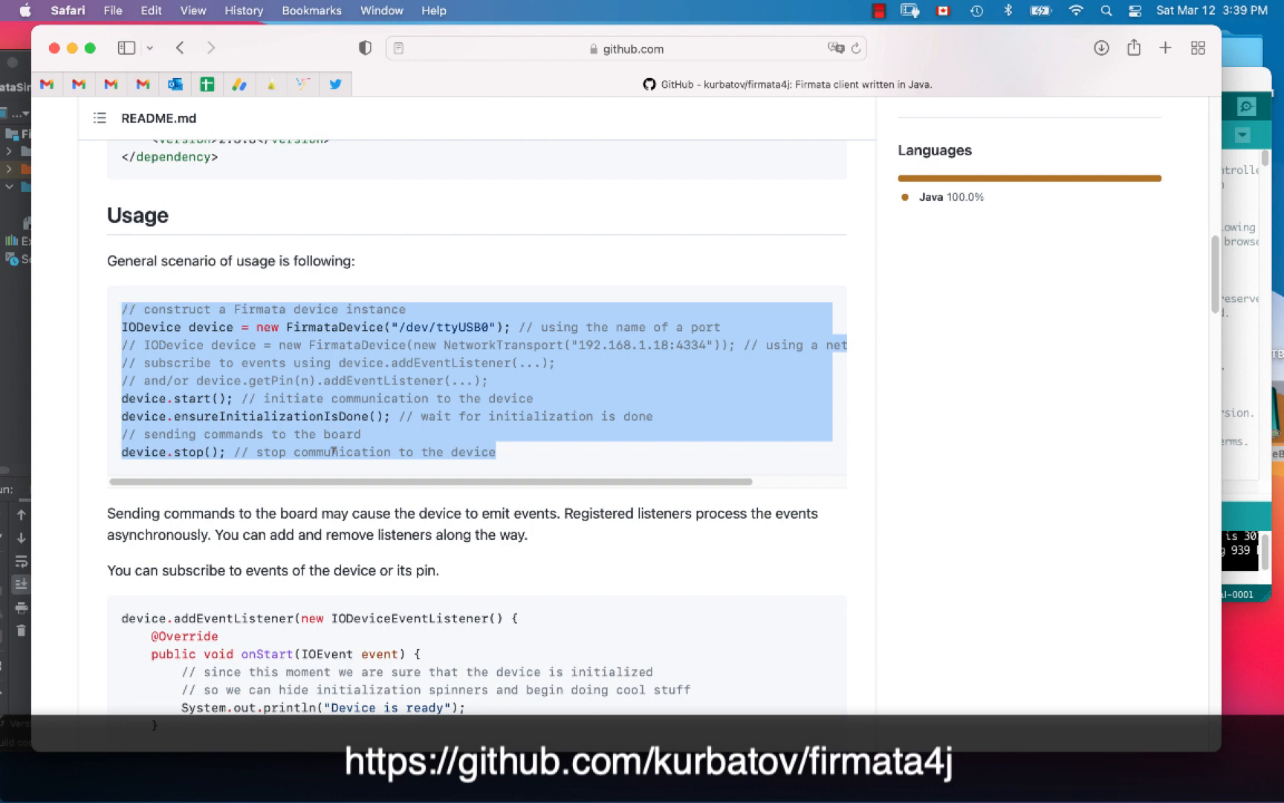
pyautogui.scroll(-3)
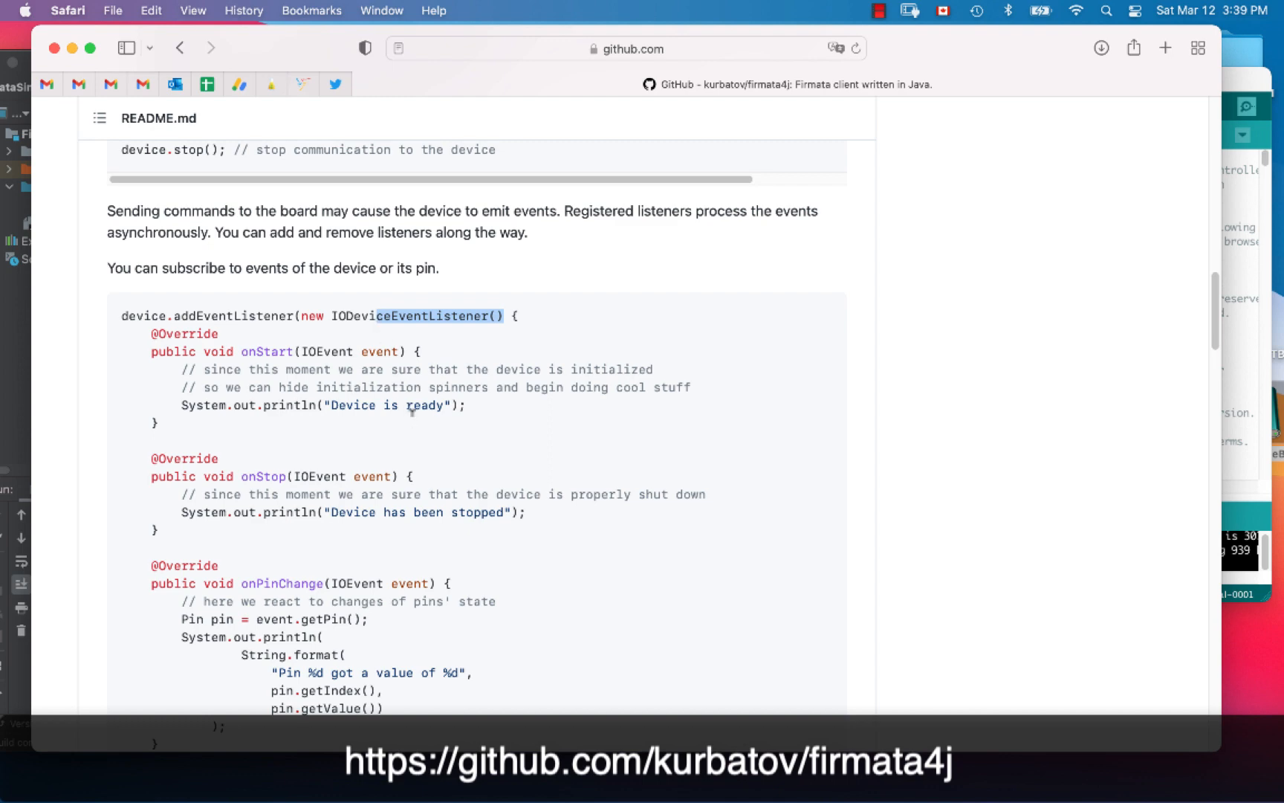
pyautogui.scroll(-3)
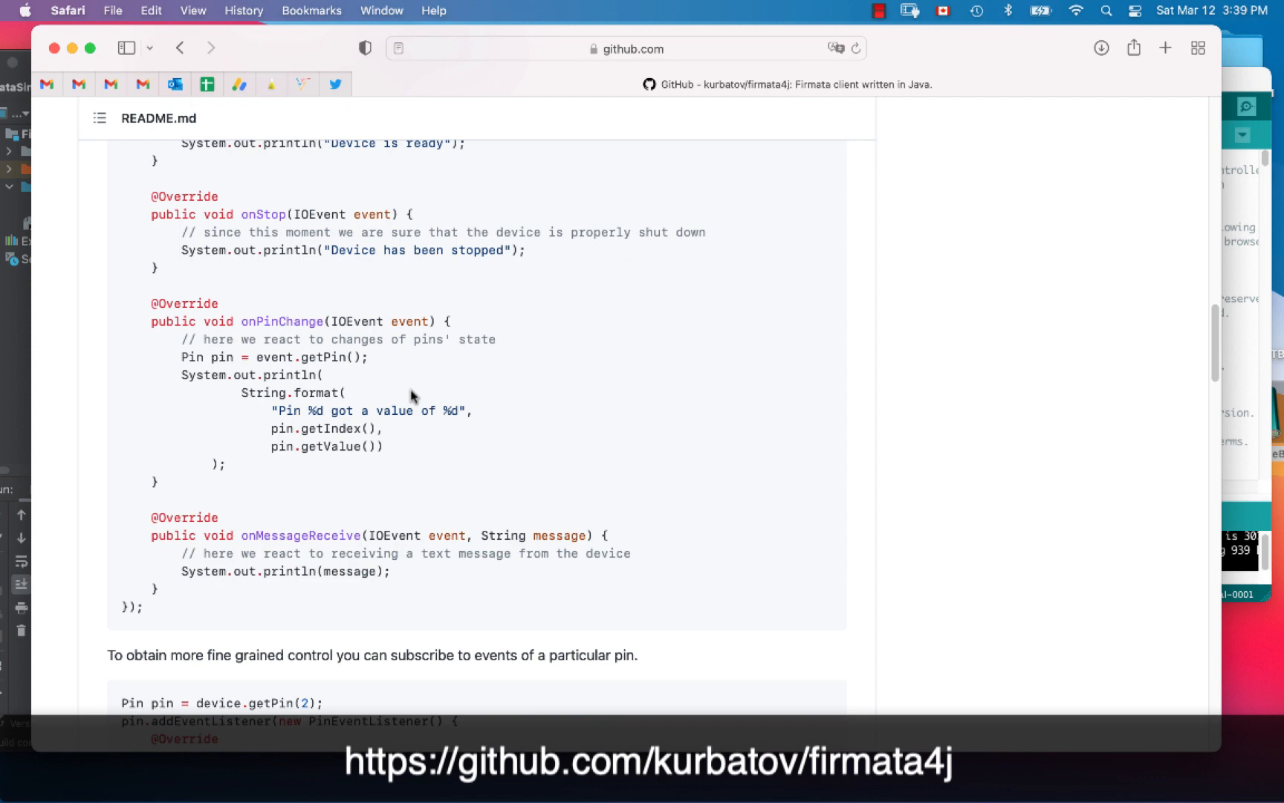
pyautogui.scroll(-3)
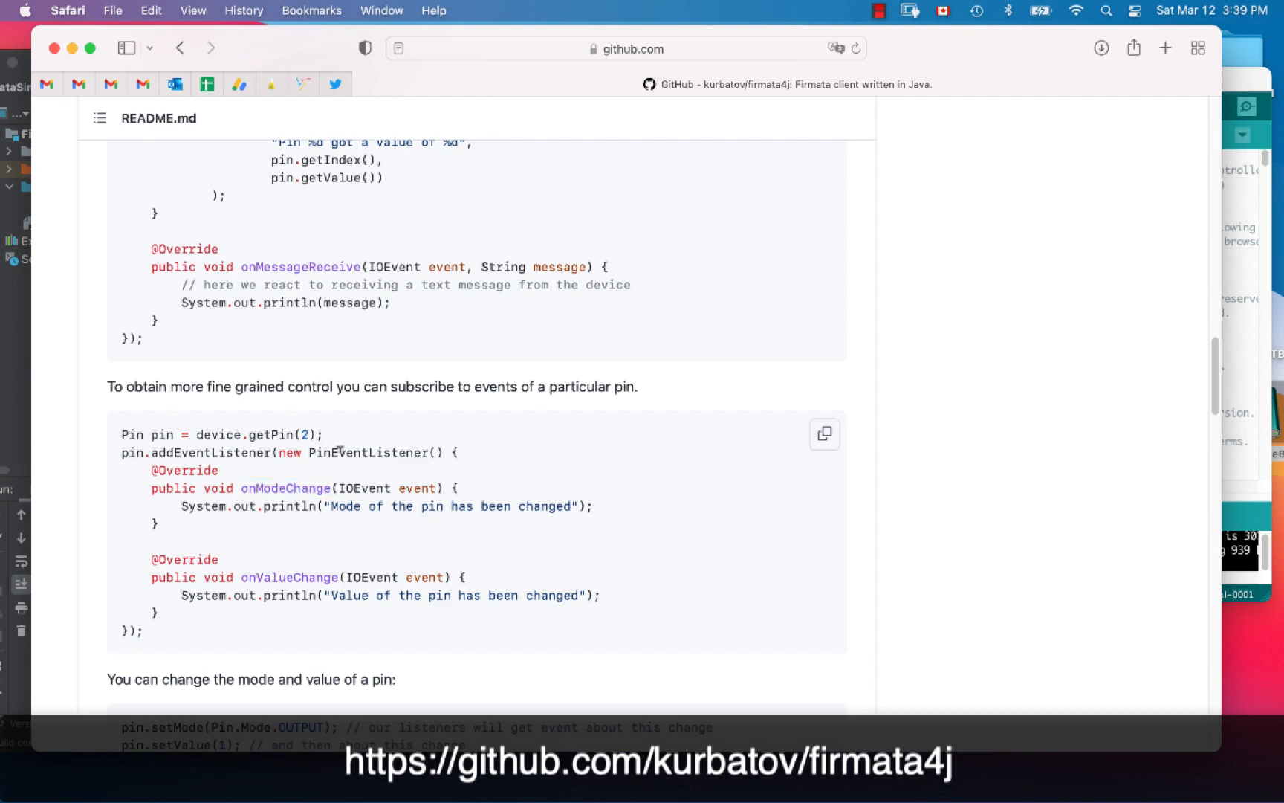
pyautogui.doubleClick(367, 452)
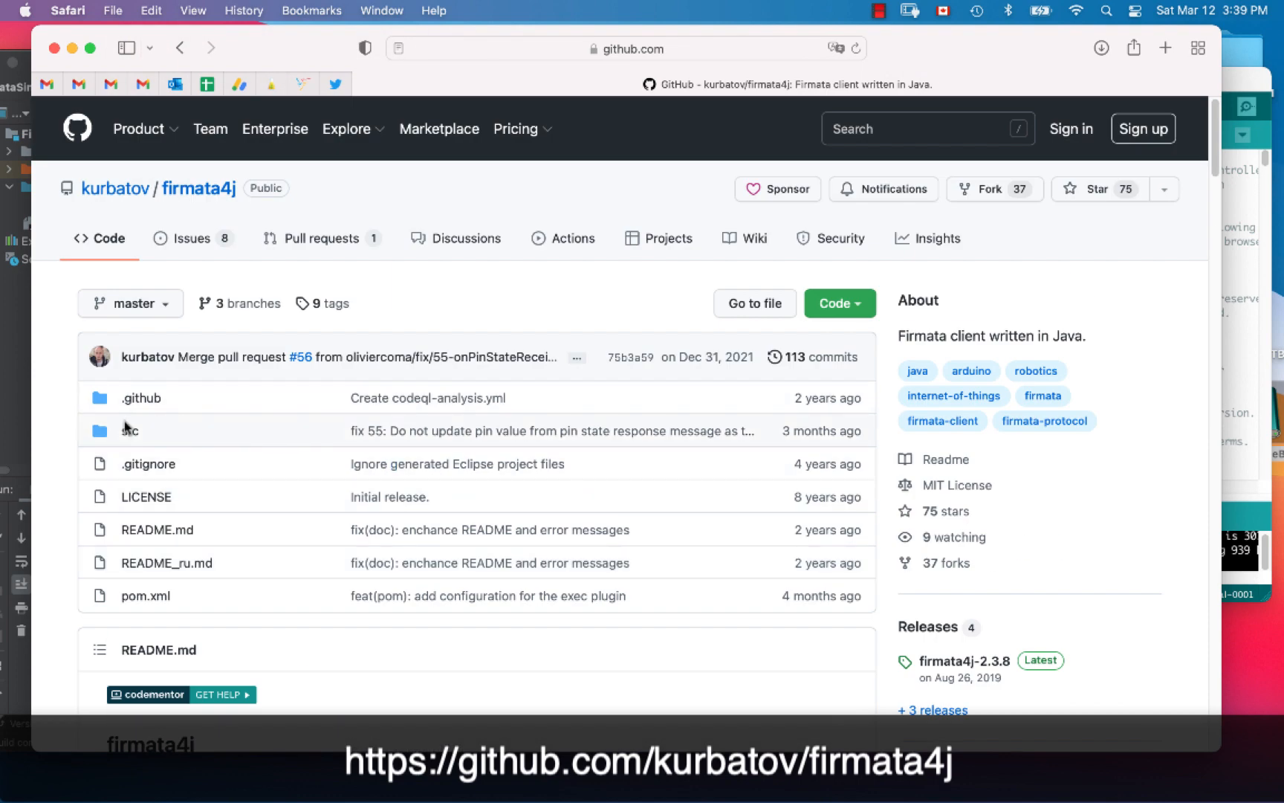
# Navigate src/main/java/org/firmata4j into the ssd1306 package folder
pyautogui.click(131, 430)
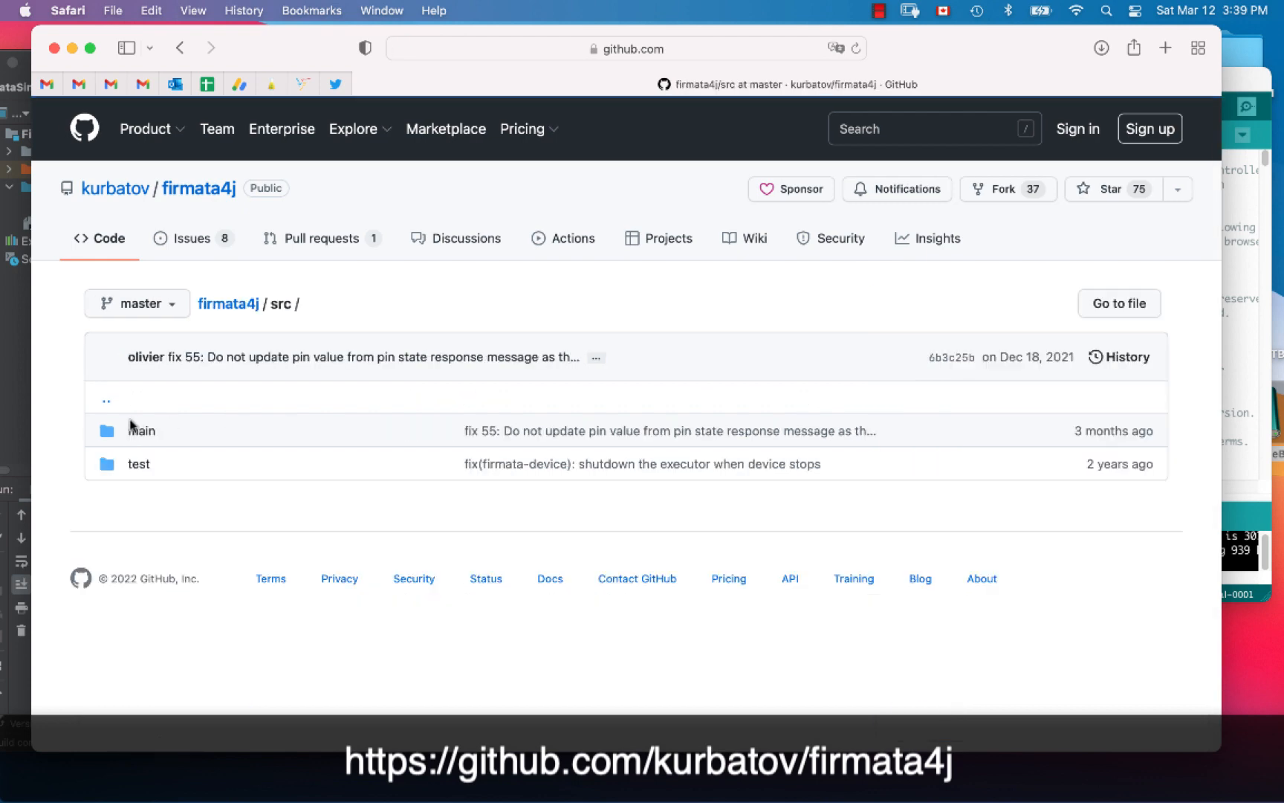
pyautogui.click(141, 430)
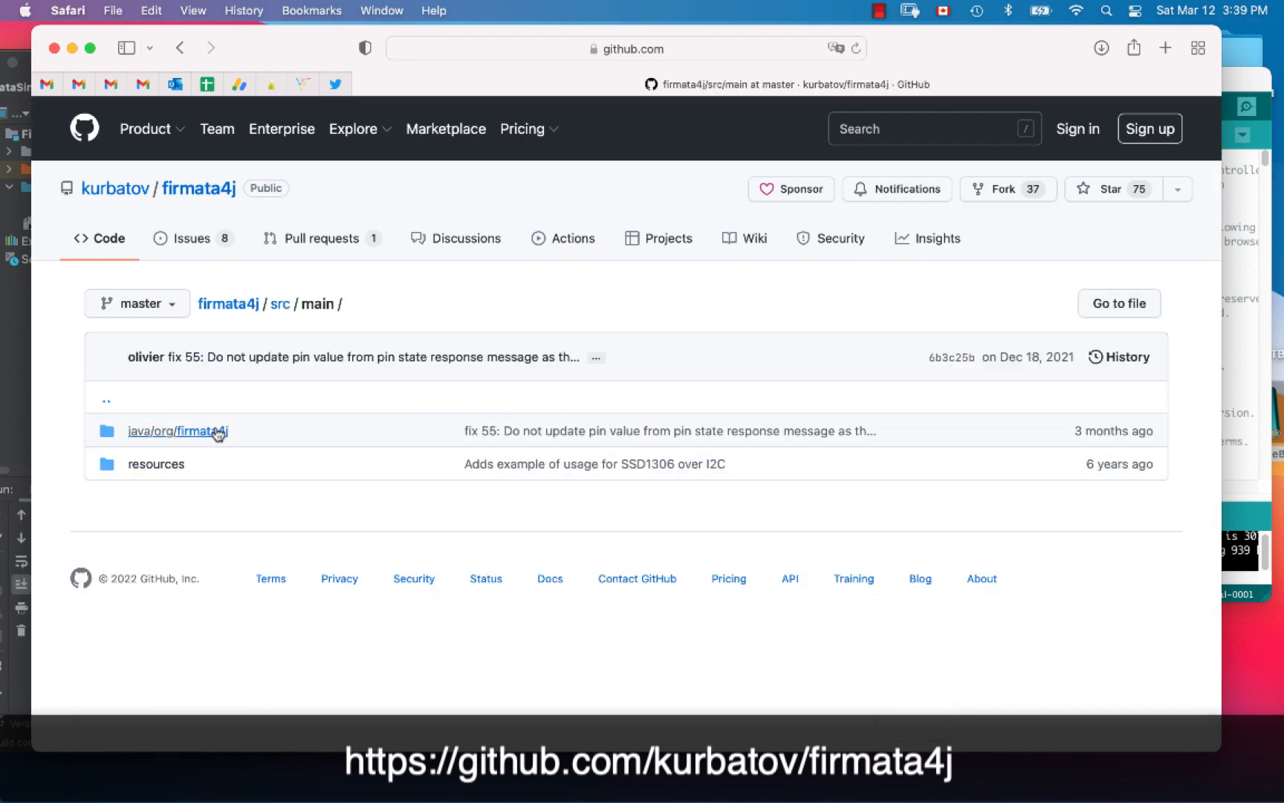
pyautogui.click(177, 431)
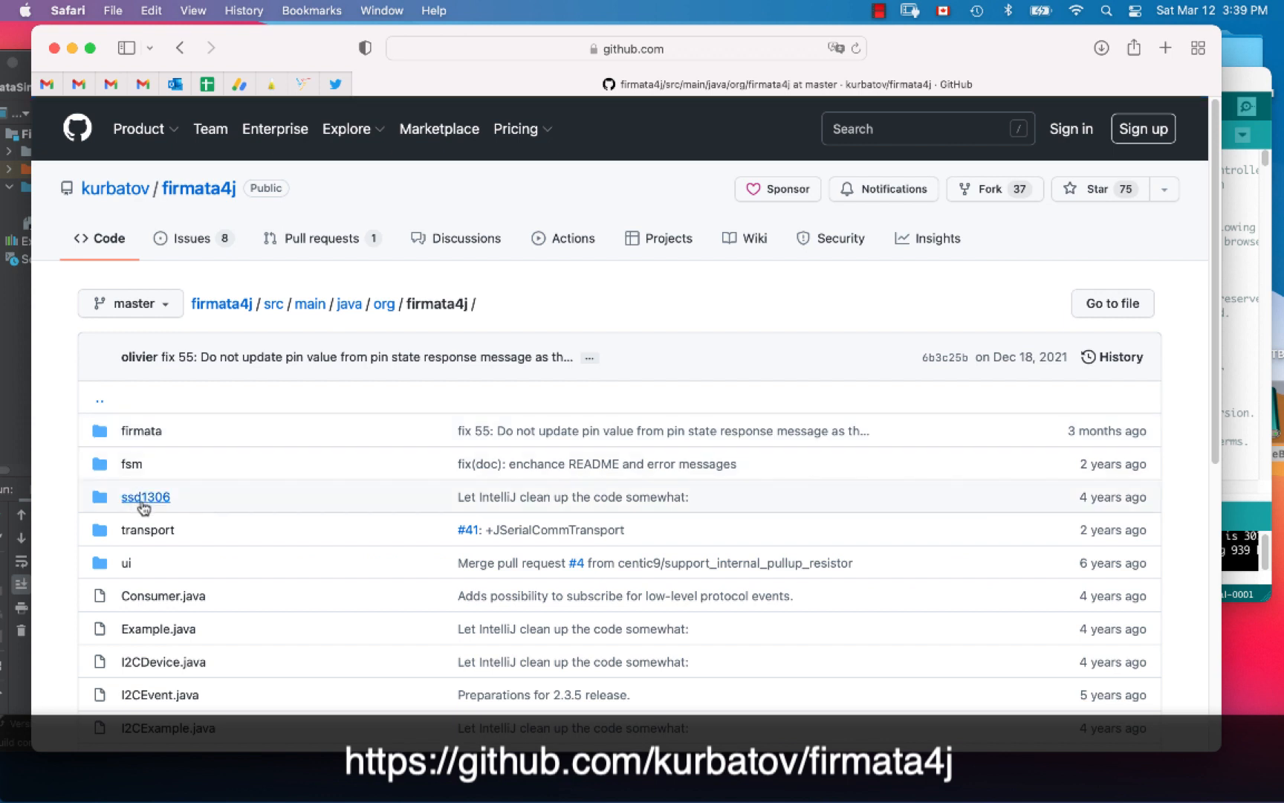
pyautogui.click(146, 496)
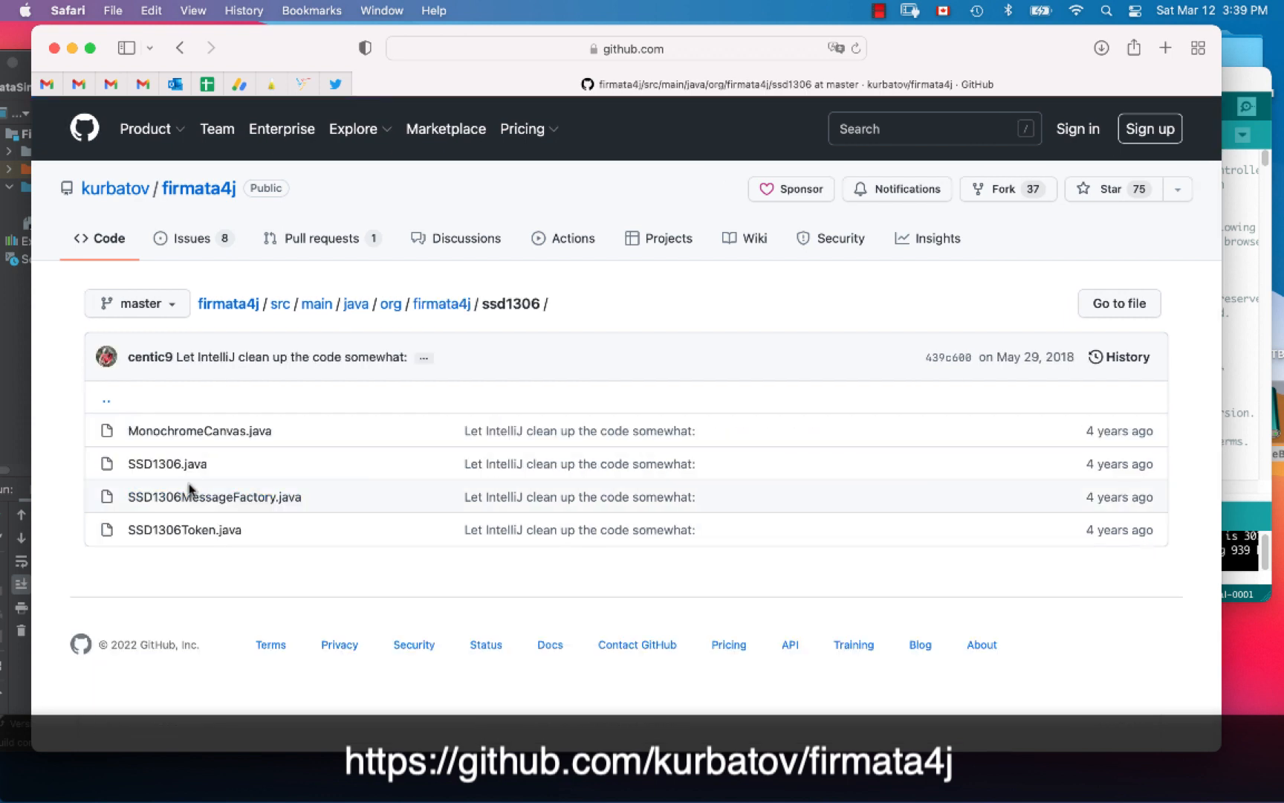
pyautogui.moveTo(166, 464)
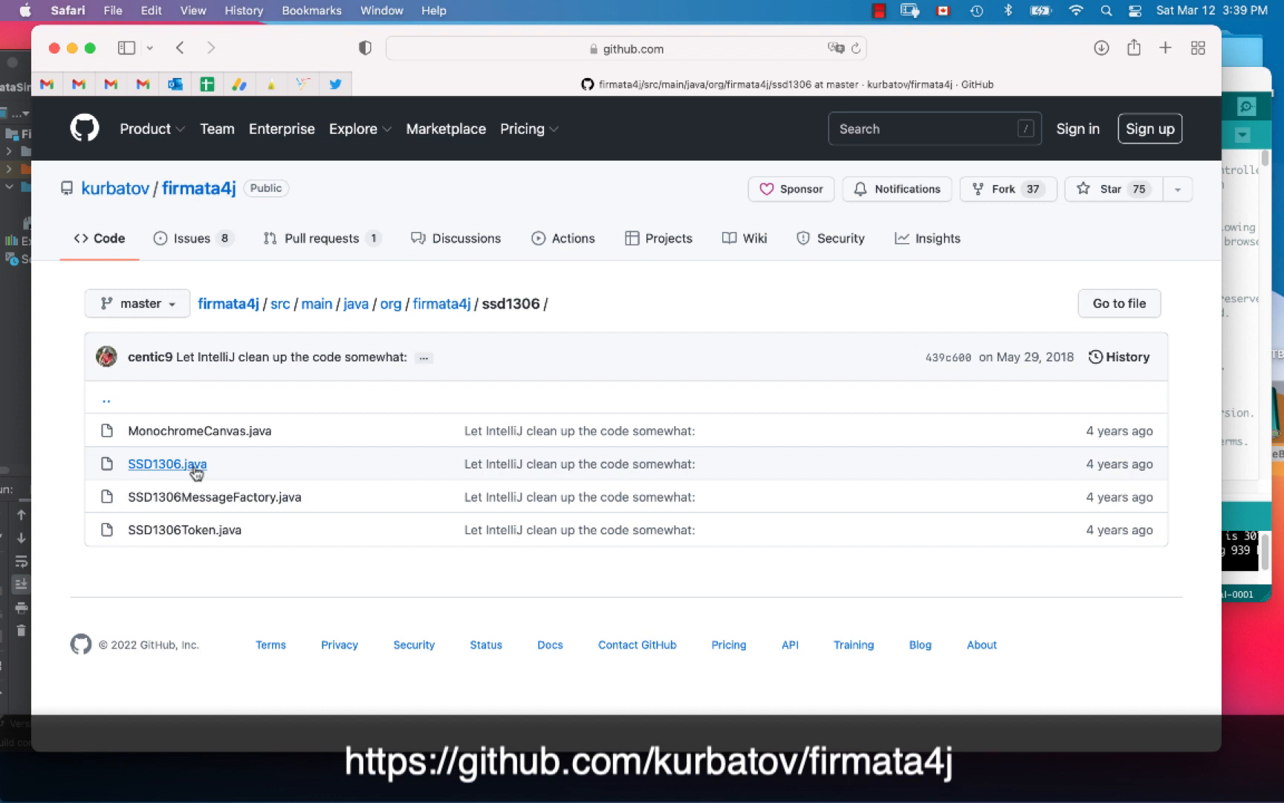
pyautogui.moveTo(167, 463)
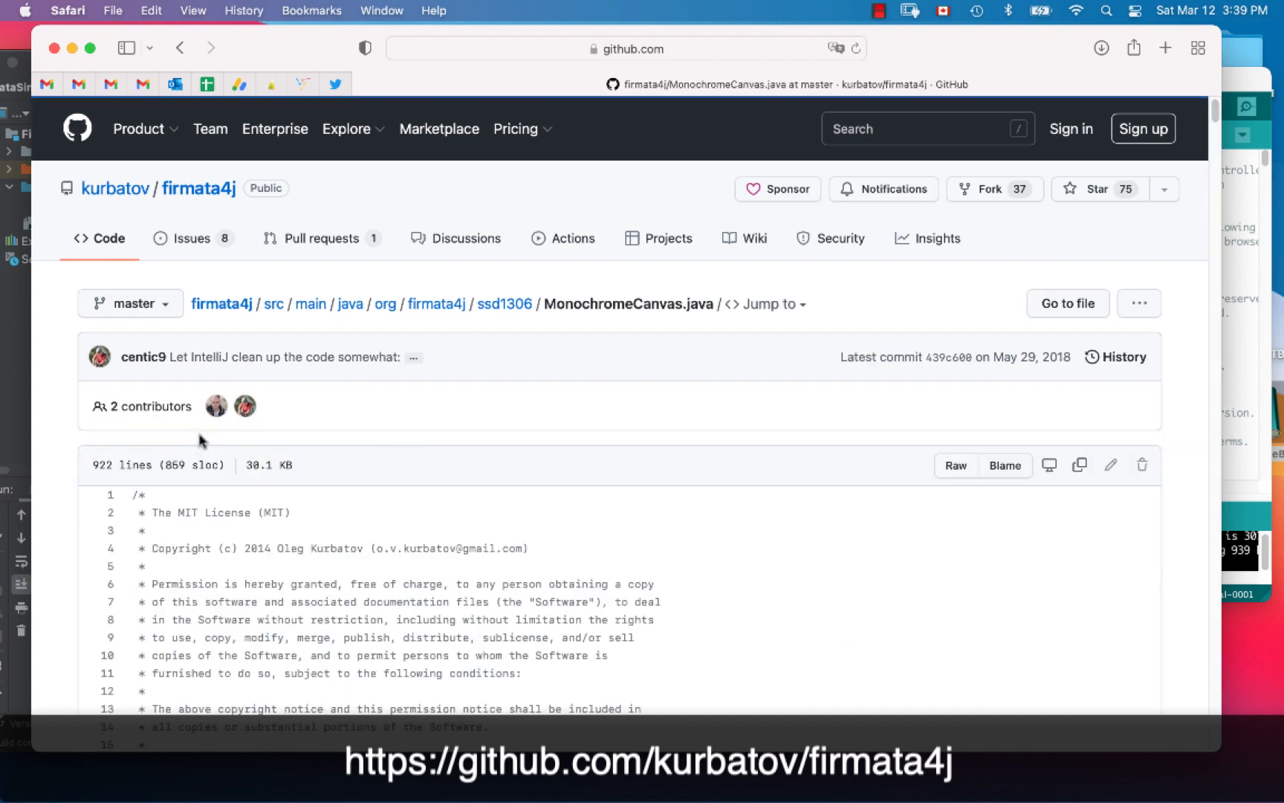
pyautogui.scroll(-3)
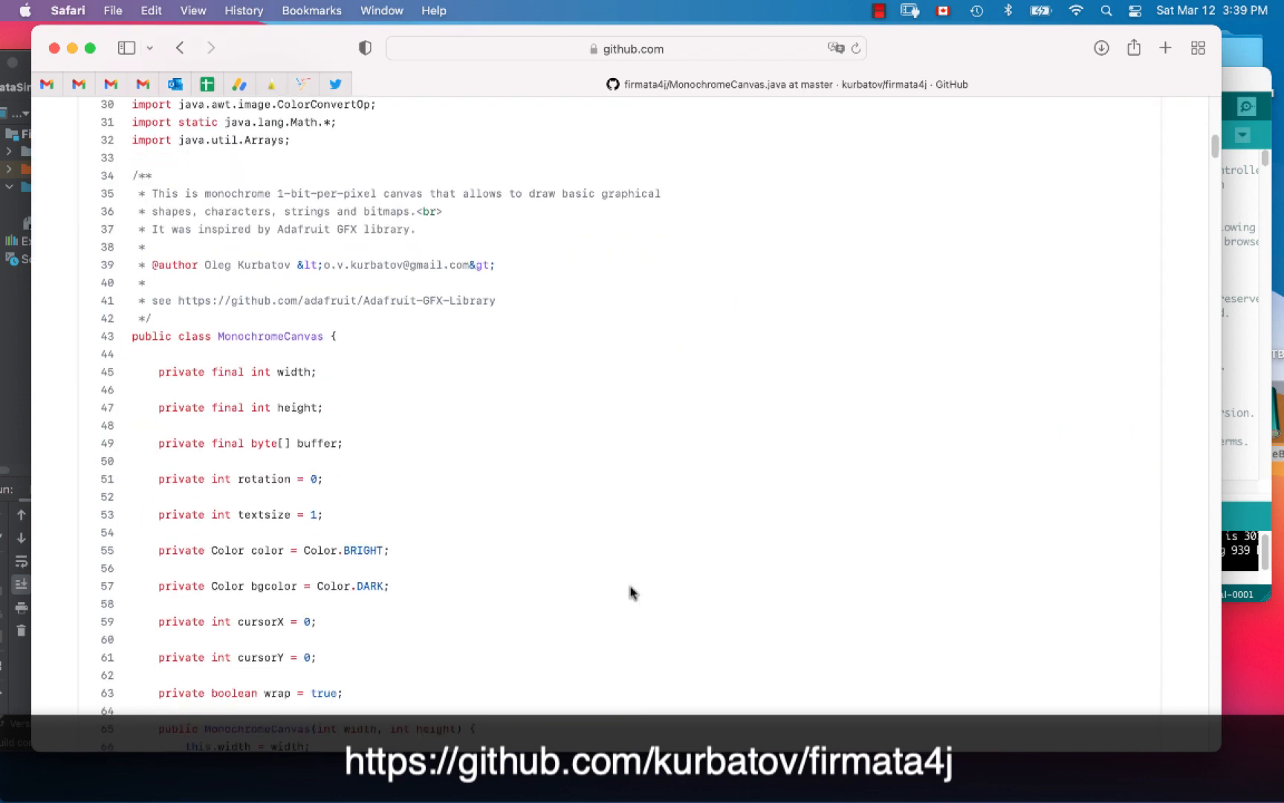
pyautogui.doubleClick(269, 336)
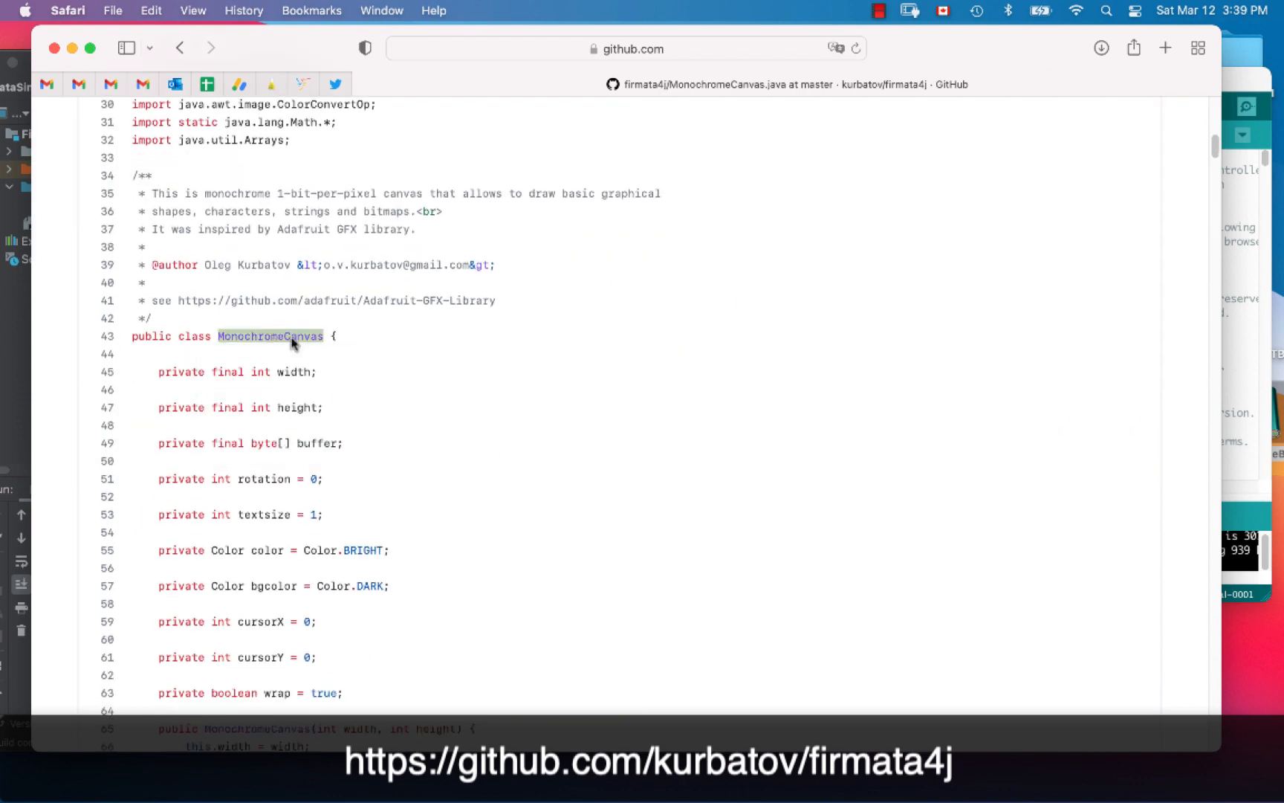
pyautogui.scroll(-3)
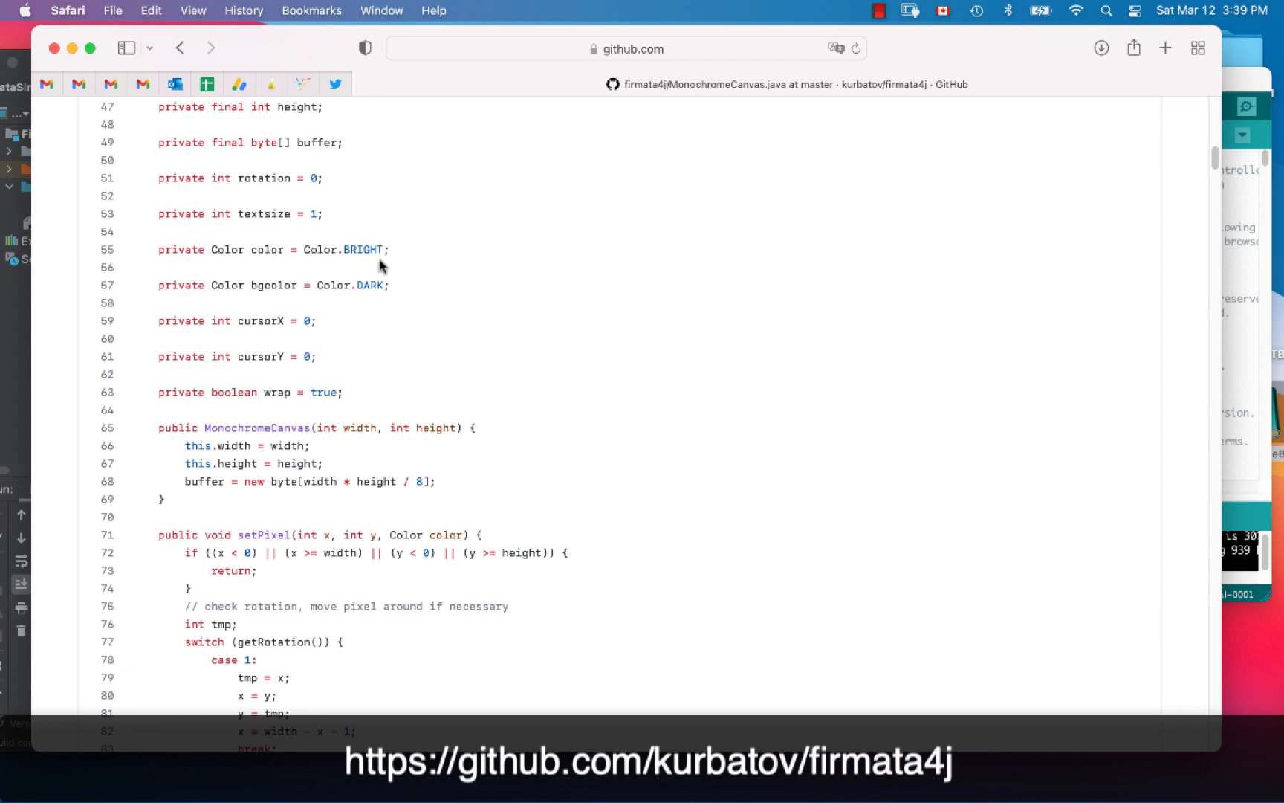
pyautogui.scroll(-3)
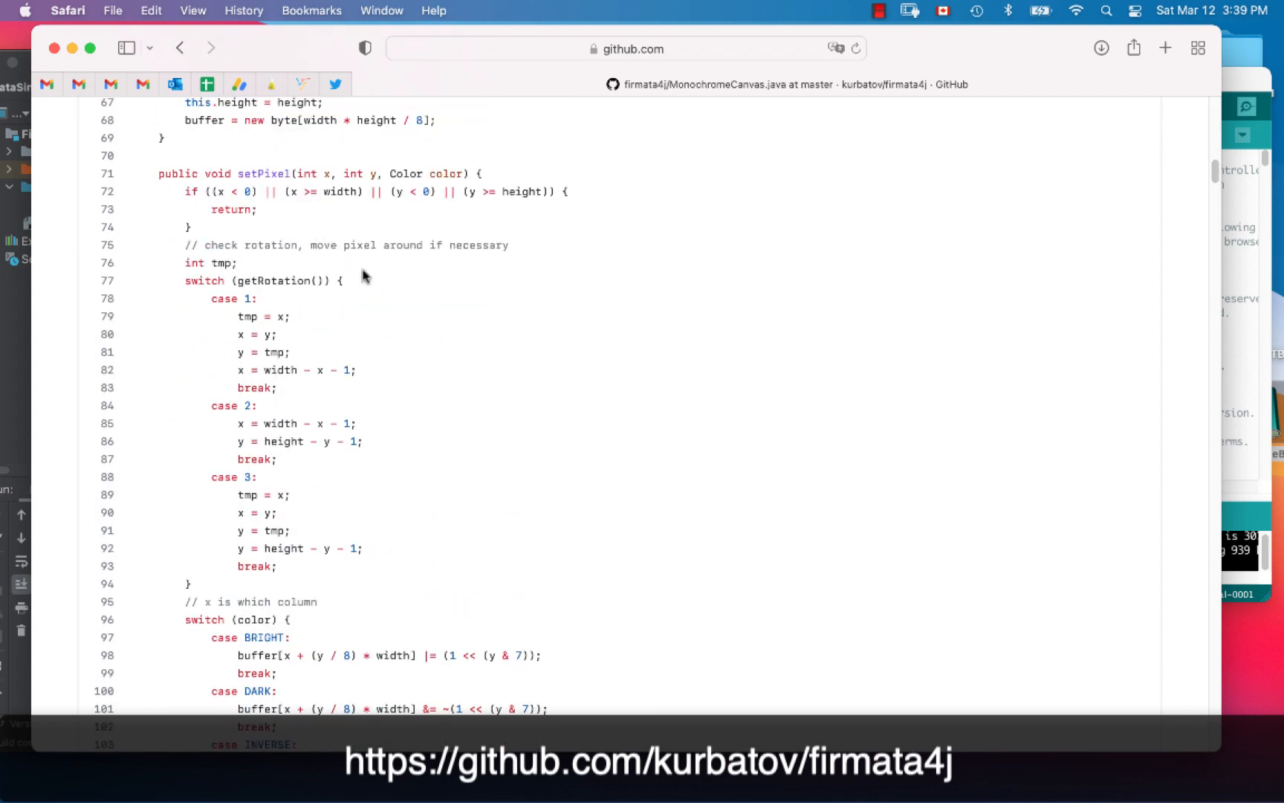
pyautogui.scroll(-3)
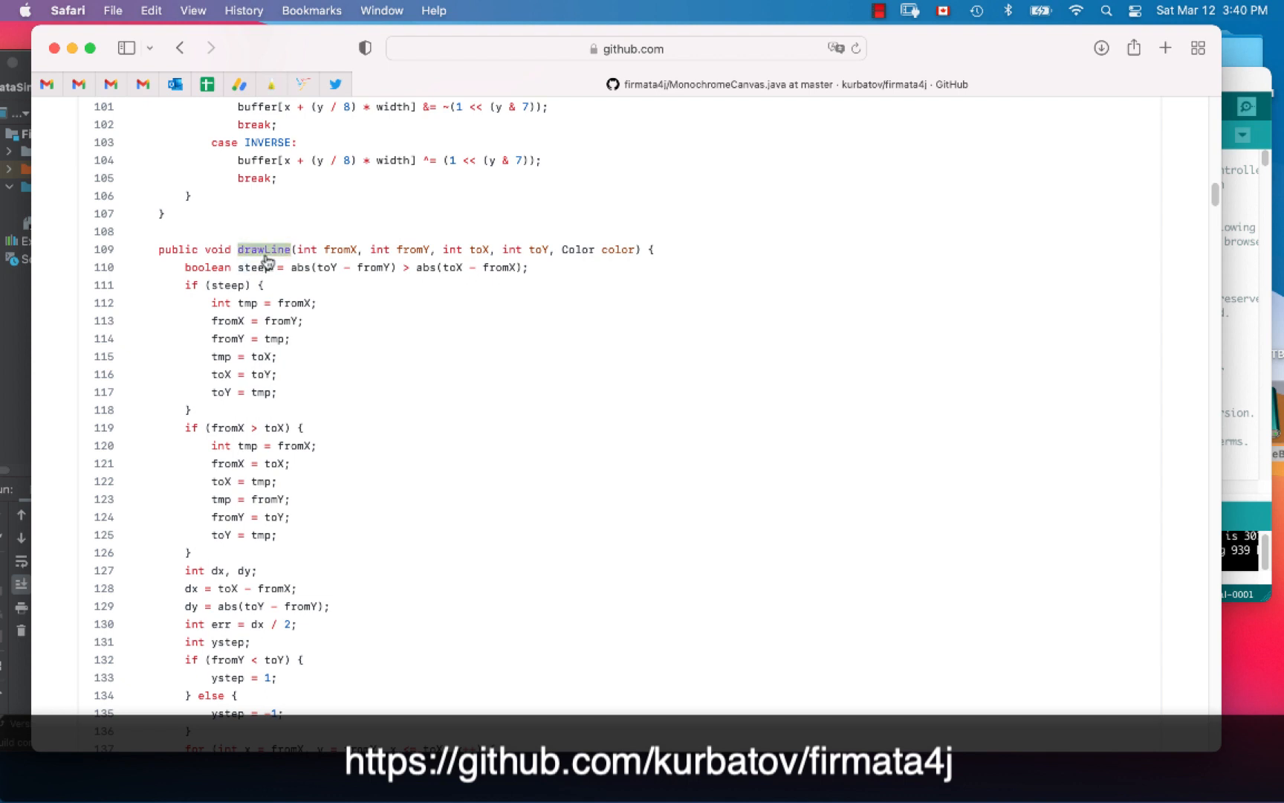
pyautogui.scroll(-3)
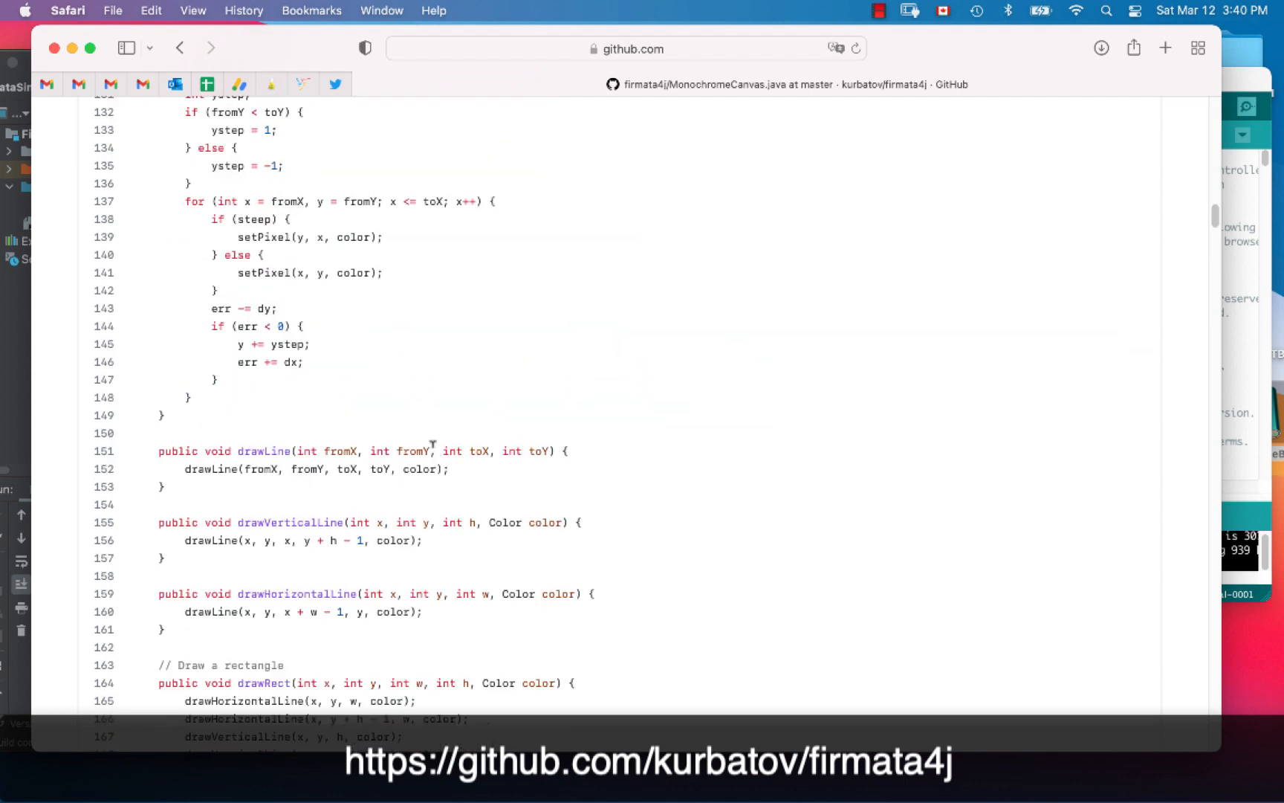
pyautogui.moveTo(503, 524)
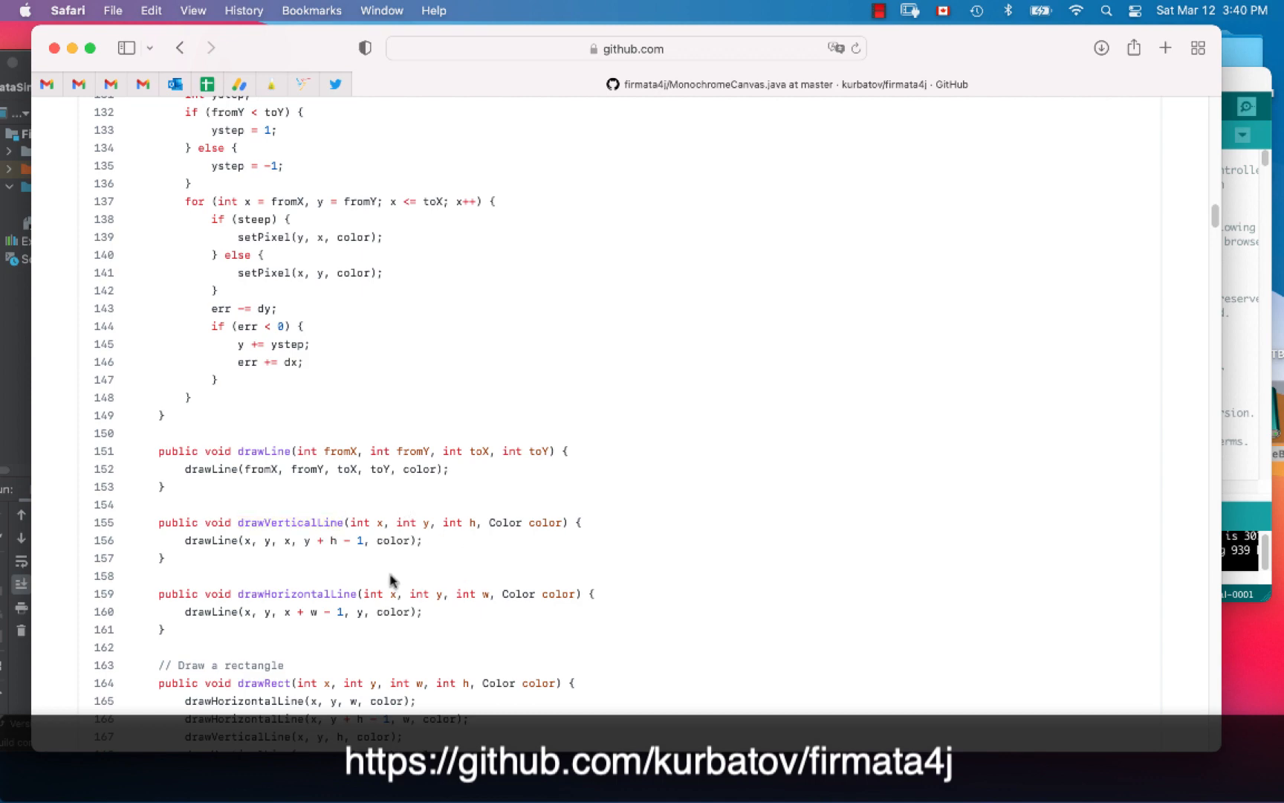
pyautogui.scroll(-3)
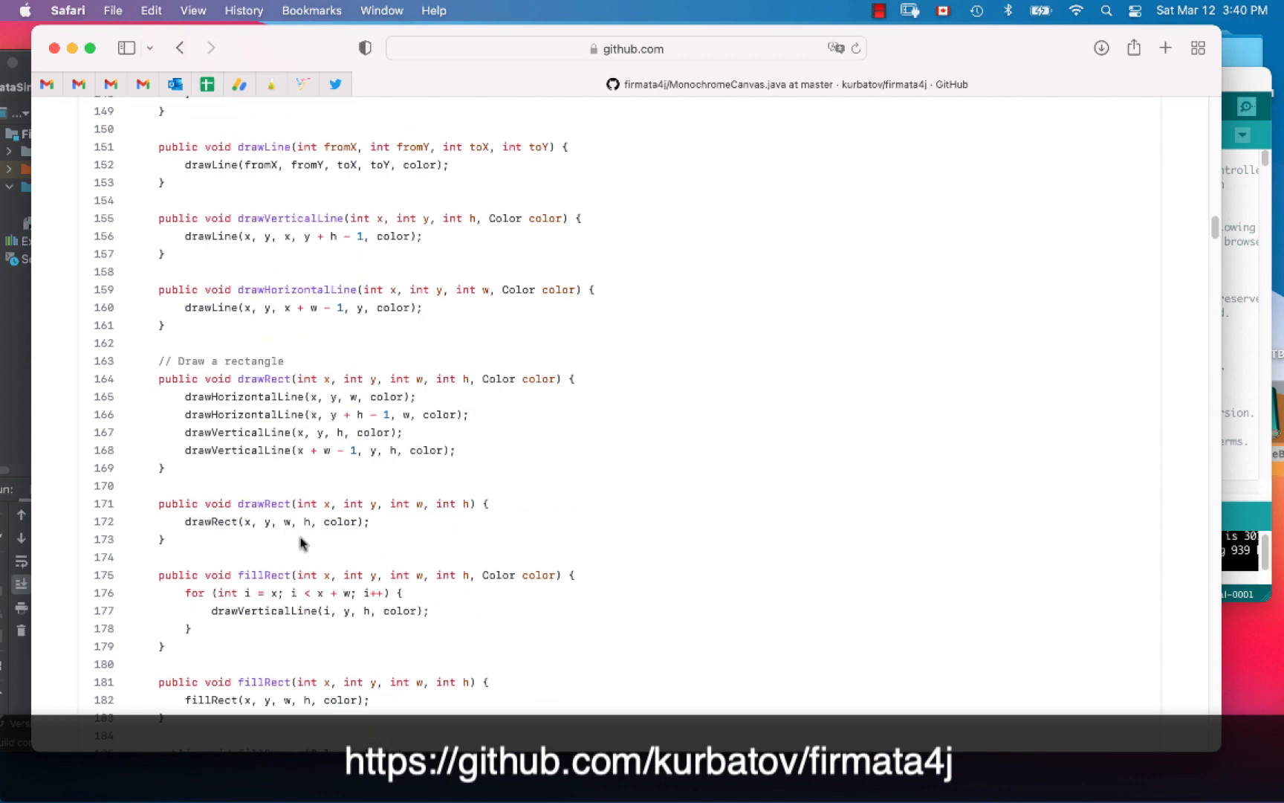
pyautogui.scroll(-3)
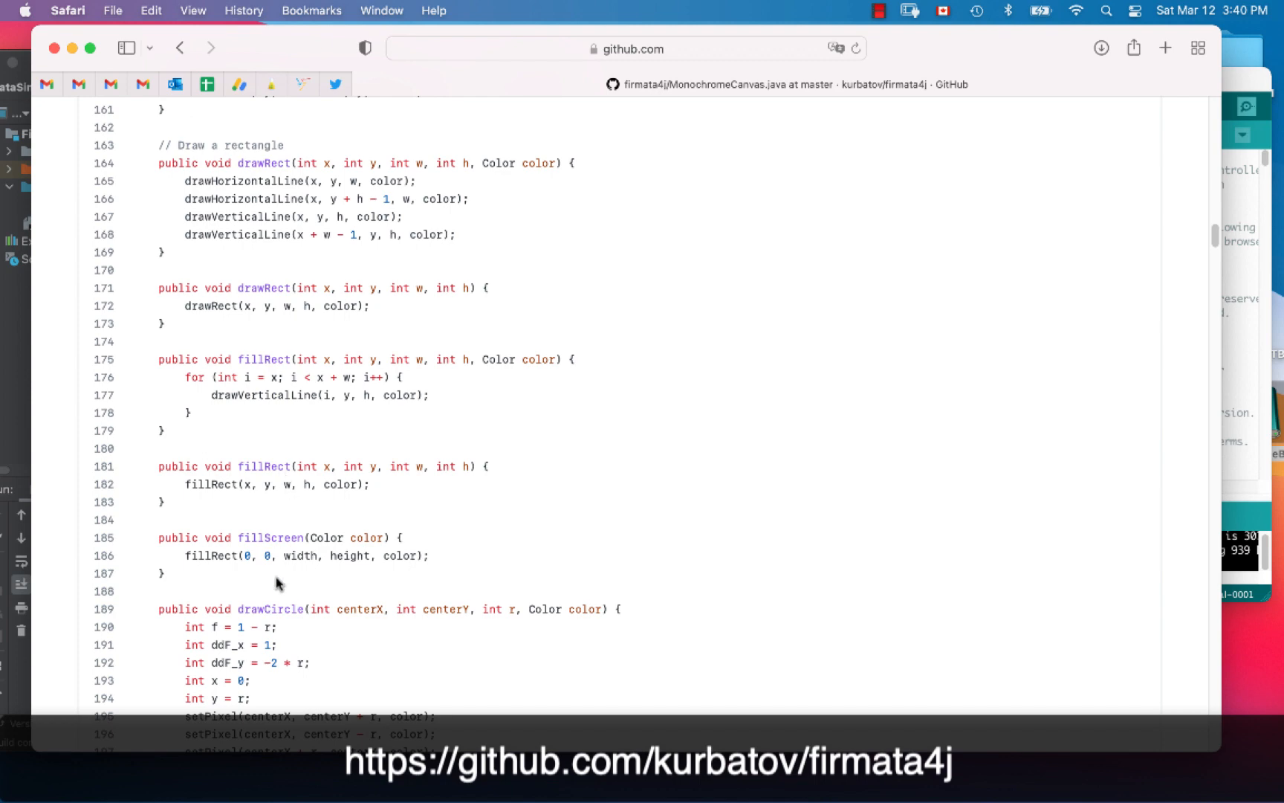
pyautogui.scroll(-3)
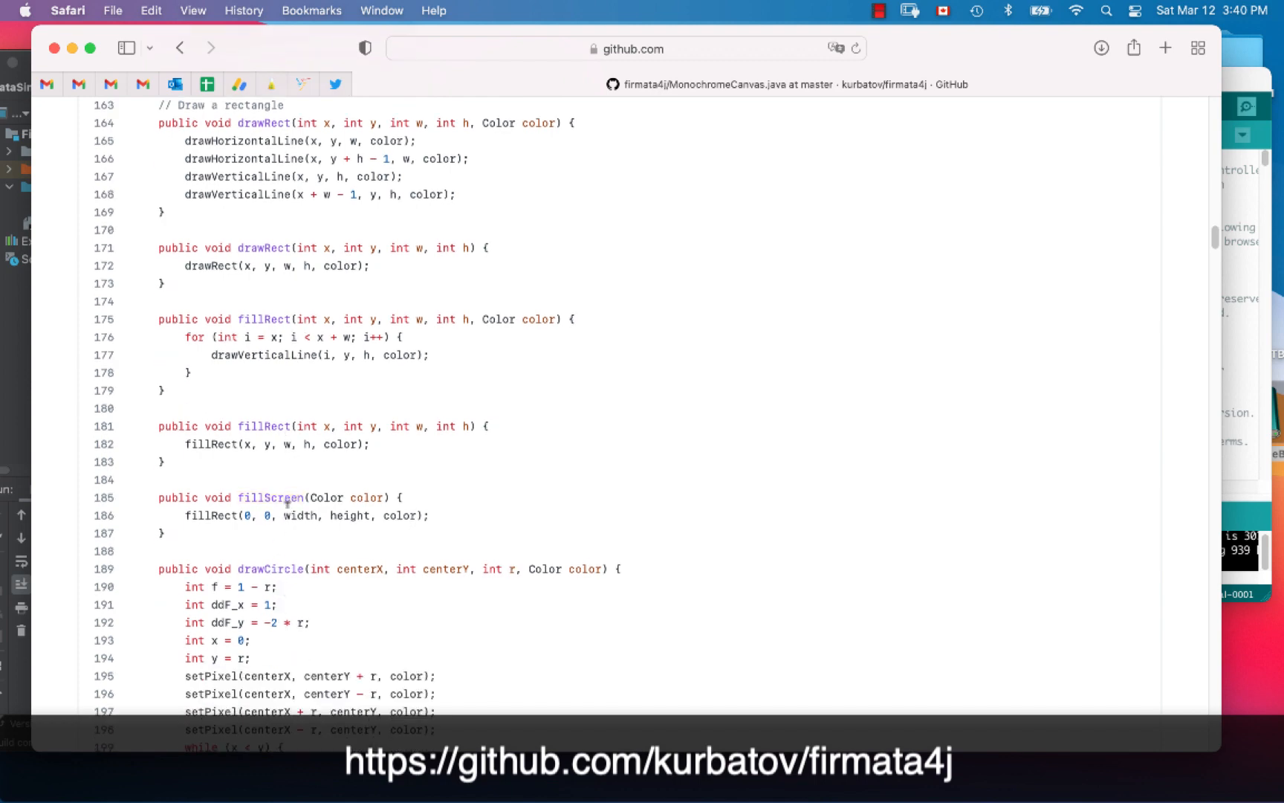
pyautogui.scroll(-3)
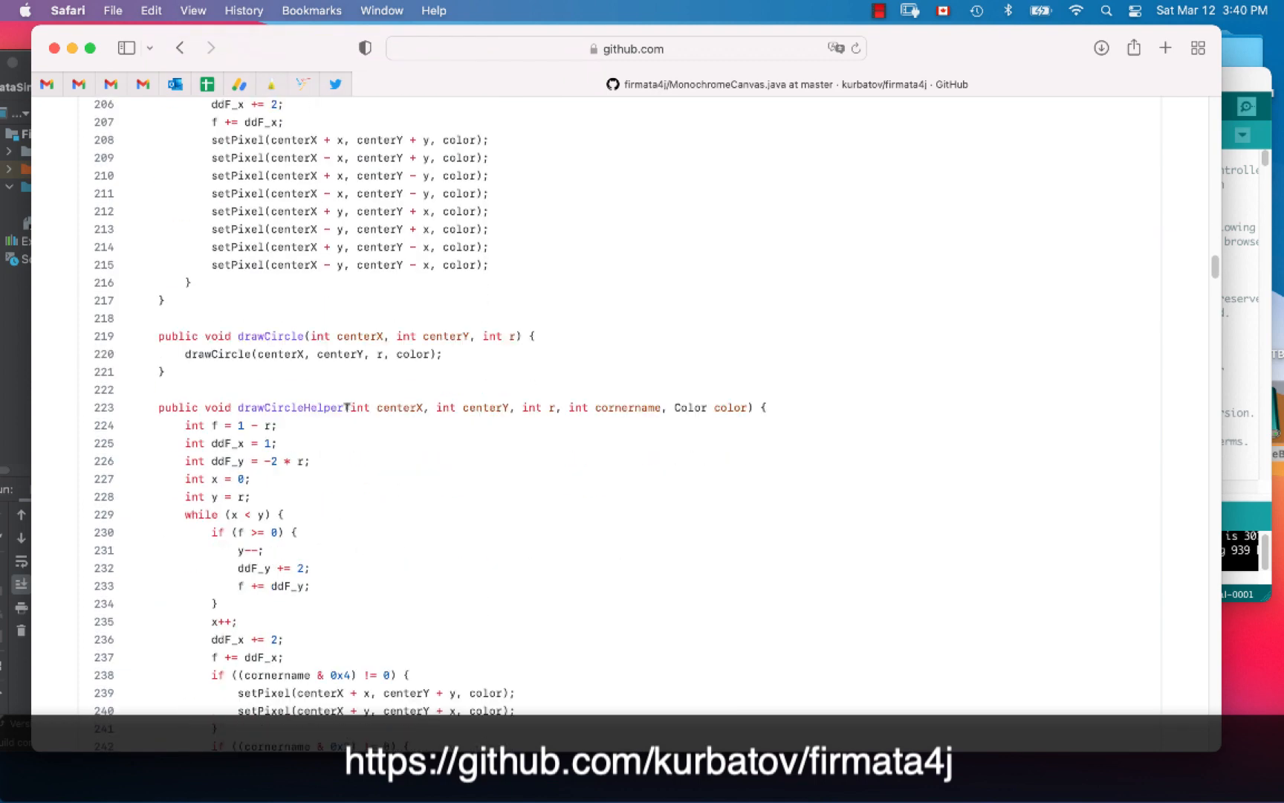
pyautogui.scroll(-3)
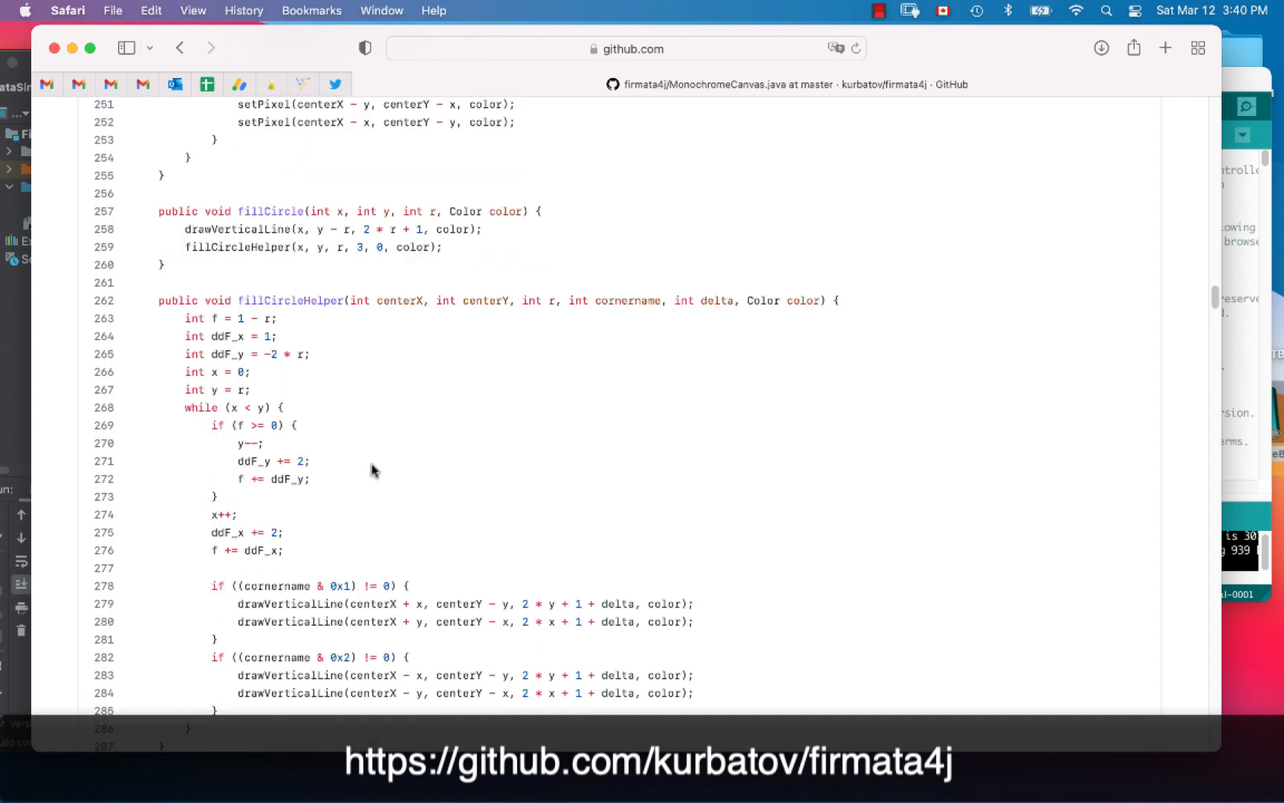
pyautogui.scroll(-3)
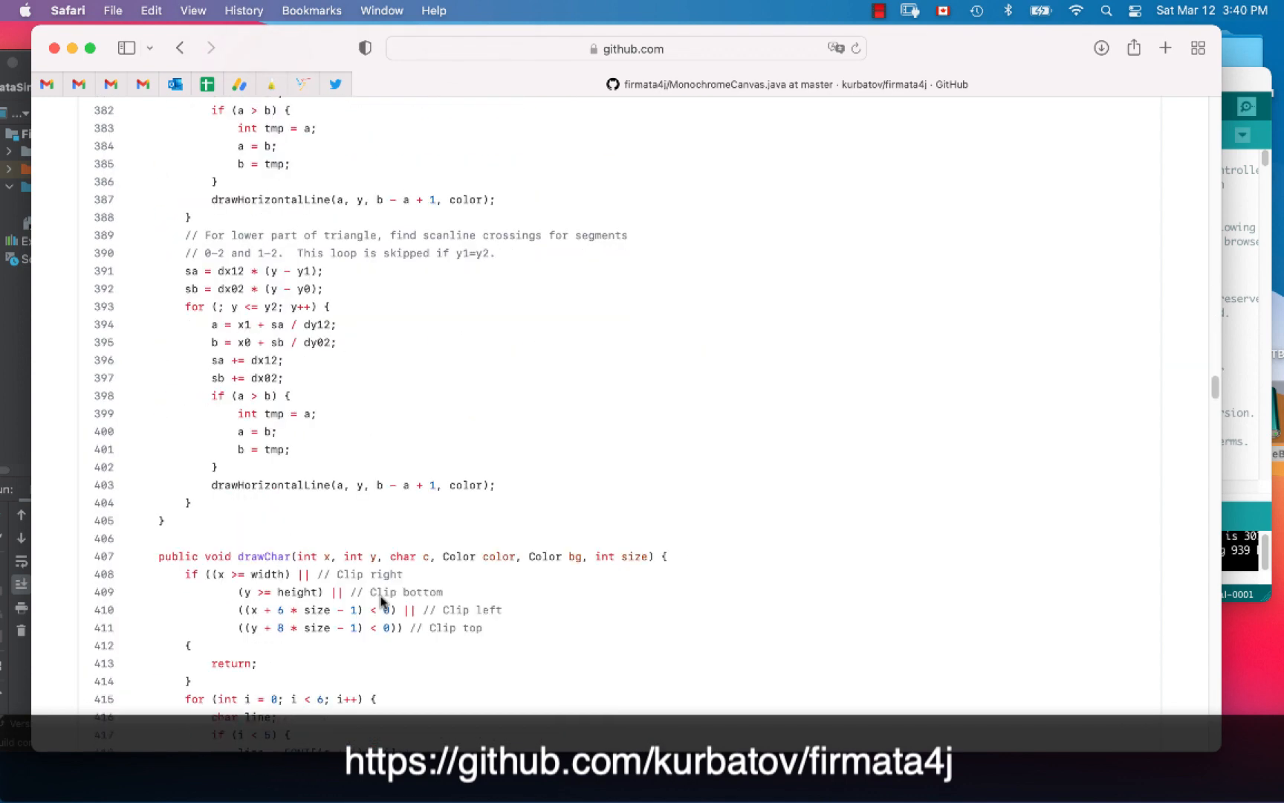
pyautogui.scroll(-3)
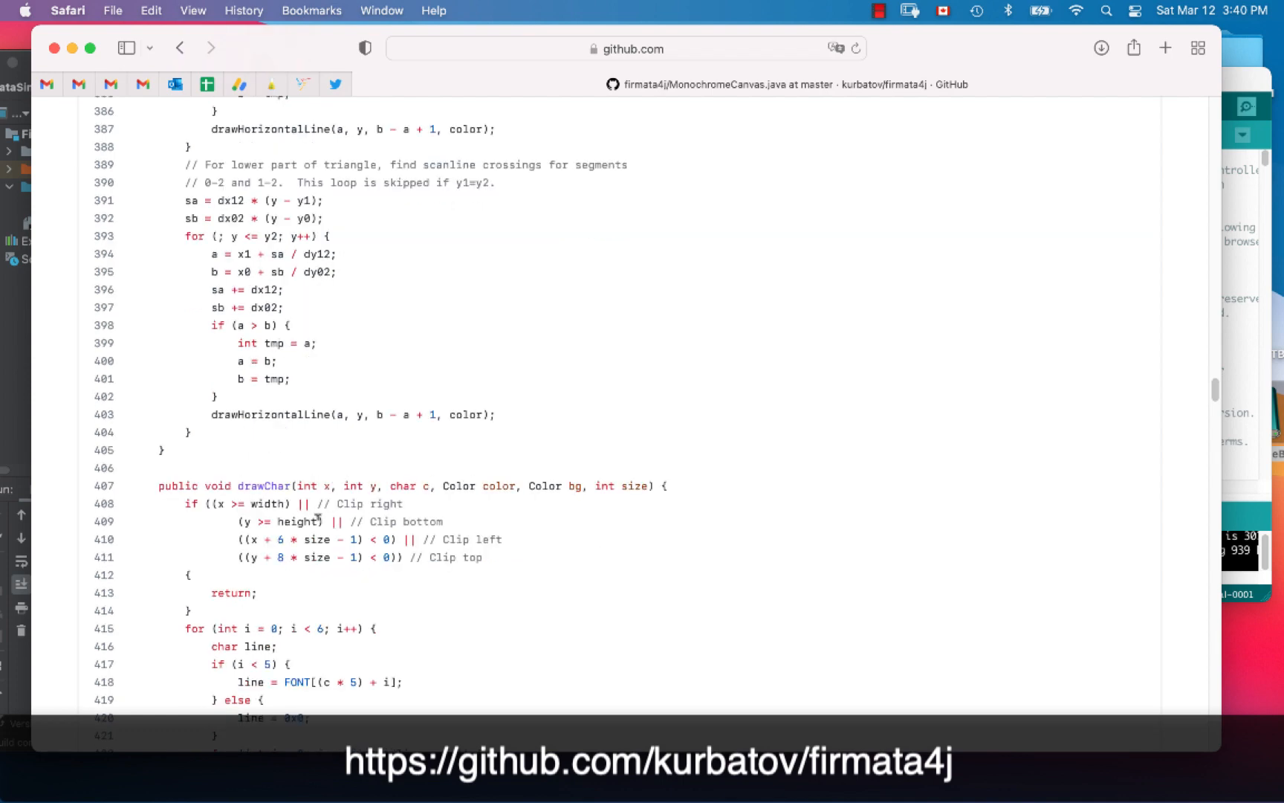
pyautogui.scroll(-3)
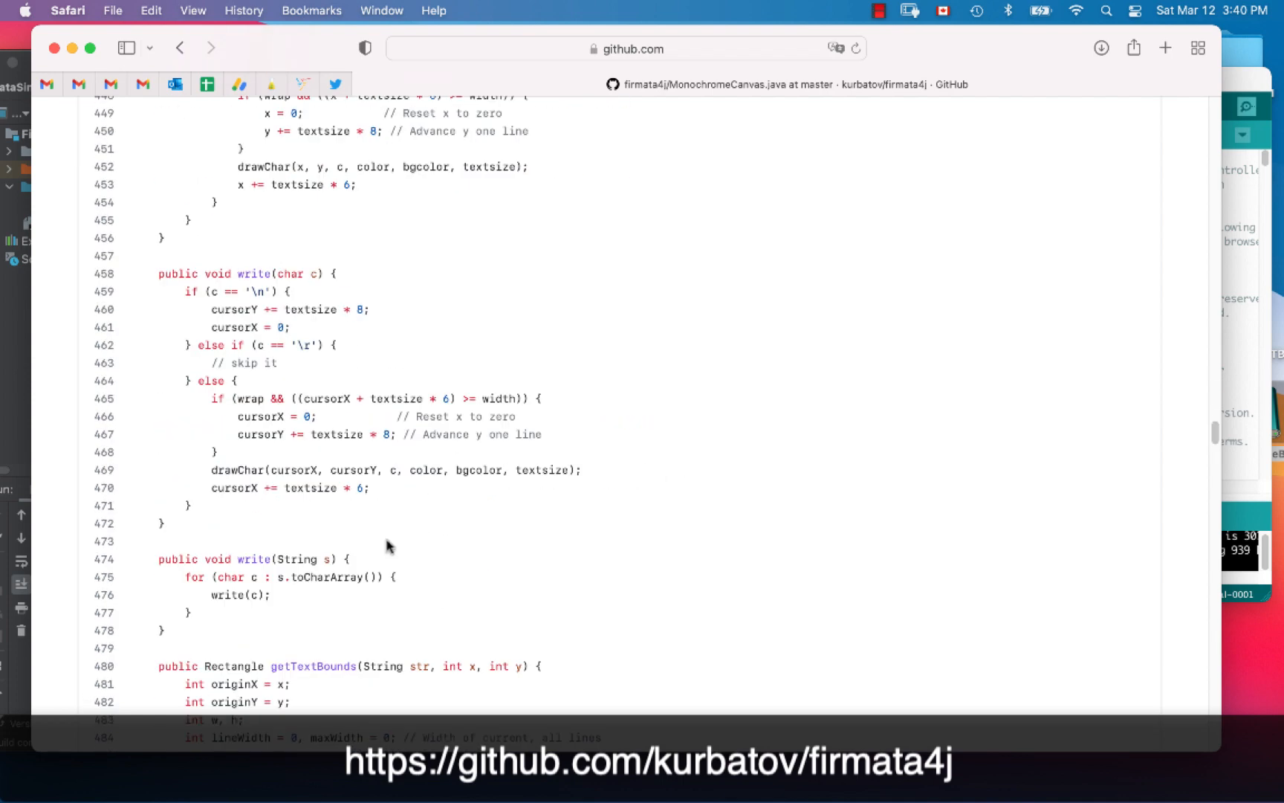
pyautogui.scroll(-3)
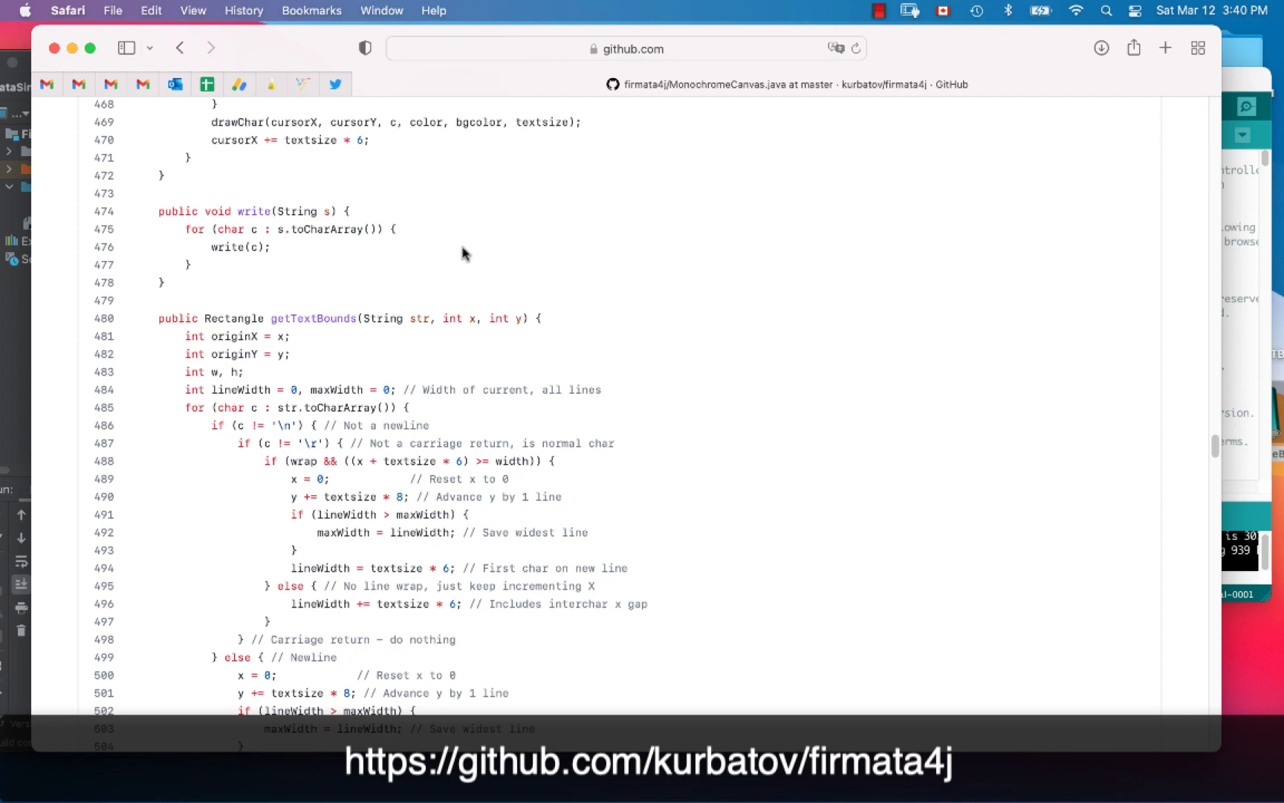
pyautogui.scroll(-3)
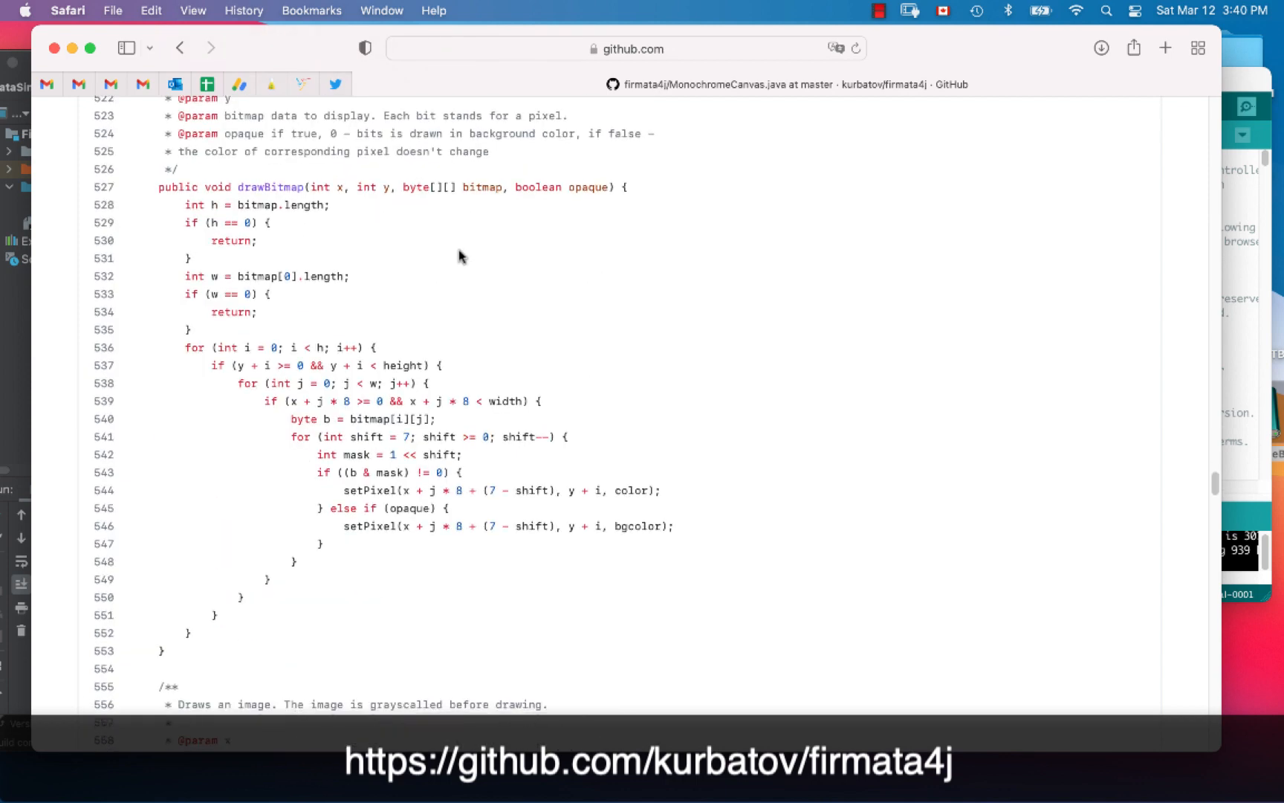
pyautogui.scroll(-3)
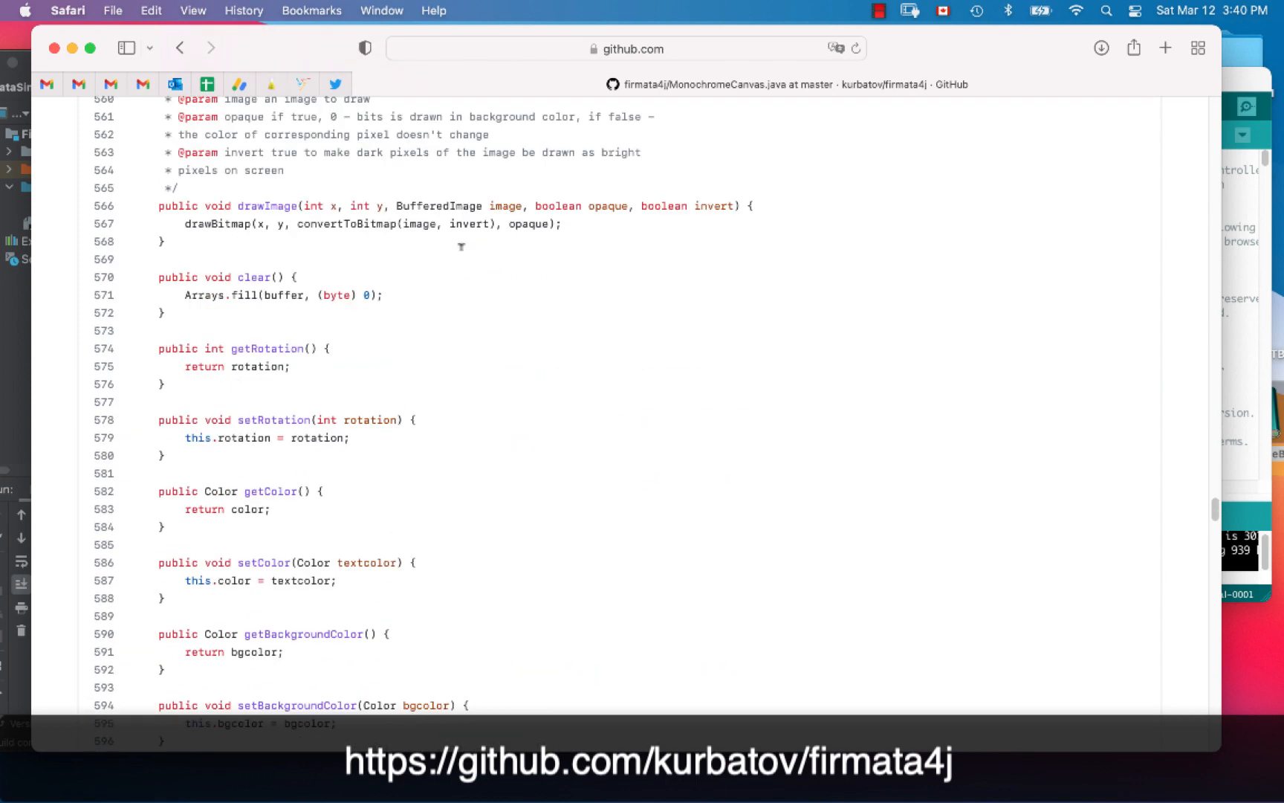
pyautogui.scroll(-3)
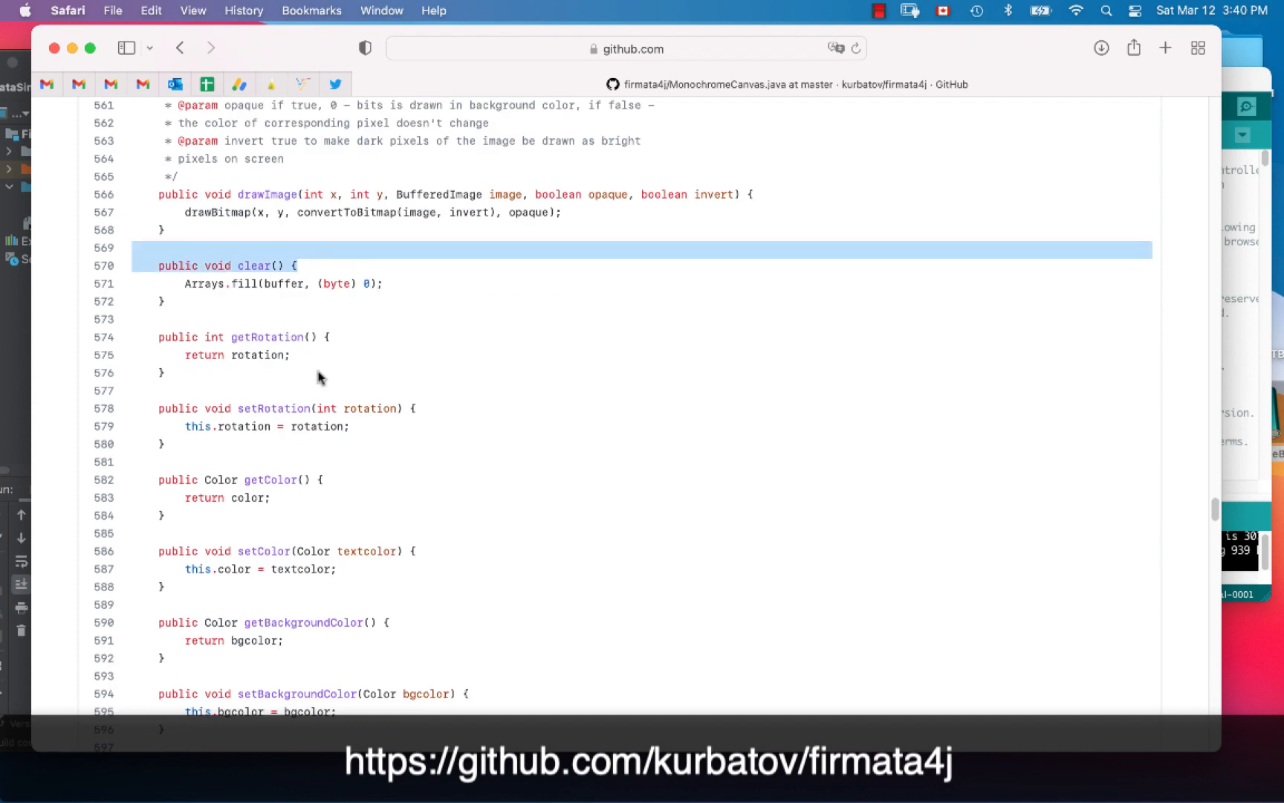
pyautogui.scroll(-3)
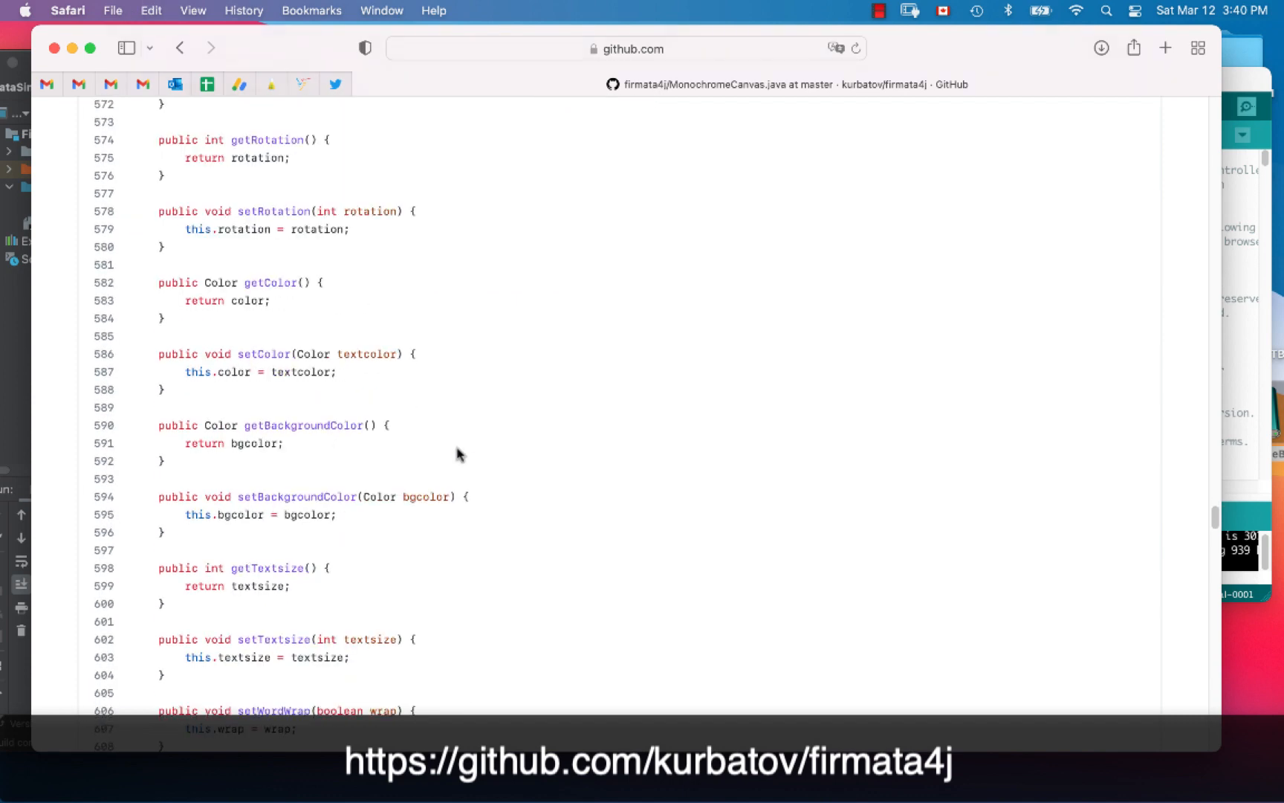